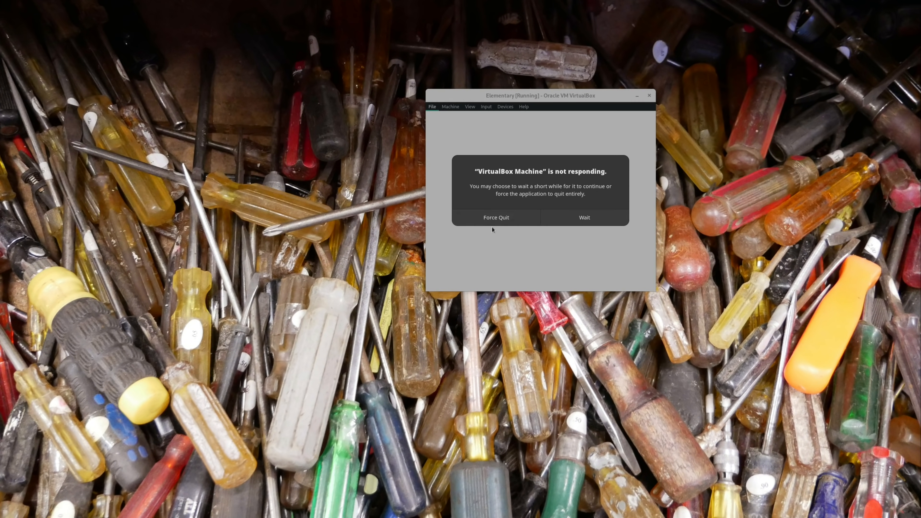
# Choose Wait on the not-responding warning so the Elementary VM keeps running
pyautogui.click(583, 217)
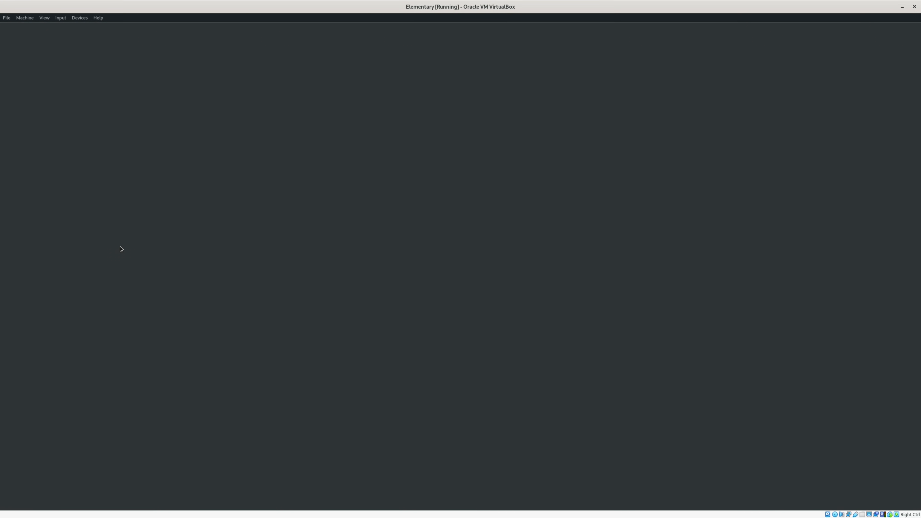
# Switch the virtual machine into full-screen mode via the View menu
pyautogui.click(60, 18)
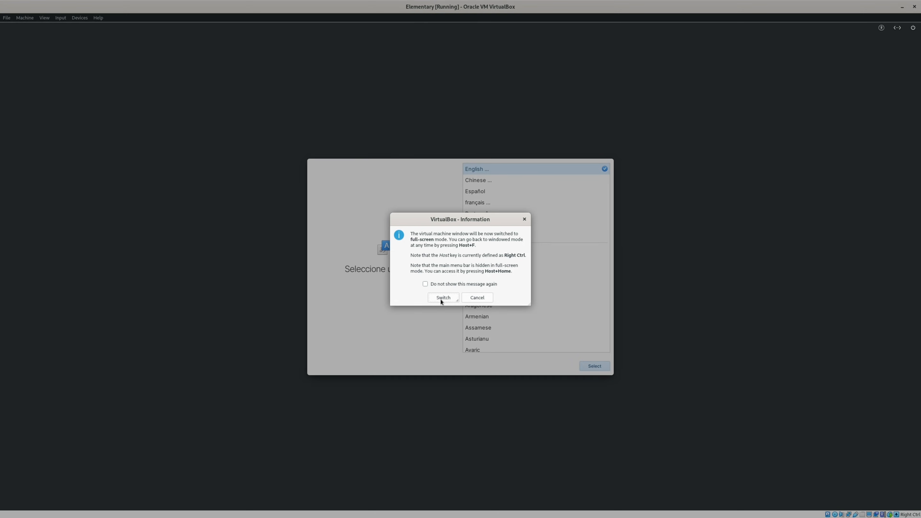
pyautogui.click(442, 298)
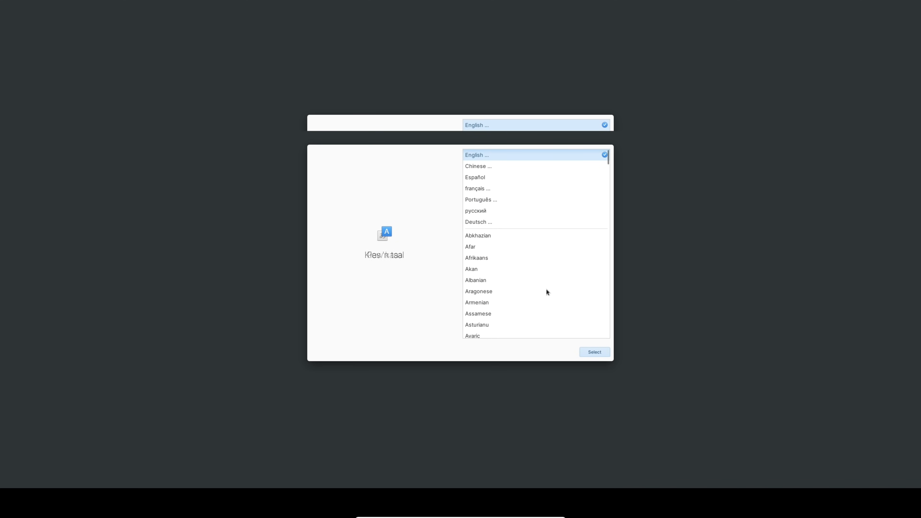
# Set installer language to English (United States) and keyboard to English (US) Default
pyautogui.click(476, 155)
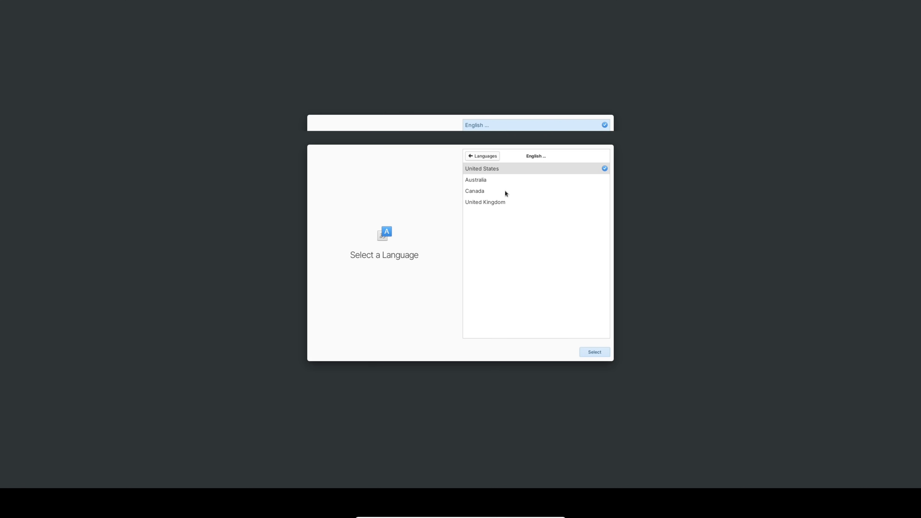
pyautogui.click(593, 352)
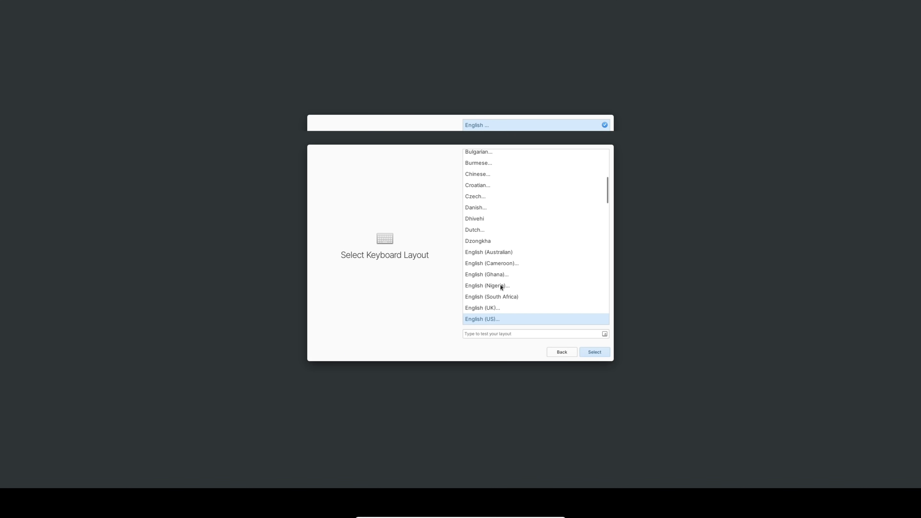
pyautogui.click(481, 319)
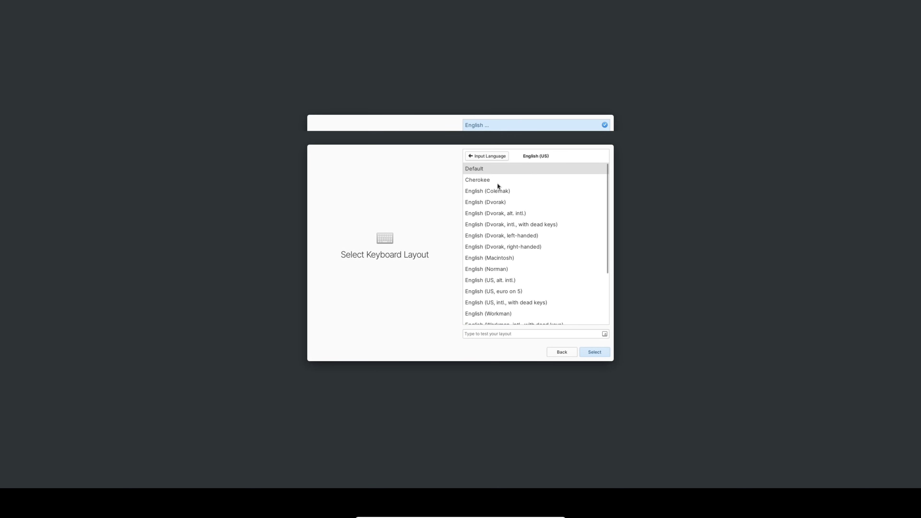
pyautogui.click(594, 352)
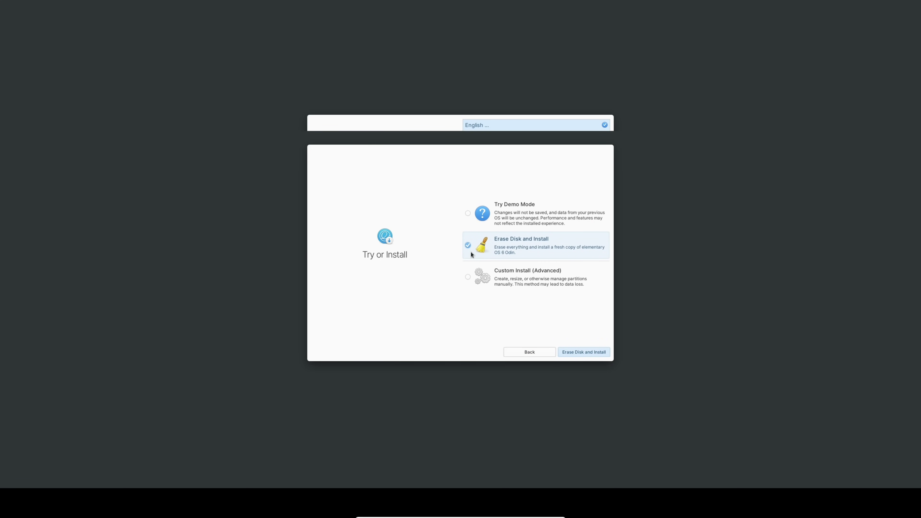
# Choose Erase Disk and Install onto the ATA VBOX HARDDISK and start installation
pyautogui.click(583, 351)
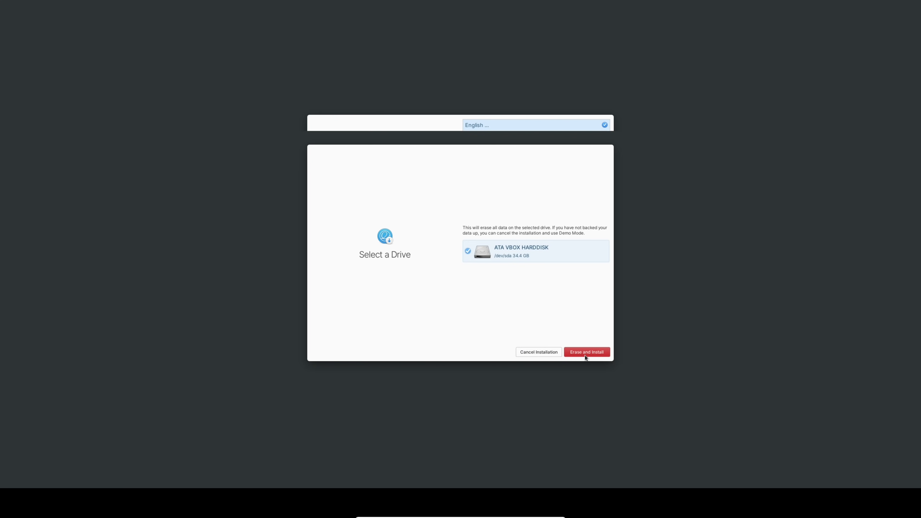
pyautogui.click(585, 352)
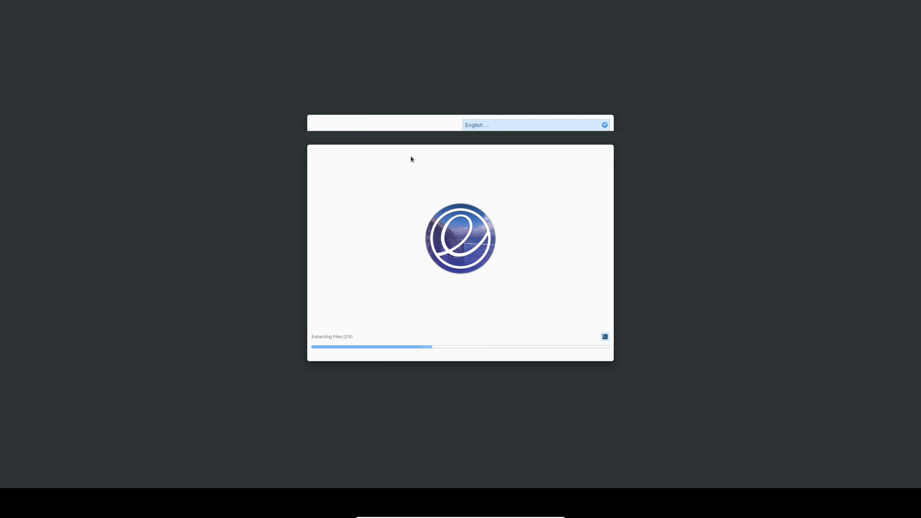
pyautogui.moveTo(448, 271)
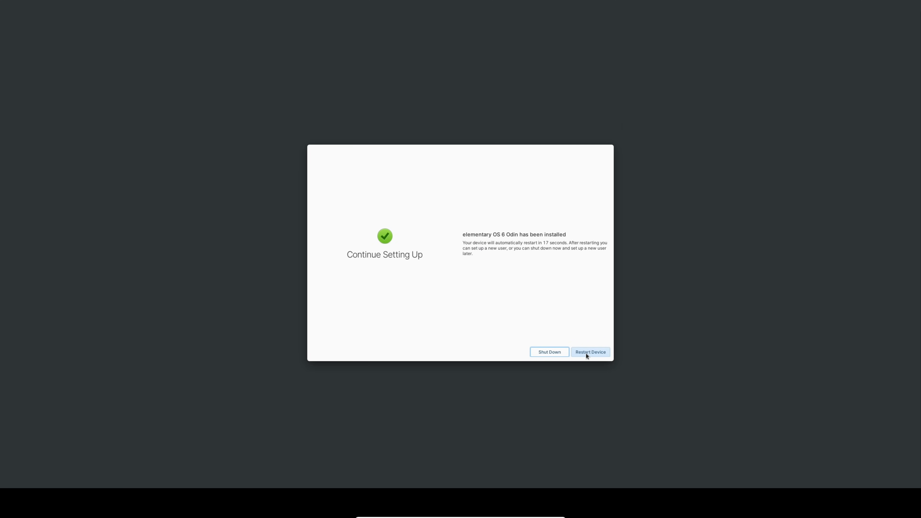
# Restart the installed device and pick English on the first-boot language screen
pyautogui.click(590, 351)
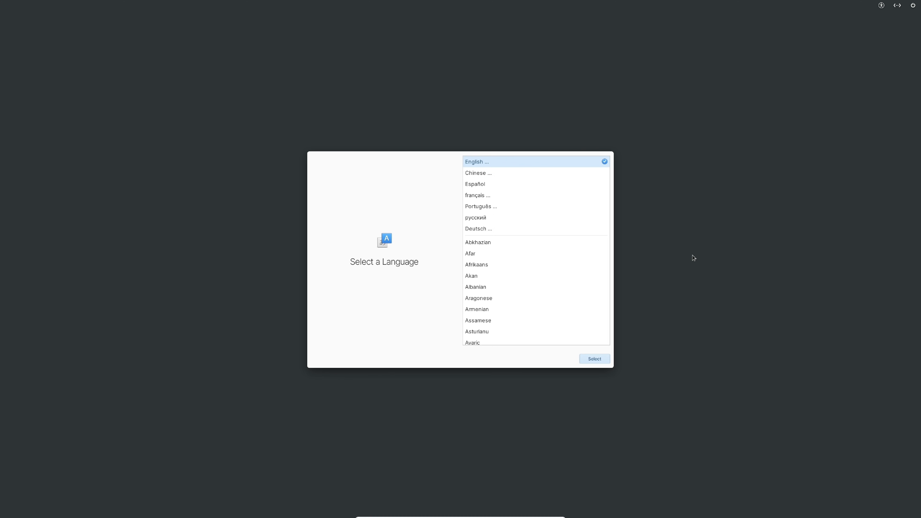
pyautogui.click(593, 359)
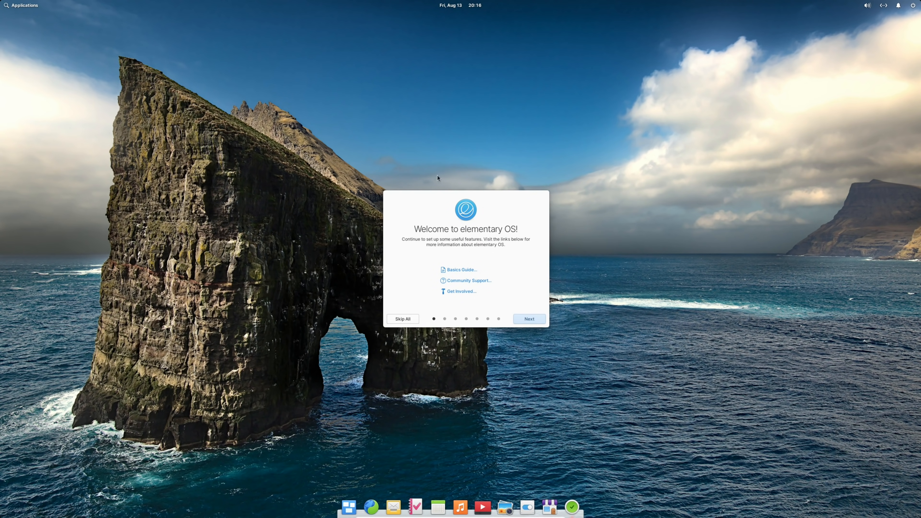
pyautogui.moveTo(530, 262)
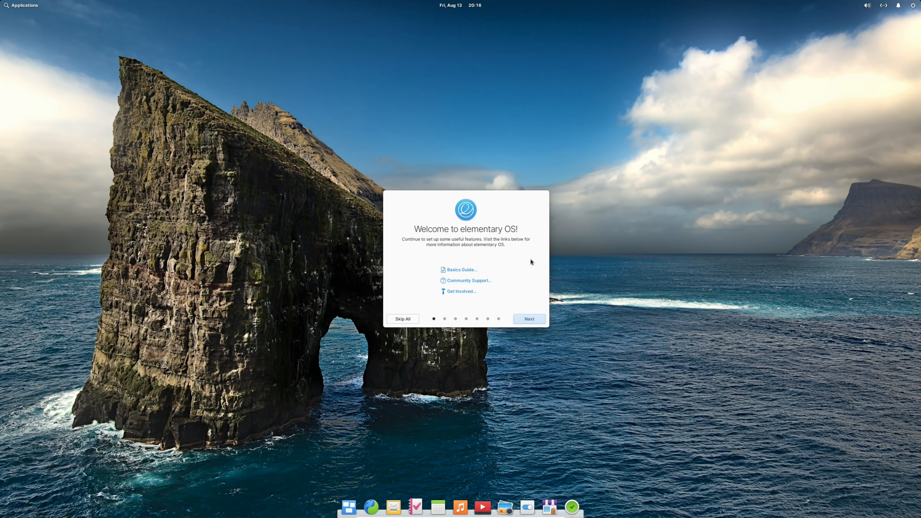
pyautogui.moveTo(471, 240)
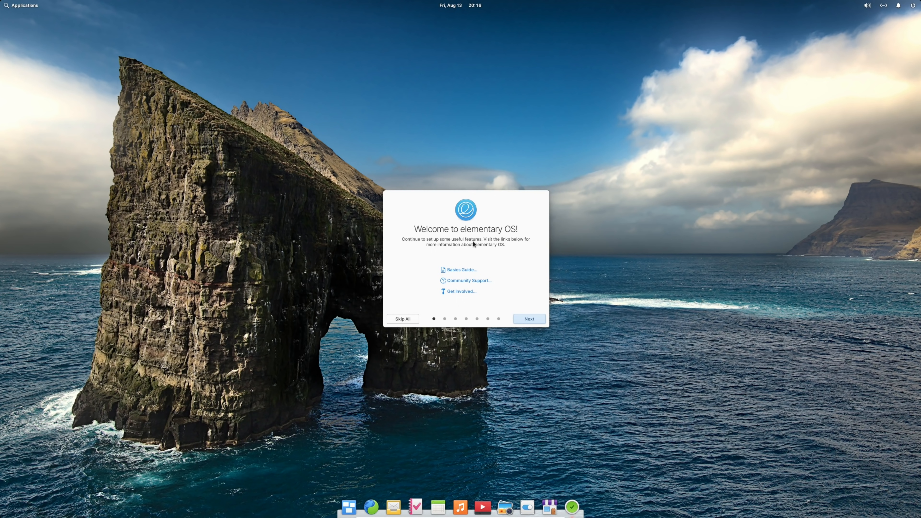
pyautogui.moveTo(451, 239)
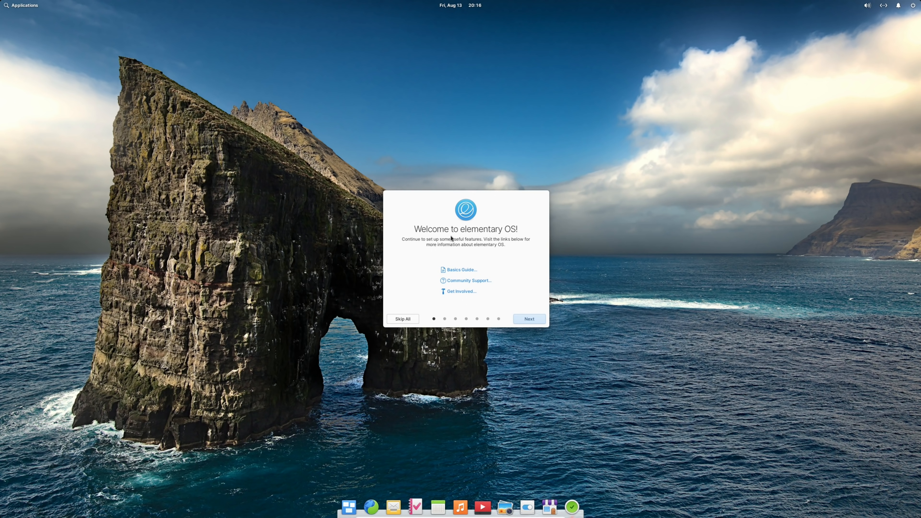
pyautogui.moveTo(490, 310)
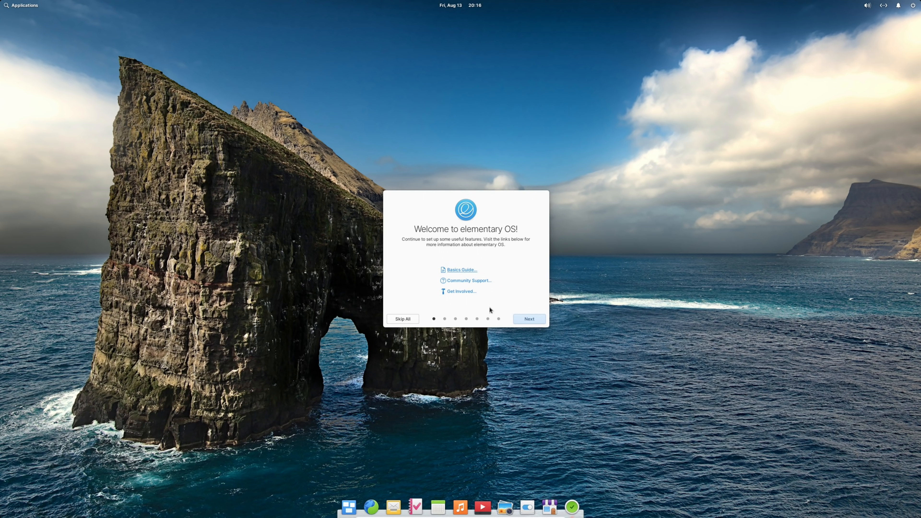
pyautogui.moveTo(429, 245)
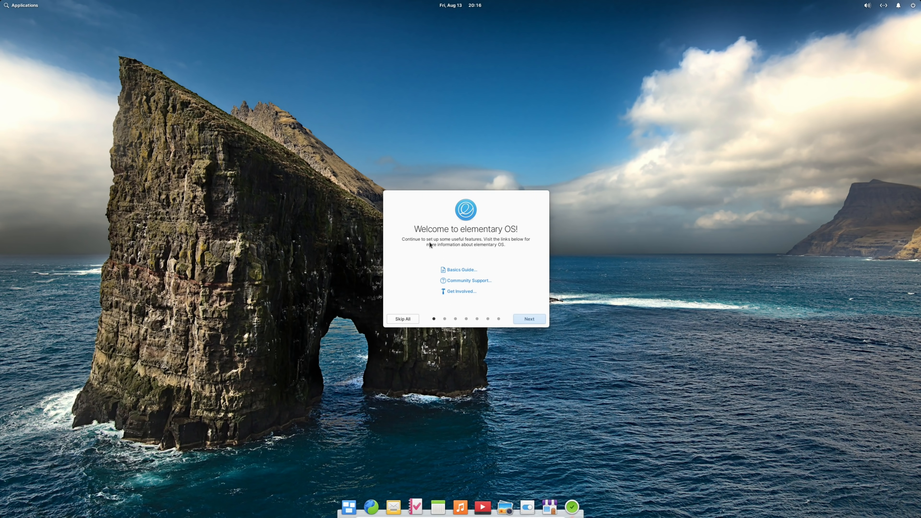
pyautogui.moveTo(532, 323)
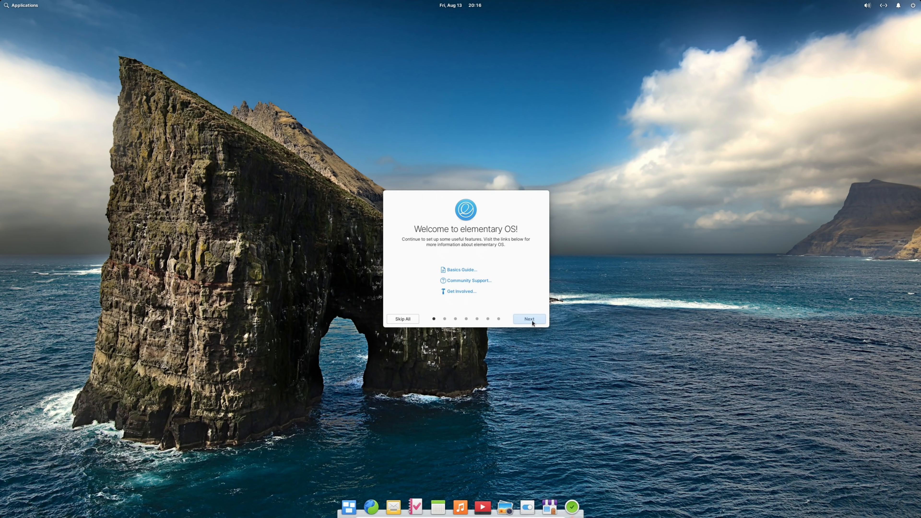
# Move to the Choose Your Look page and select the Dark style
pyautogui.click(528, 319)
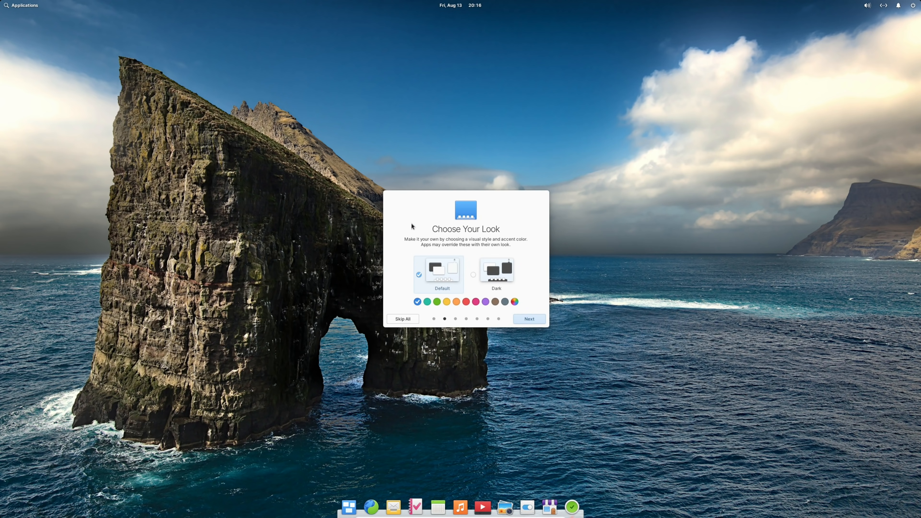
pyautogui.moveTo(471, 236)
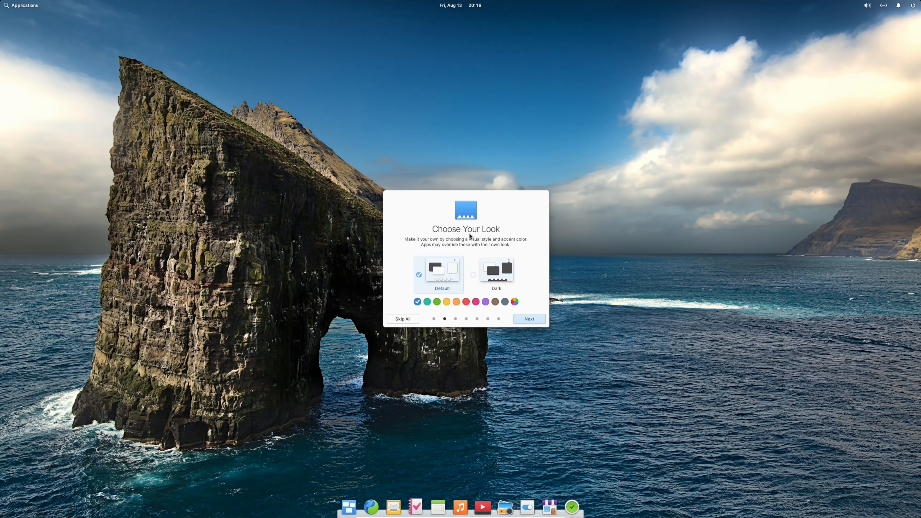
pyautogui.moveTo(478, 281)
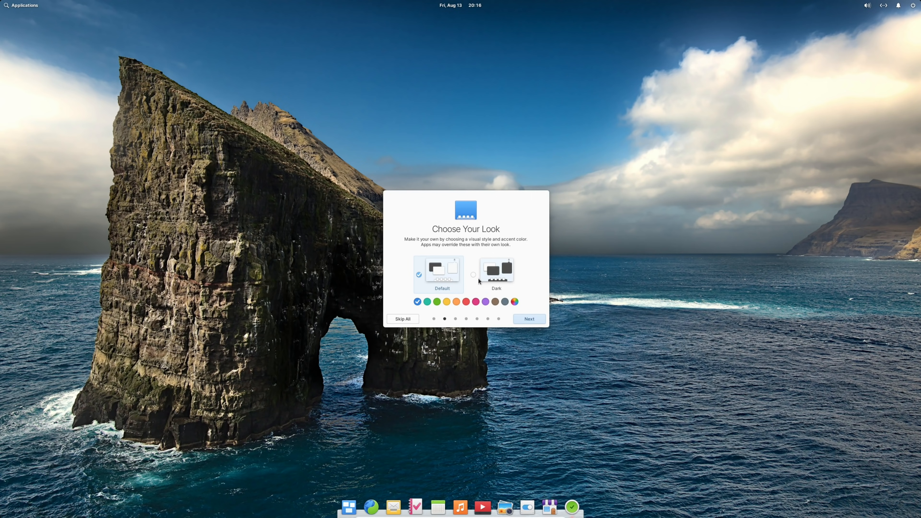
pyautogui.moveTo(473, 278)
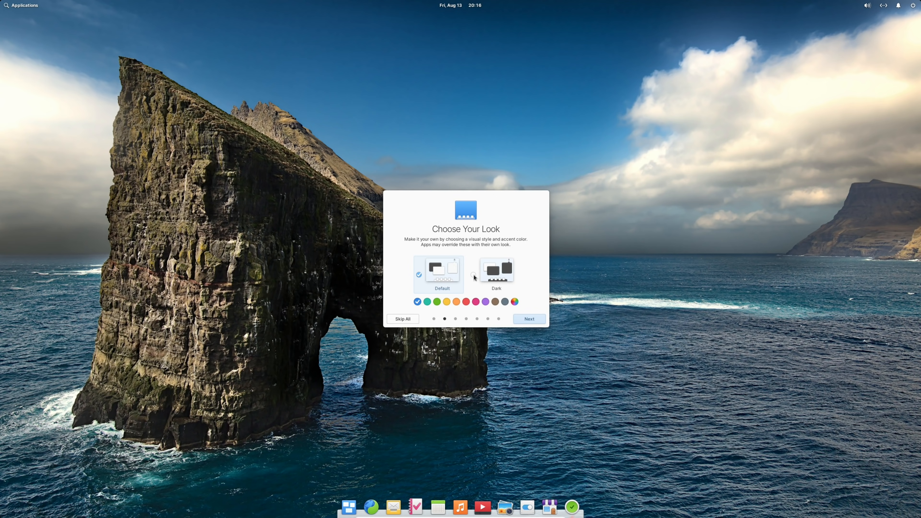
pyautogui.click(495, 270)
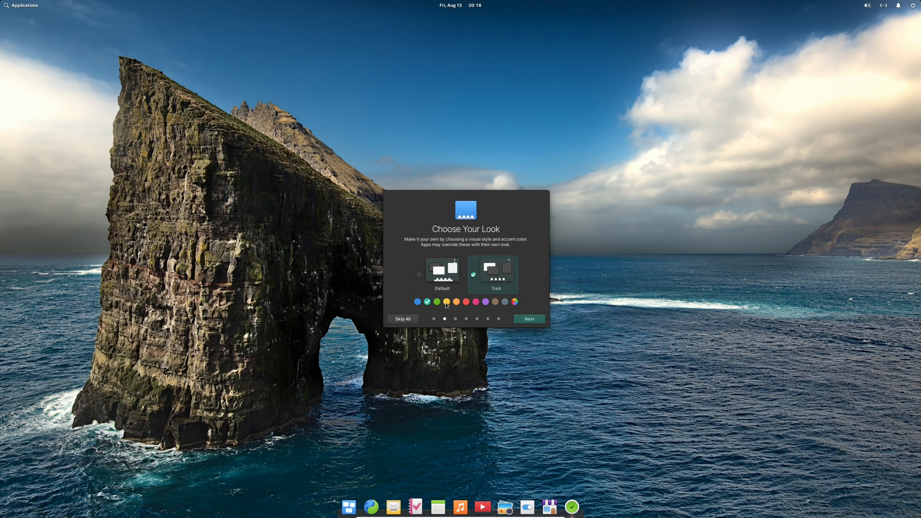
# Try orange and red accents, then settle on the purple accent colour
pyautogui.click(445, 301)
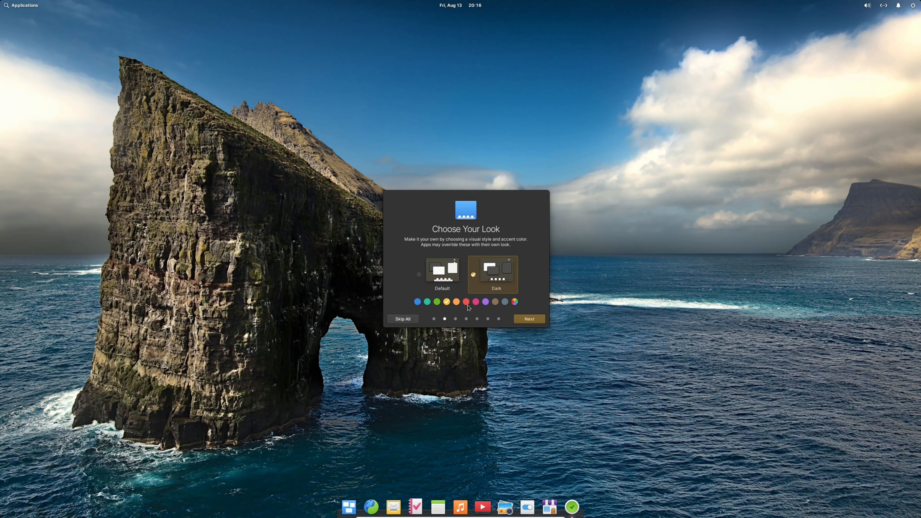
pyautogui.click(466, 302)
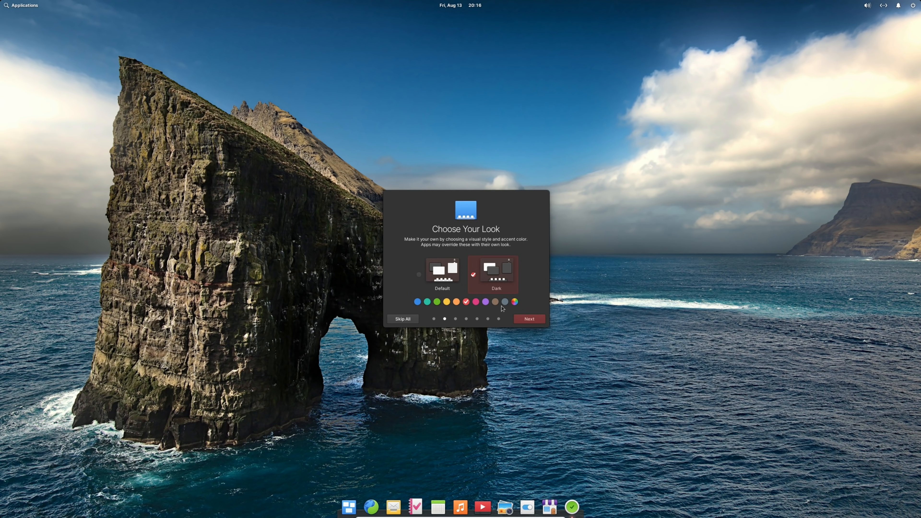
pyautogui.moveTo(499, 285)
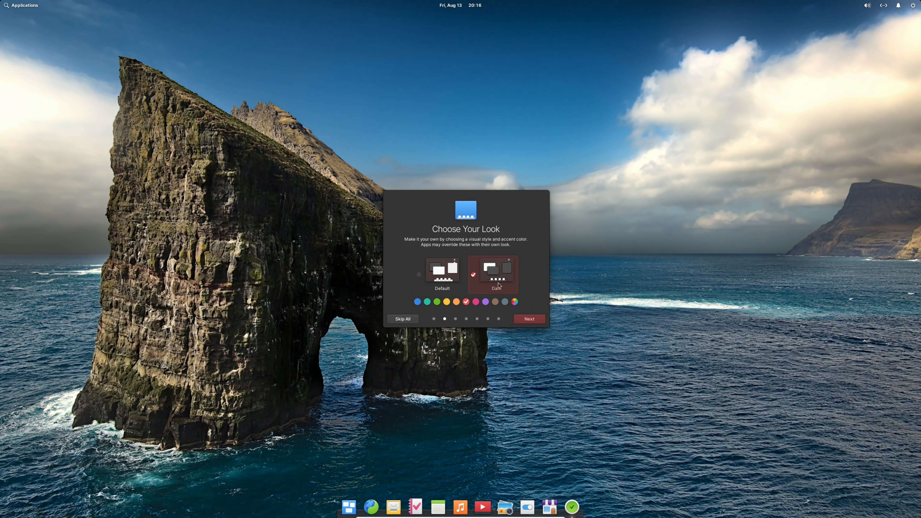
pyautogui.moveTo(529, 319)
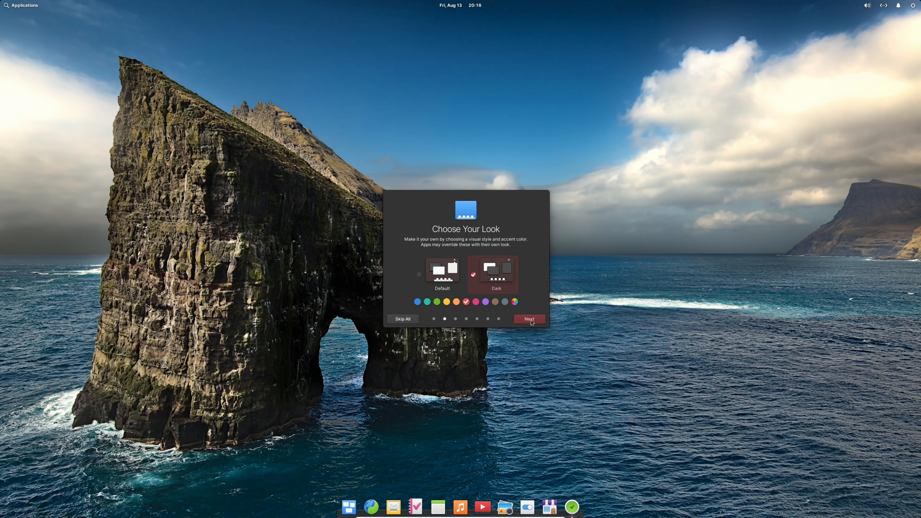
pyautogui.moveTo(493, 312)
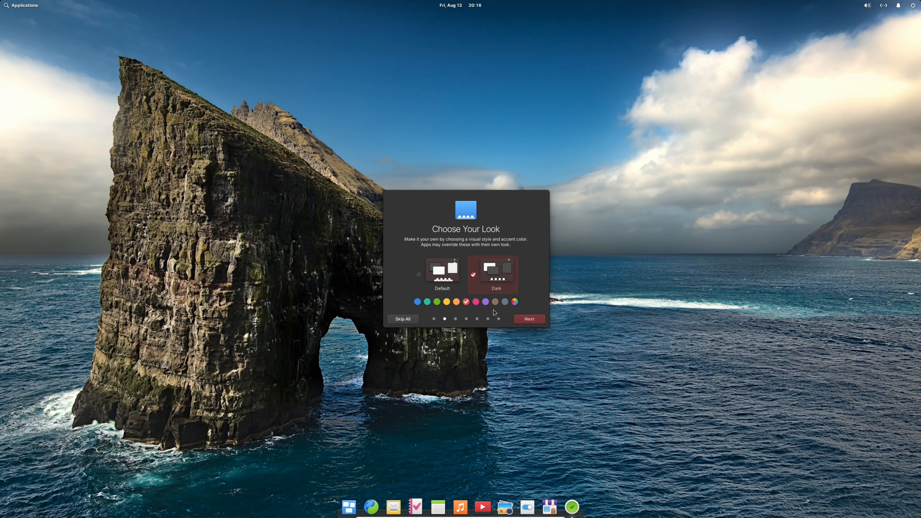
pyautogui.click(514, 301)
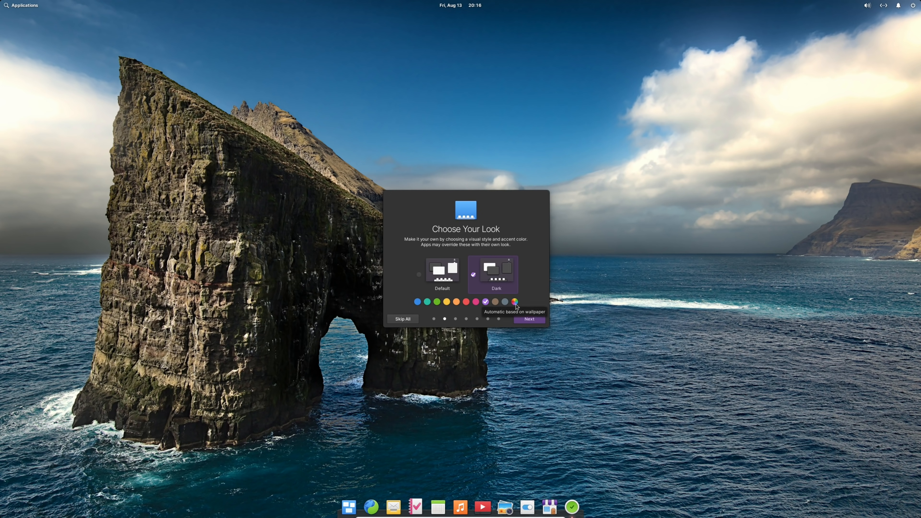
pyautogui.moveTo(515, 302)
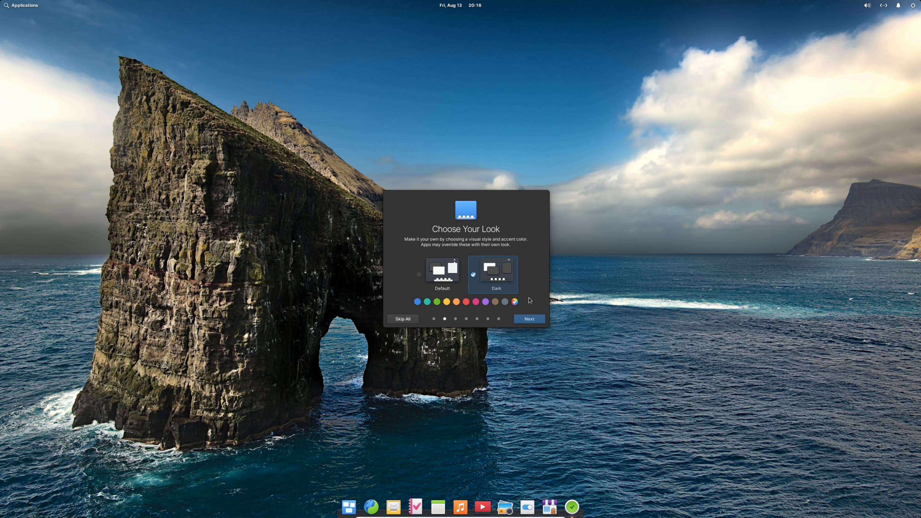
pyautogui.moveTo(500, 305)
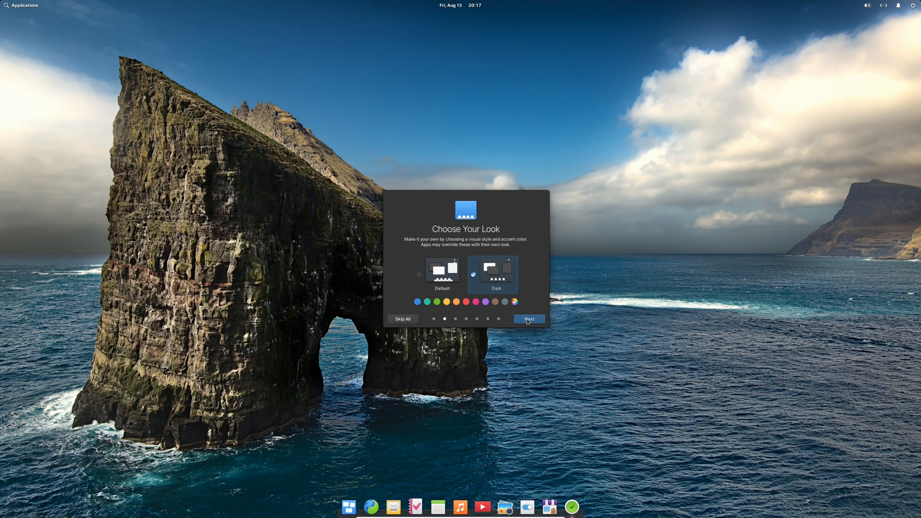
pyautogui.click(485, 301)
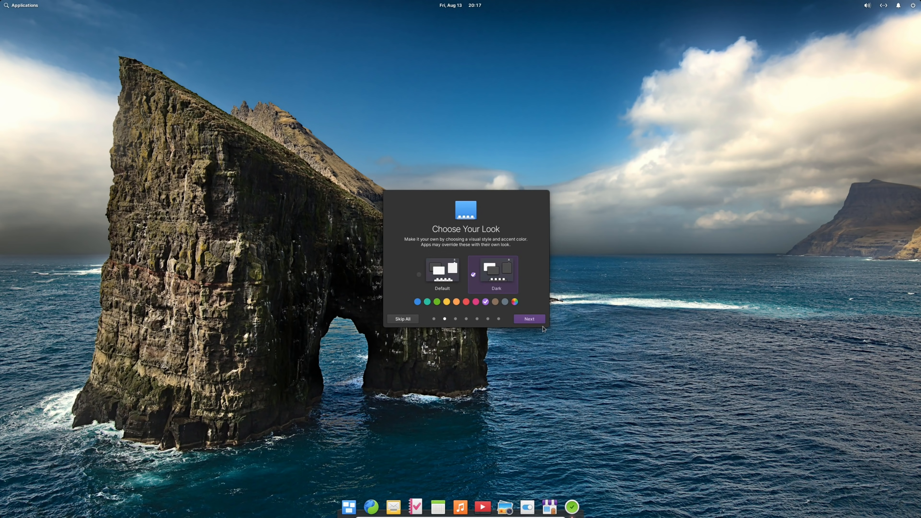
# Advance to the Night Light page and switch Night Light on
pyautogui.click(527, 319)
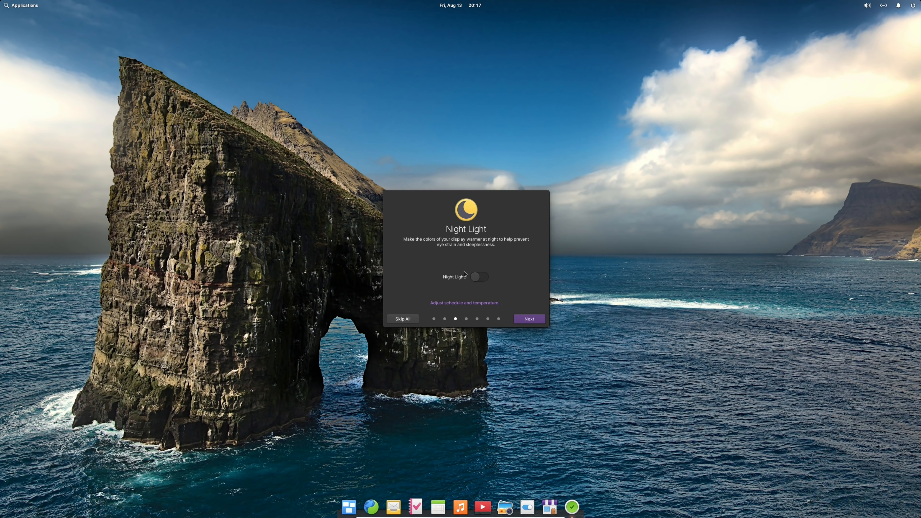
pyautogui.click(479, 277)
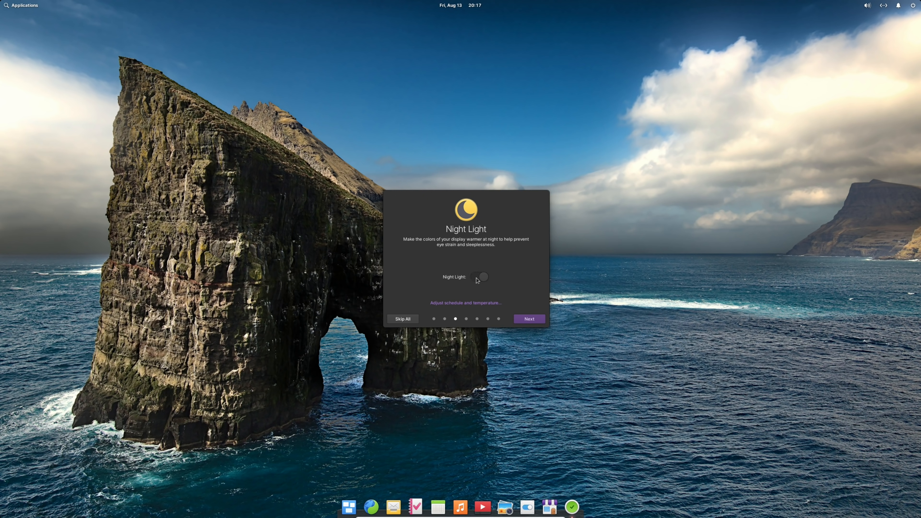
pyautogui.click(479, 277)
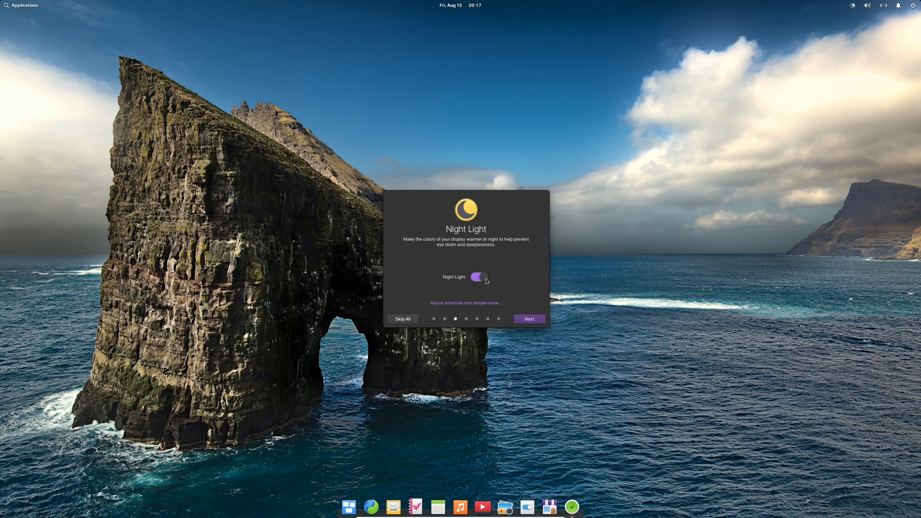
pyautogui.moveTo(481, 281)
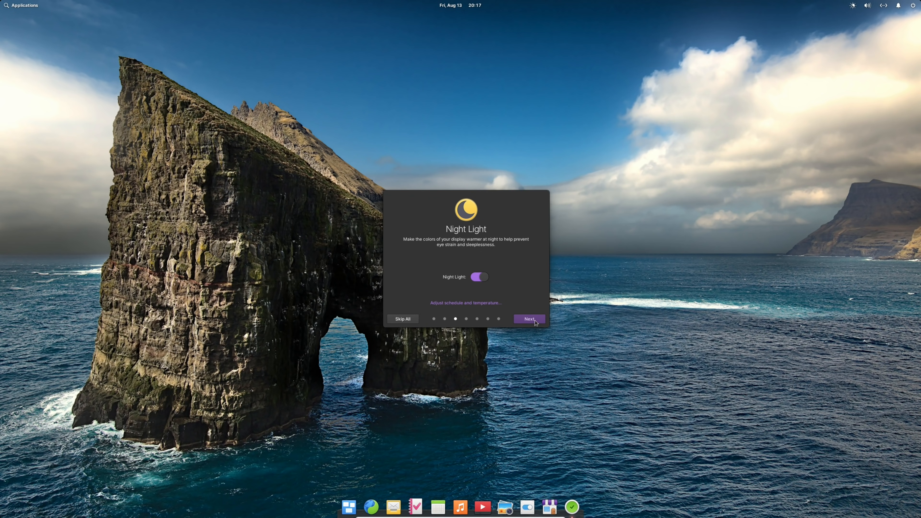
# Pass Housekeeping with defaults and open Connect Online Accounts from the tour
pyautogui.click(528, 318)
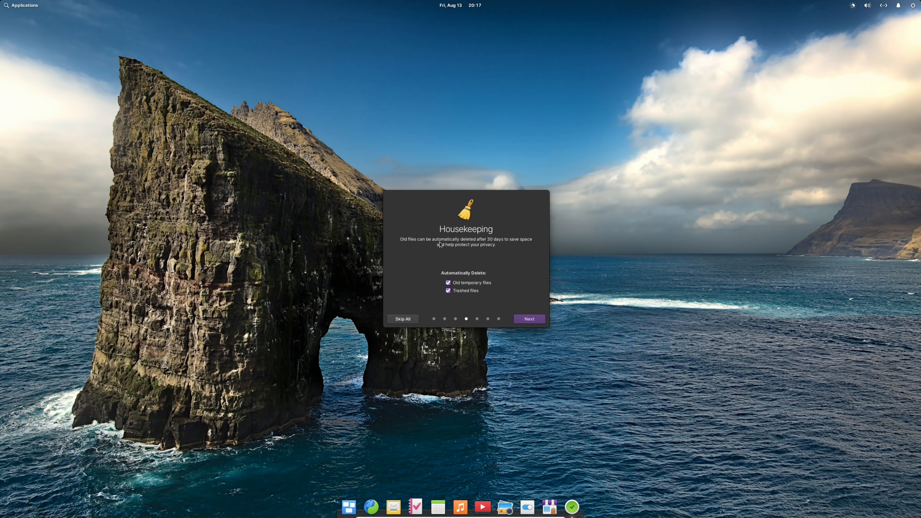
pyautogui.moveTo(470, 297)
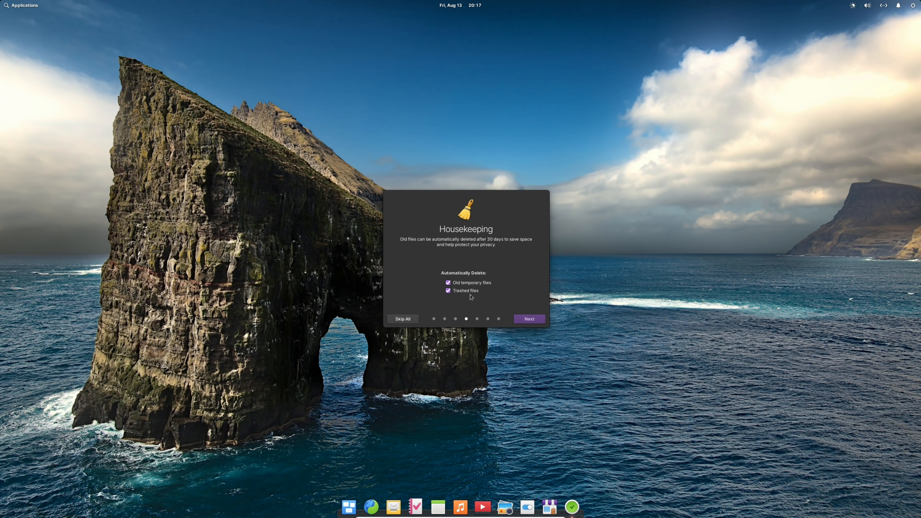
pyautogui.moveTo(496, 300)
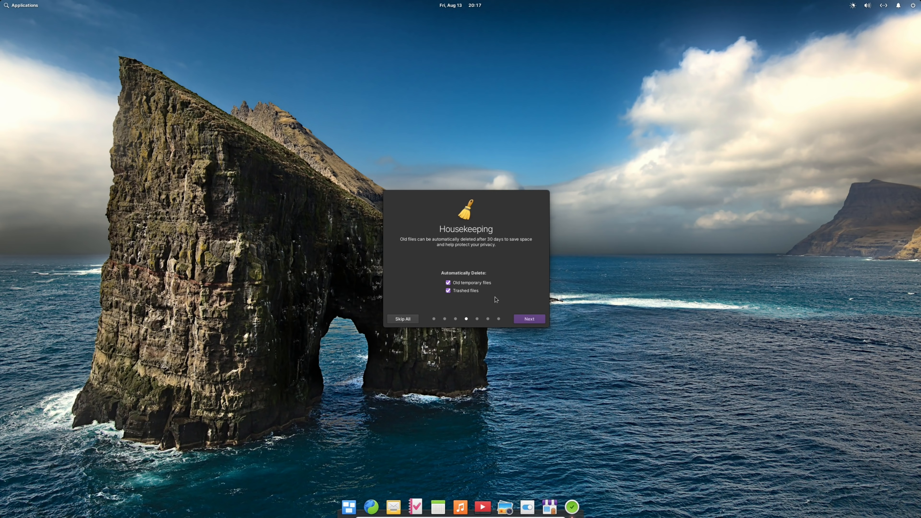
pyautogui.click(528, 319)
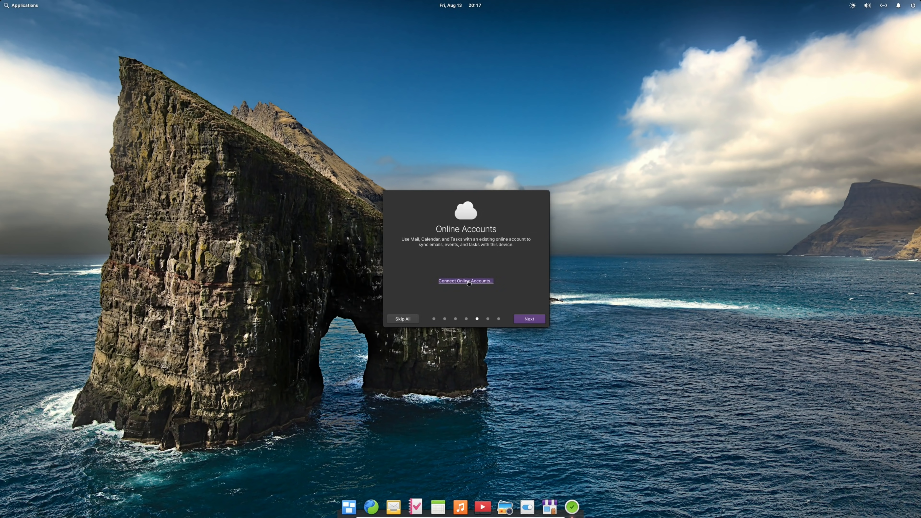
pyautogui.moveTo(479, 269)
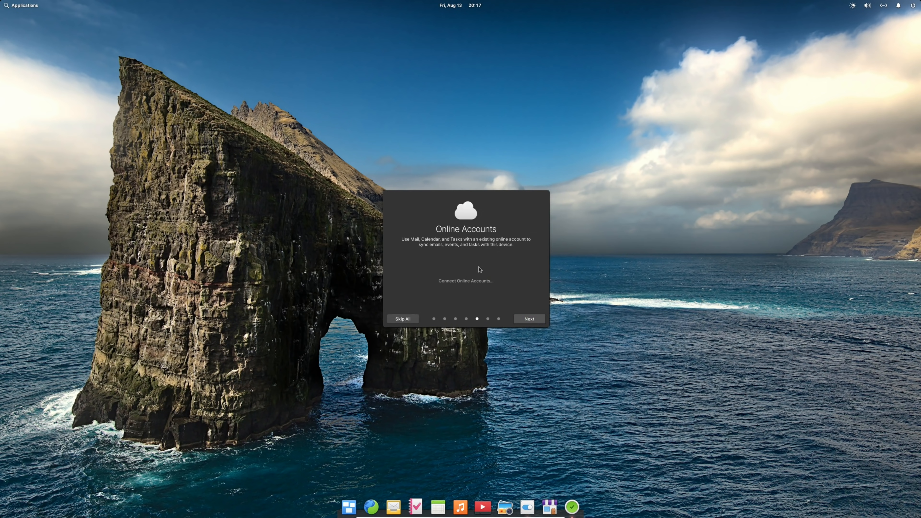
pyautogui.click(466, 281)
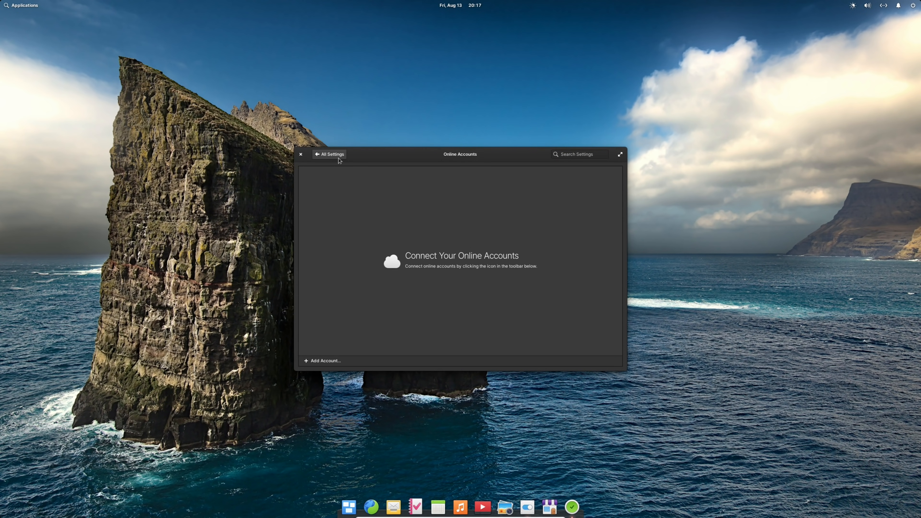
# Expand Add Account to see the CalDAV and IMAP account types
pyautogui.click(322, 360)
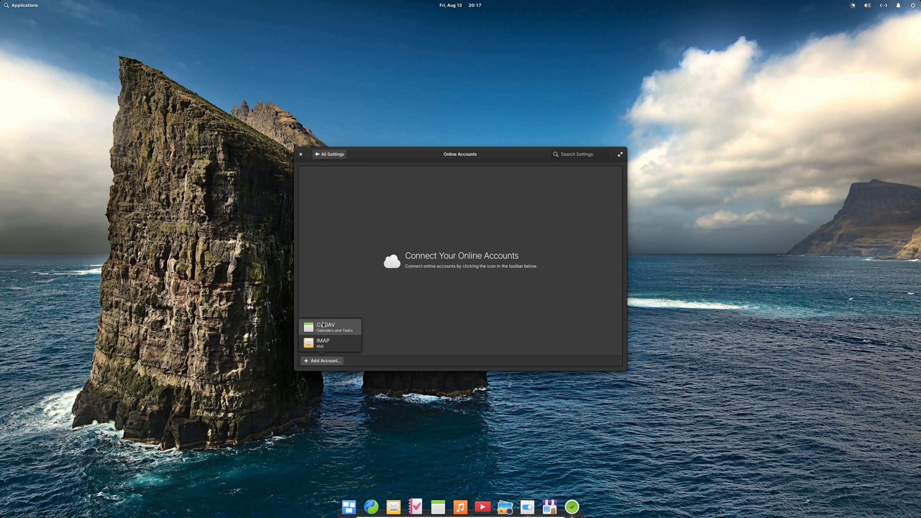
pyautogui.moveTo(332, 335)
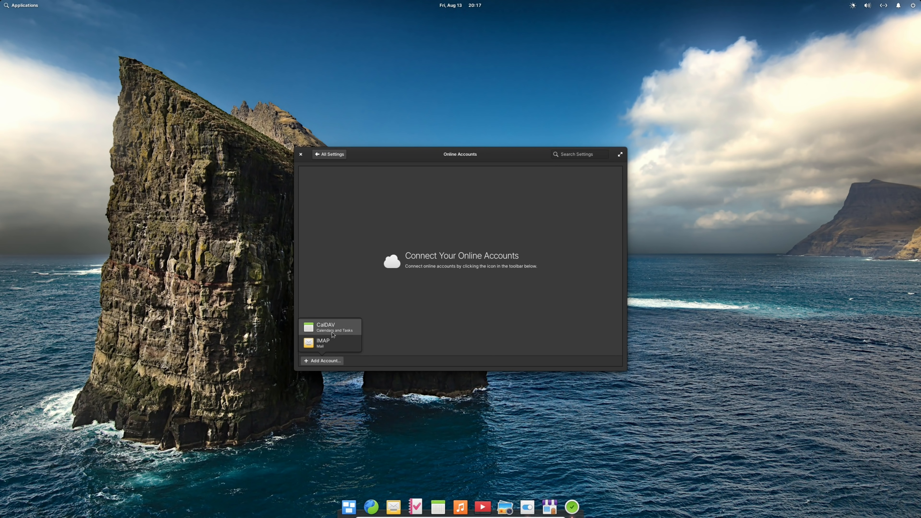
pyautogui.moveTo(340, 342)
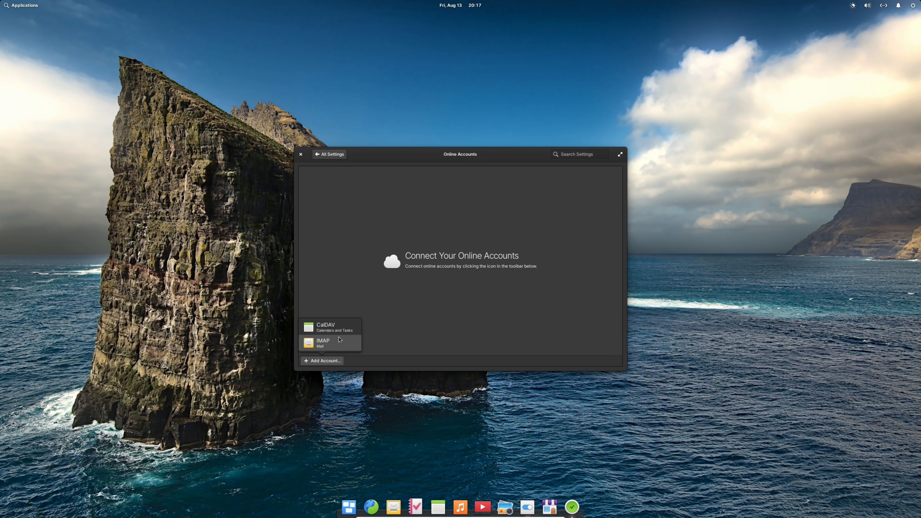
pyautogui.moveTo(336, 305)
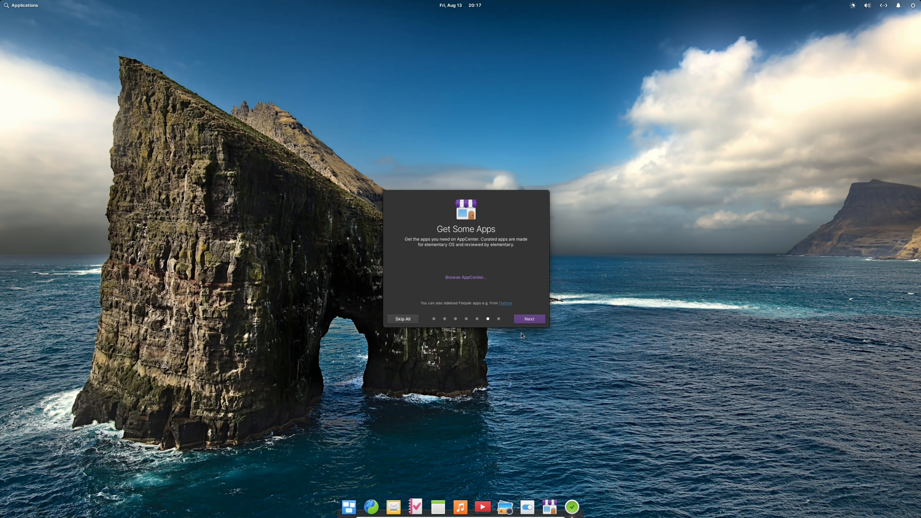
pyautogui.moveTo(466, 276)
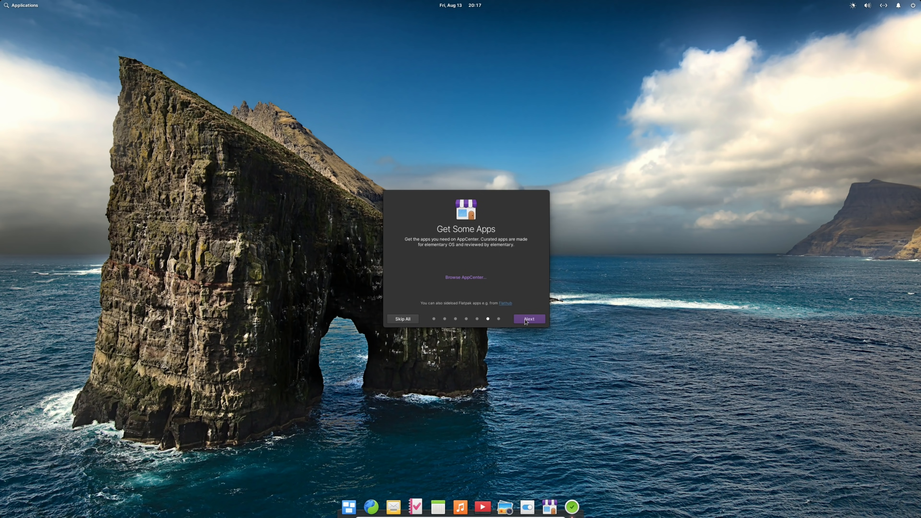
# Reach the Ready to Go page and open System Settings from it
pyautogui.click(528, 319)
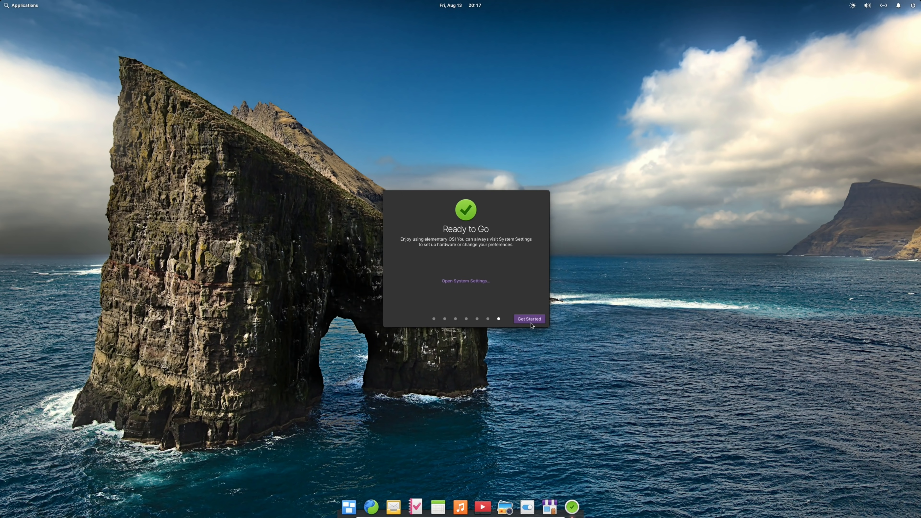
pyautogui.moveTo(452, 259)
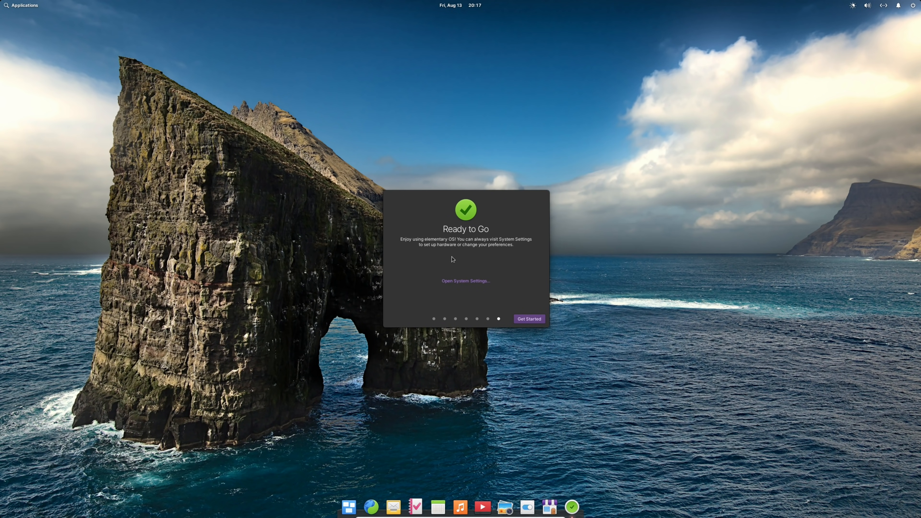
pyautogui.moveTo(464, 281)
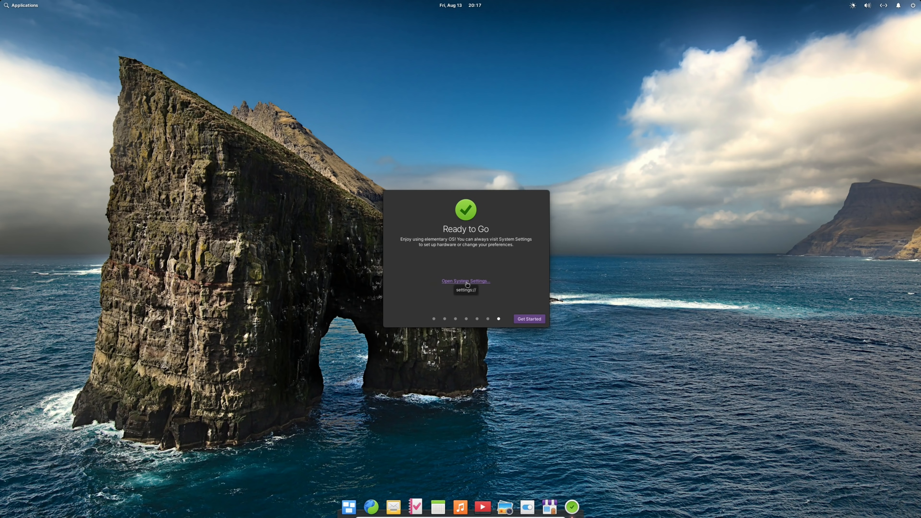
pyautogui.click(465, 281)
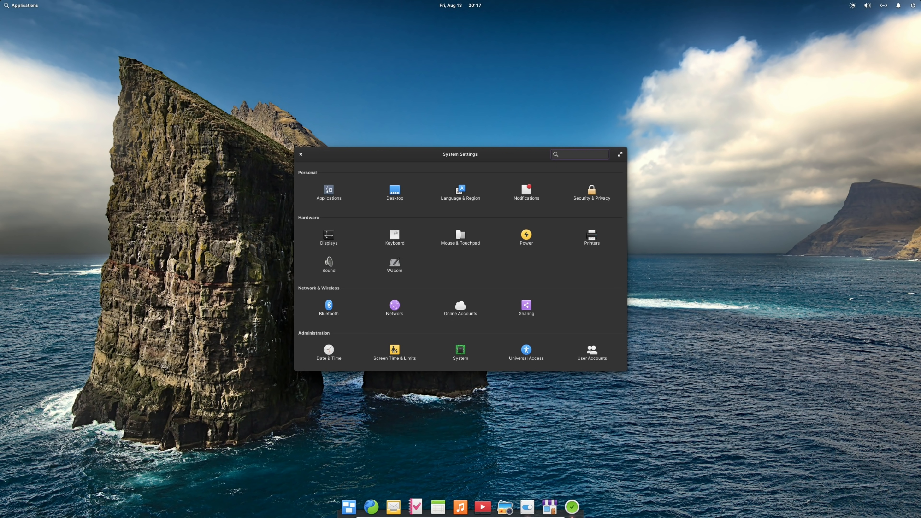
# Focus the settings search field and open the Applications panel of default apps
pyautogui.click(579, 154)
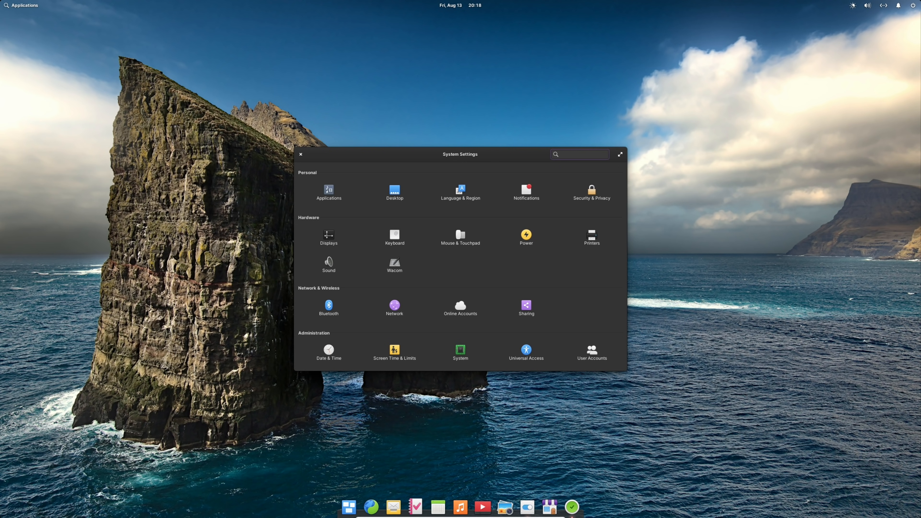
pyautogui.click(580, 154)
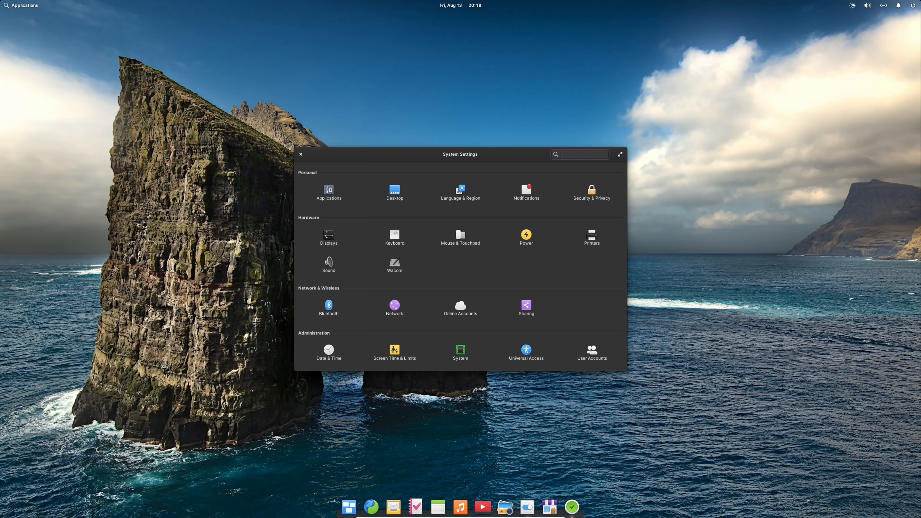
pyautogui.click(328, 189)
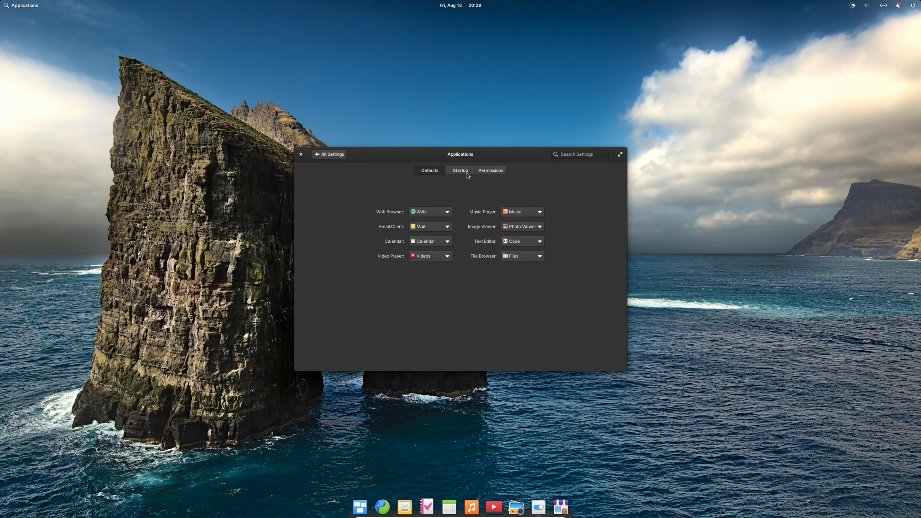
pyautogui.click(489, 170)
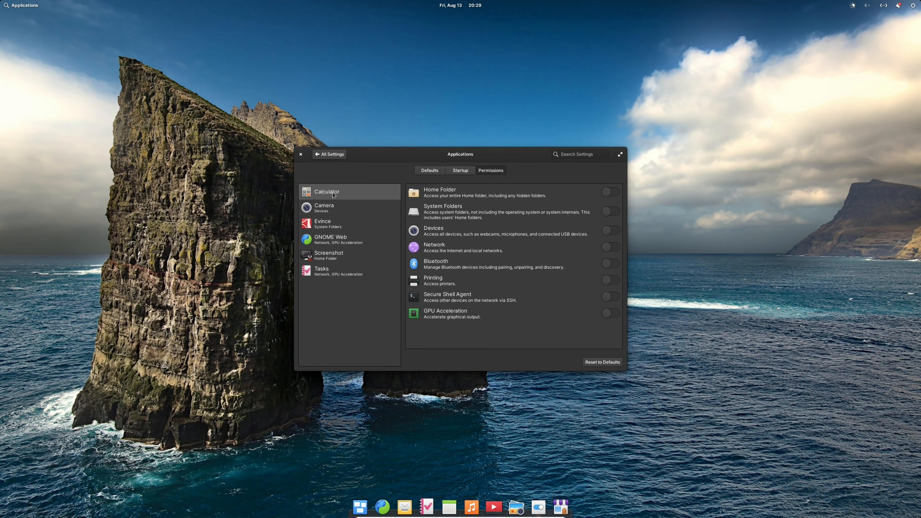
pyautogui.moveTo(333, 230)
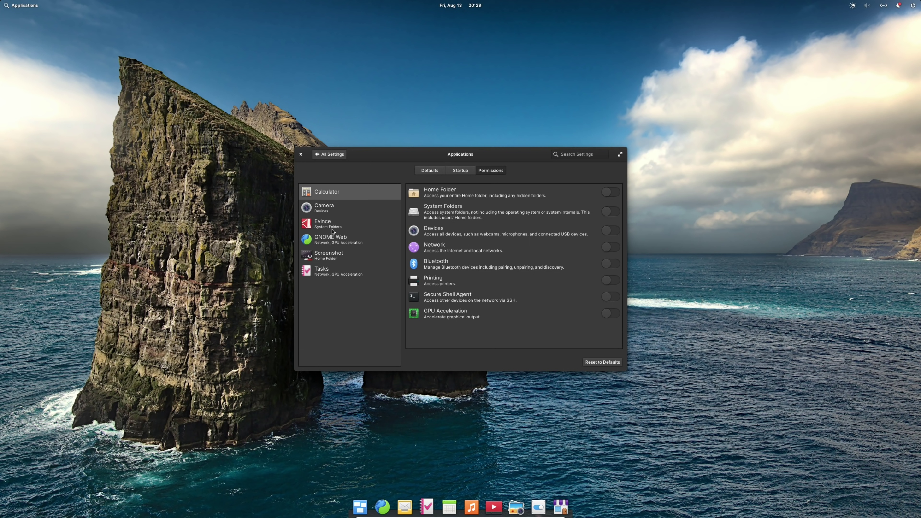
pyautogui.moveTo(514, 199)
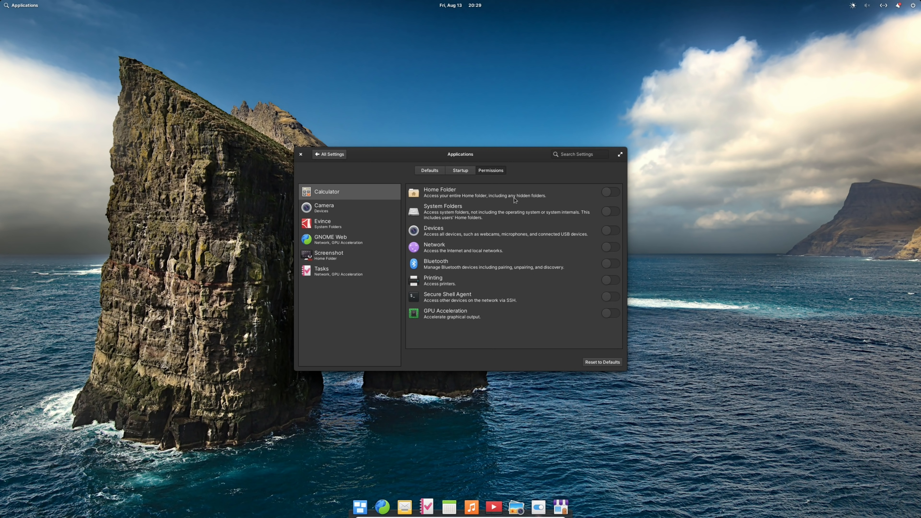
pyautogui.moveTo(493, 218)
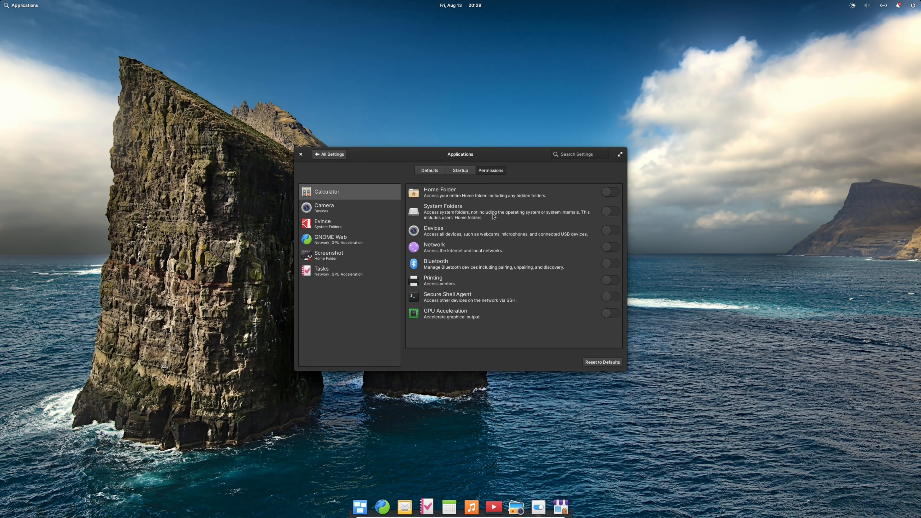
pyautogui.moveTo(486, 217)
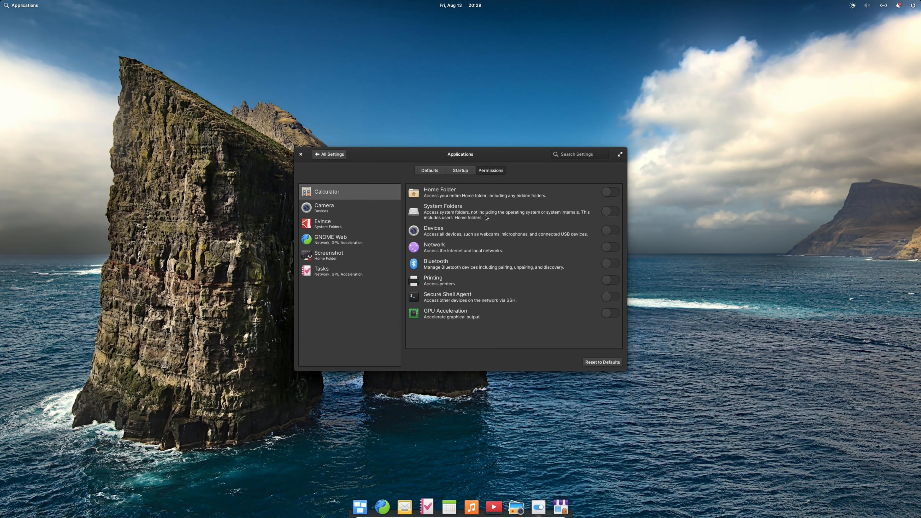
pyautogui.moveTo(488, 203)
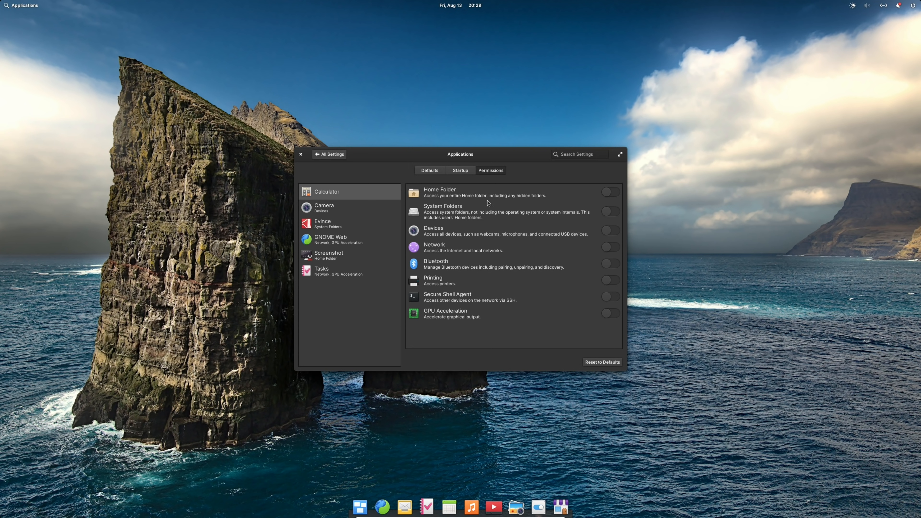
pyautogui.moveTo(613, 217)
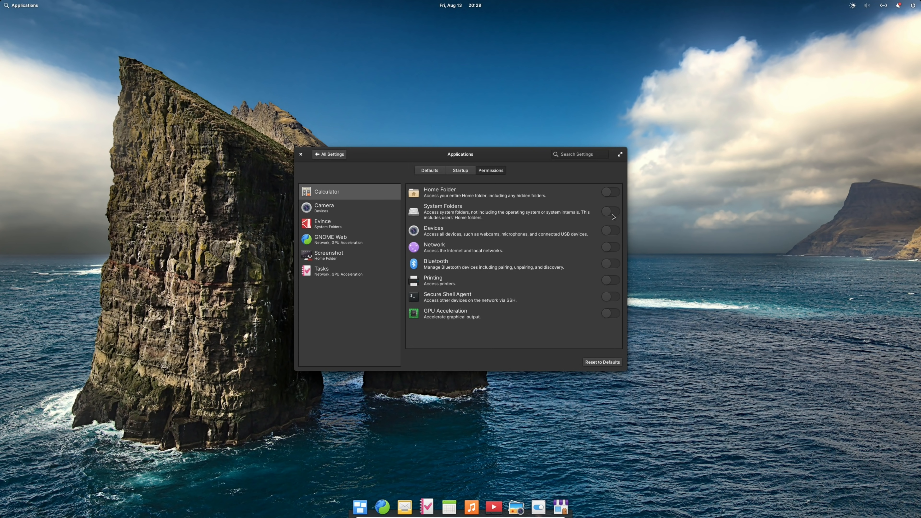
pyautogui.moveTo(610, 316)
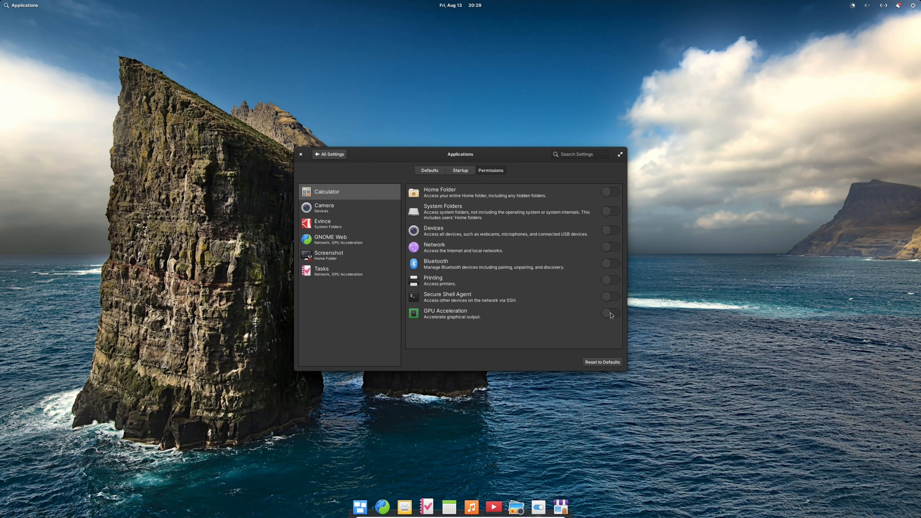
pyautogui.click(327, 224)
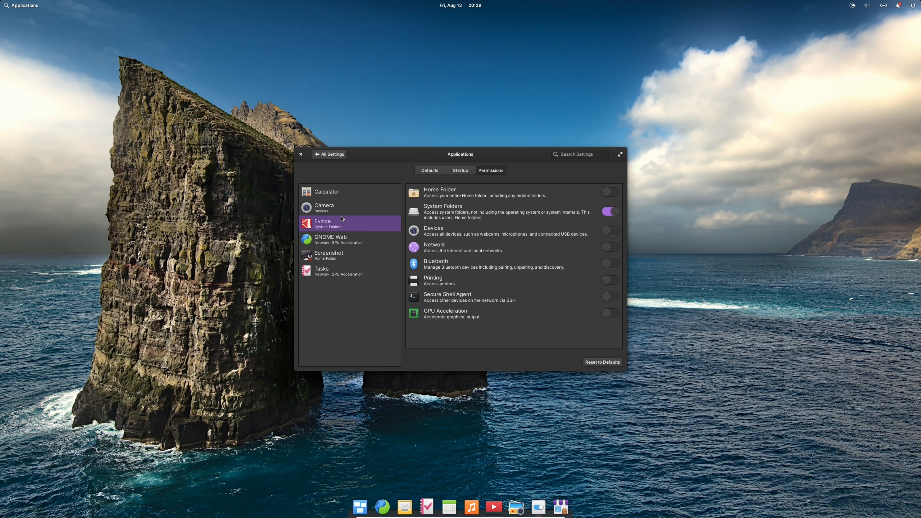
pyautogui.moveTo(348, 229)
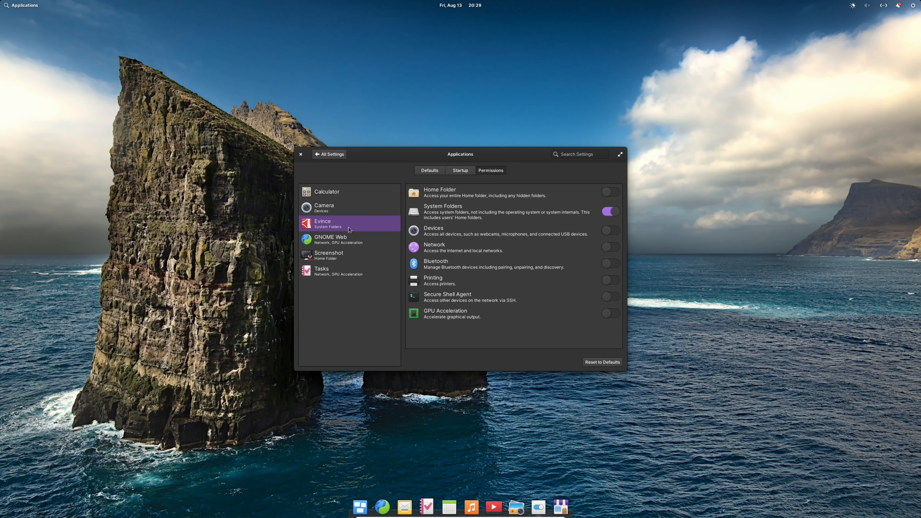
pyautogui.click(324, 207)
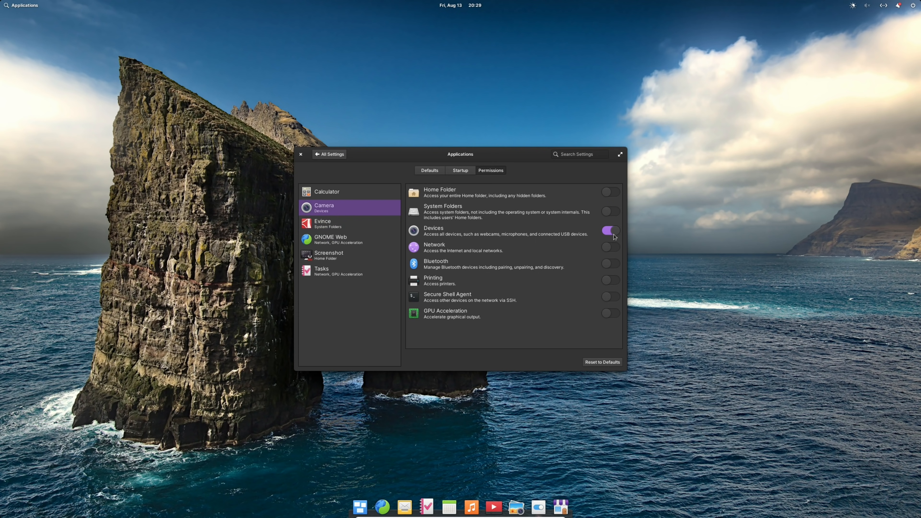
pyautogui.click(609, 231)
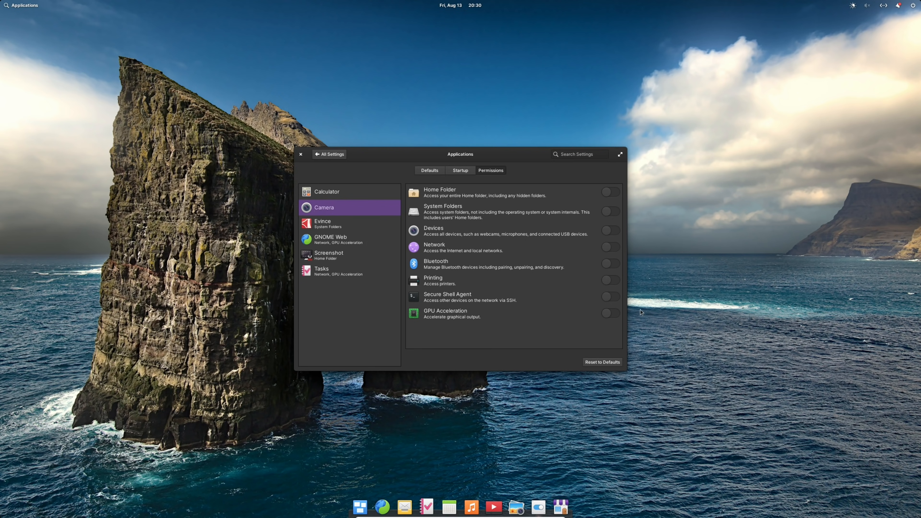
pyautogui.moveTo(15, 5)
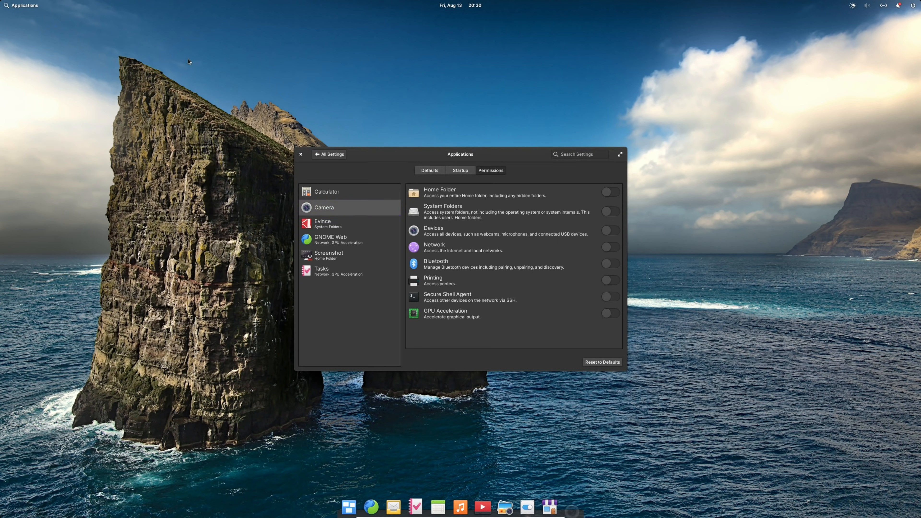
pyautogui.click(323, 207)
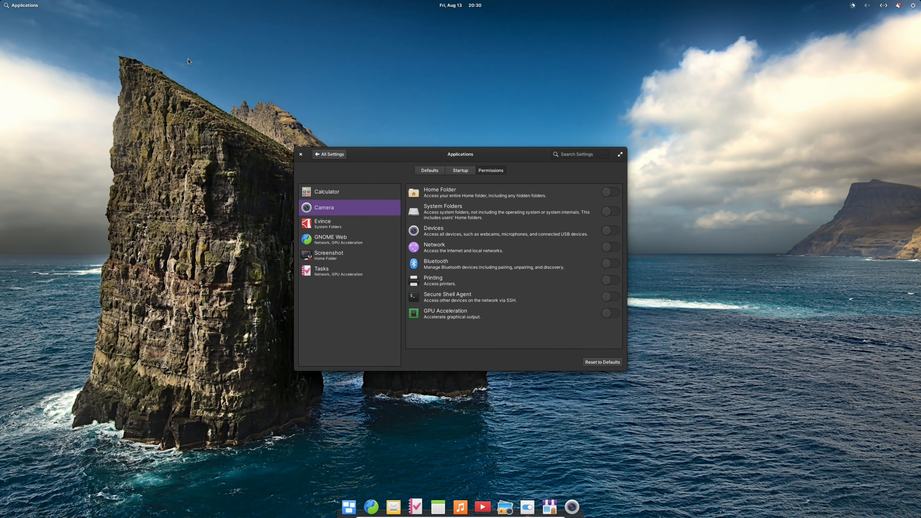
pyautogui.moveTo(231, 92)
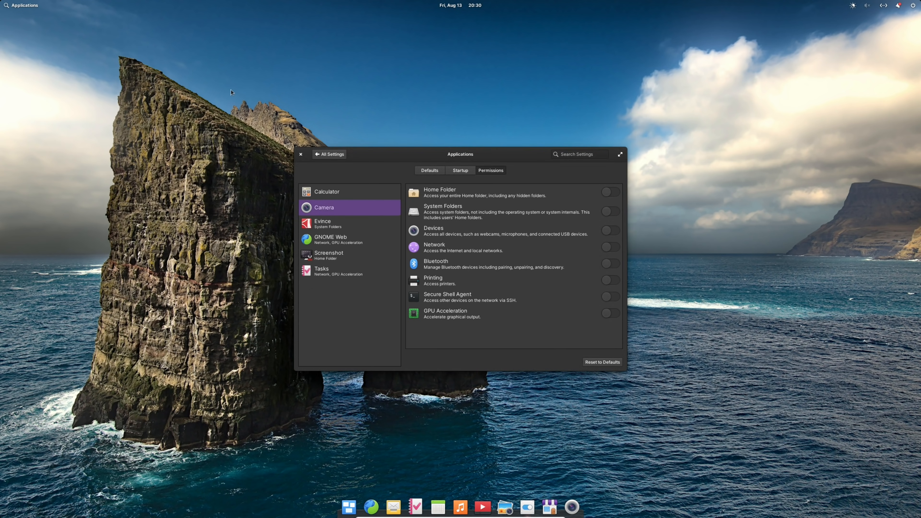
pyautogui.click(609, 229)
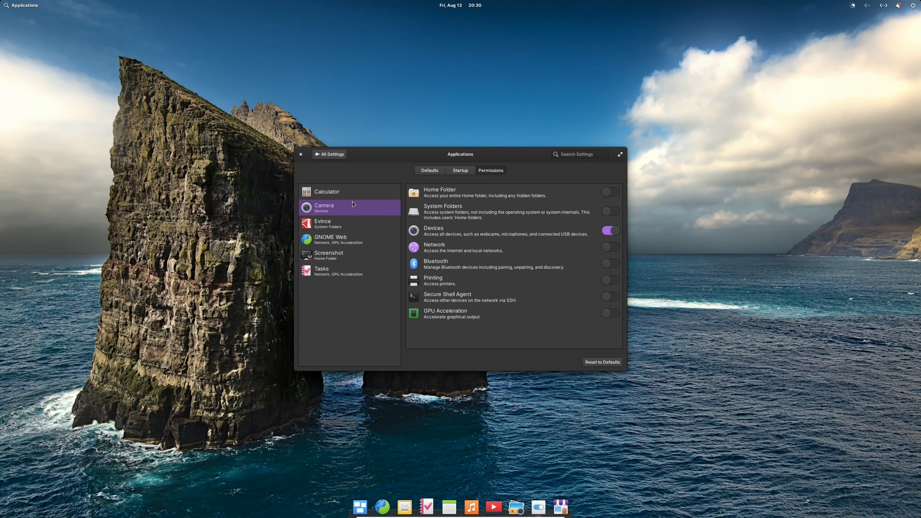
# Switch off Evince's System Folders access, then leave the Permissions view
pyautogui.click(349, 223)
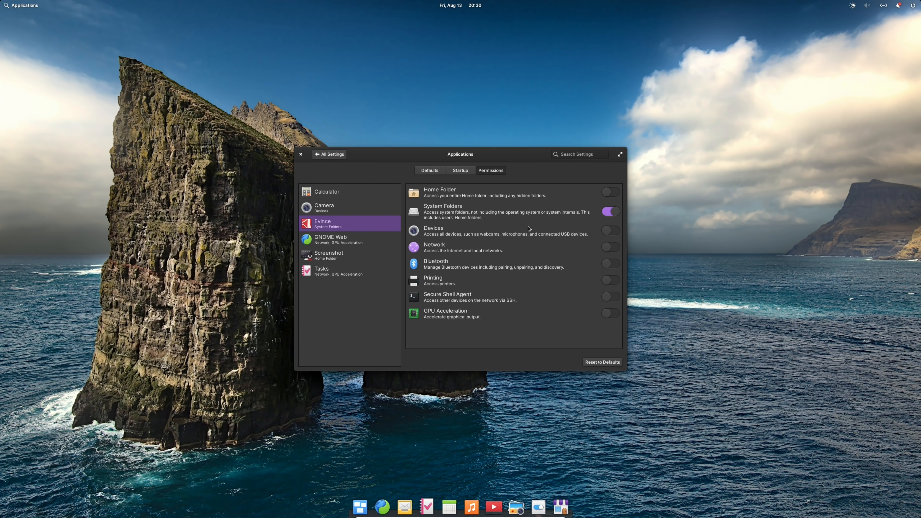
pyautogui.click(610, 211)
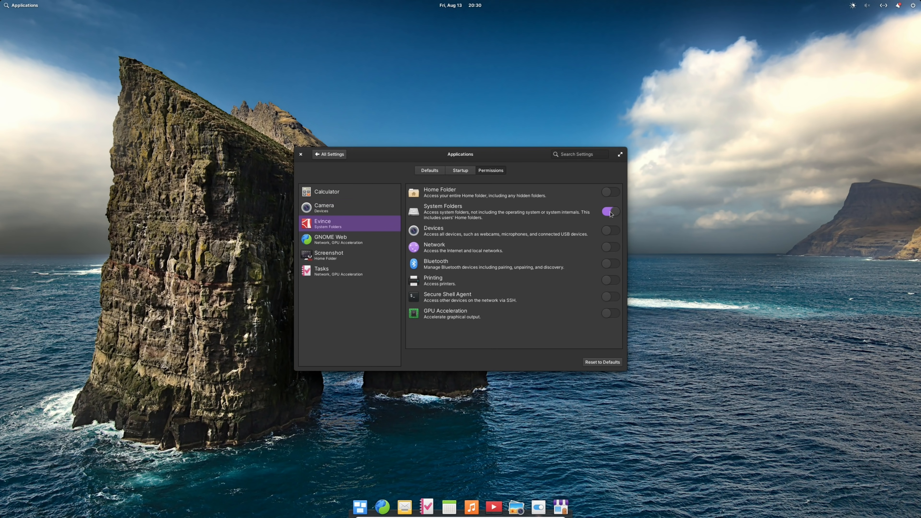
pyautogui.click(609, 212)
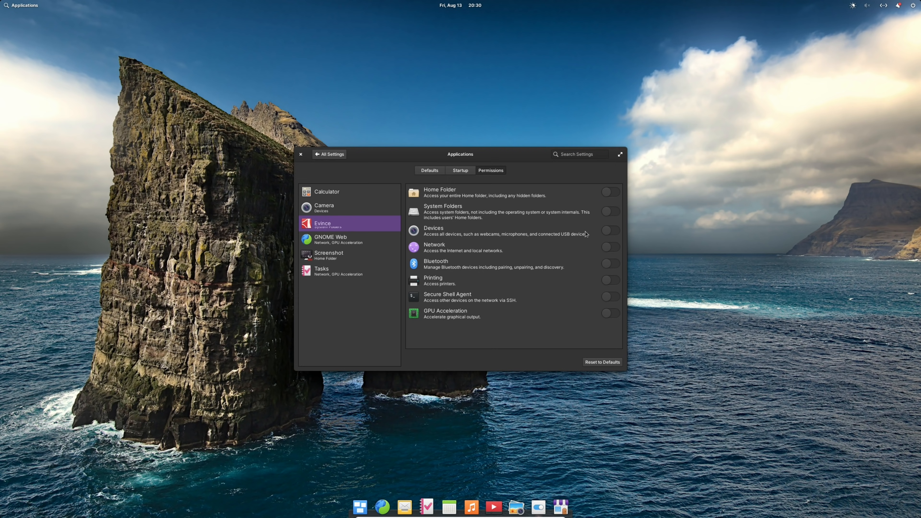
pyautogui.moveTo(405, 406)
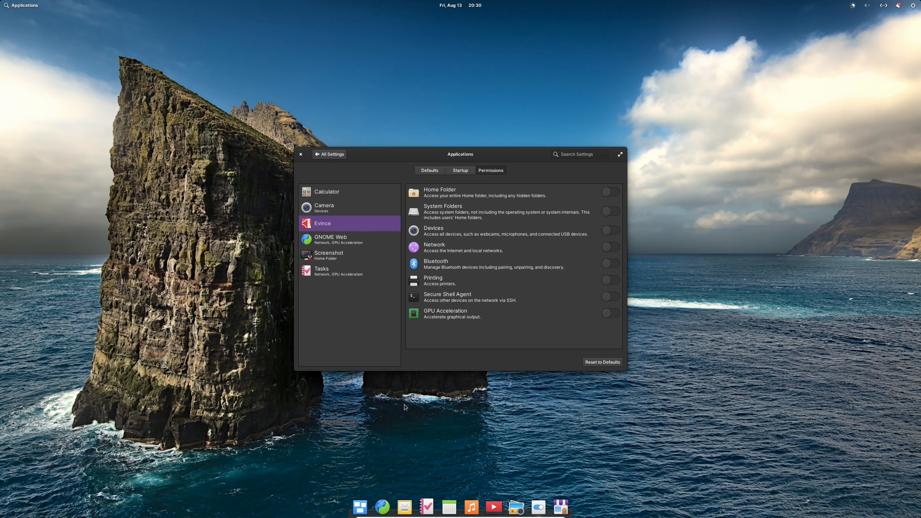
pyautogui.moveTo(28, 18)
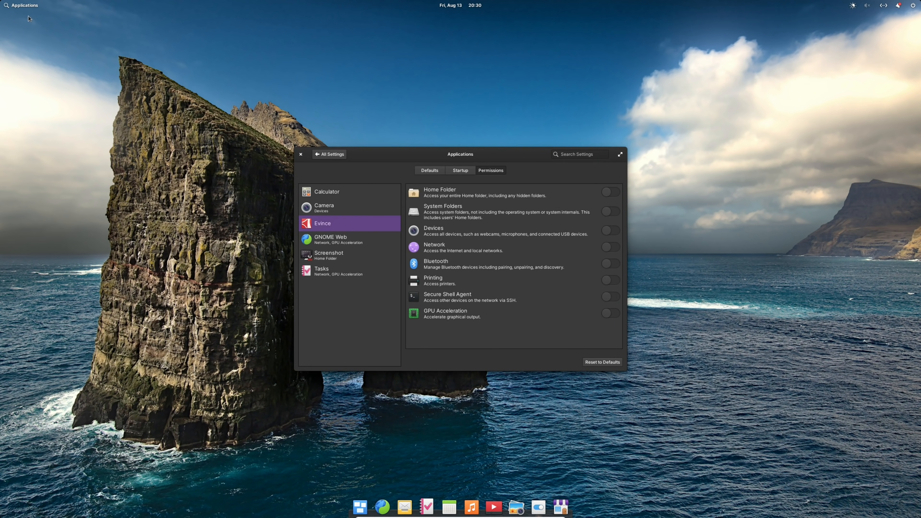
pyautogui.click(24, 5)
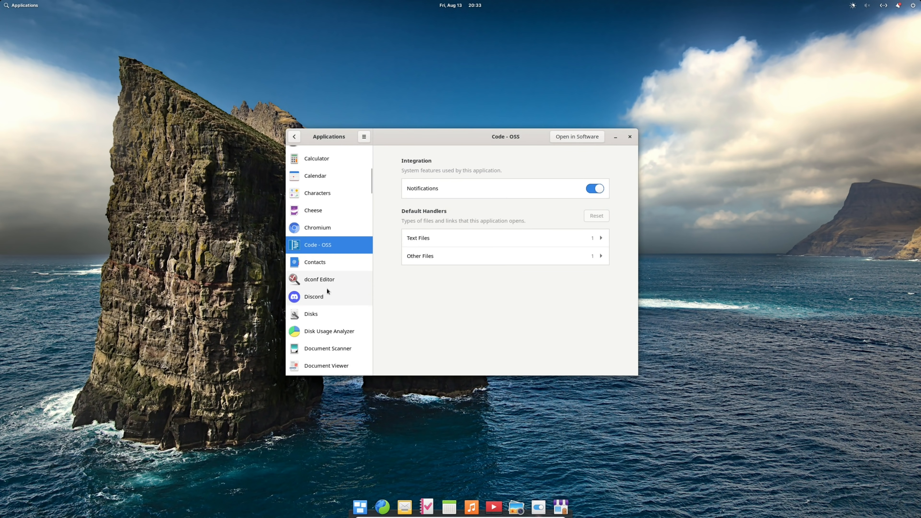
# Browse the Applications list and view the settings for ONLYOFFICE Desktop Editors and VirtualBox
pyautogui.scroll(-3)
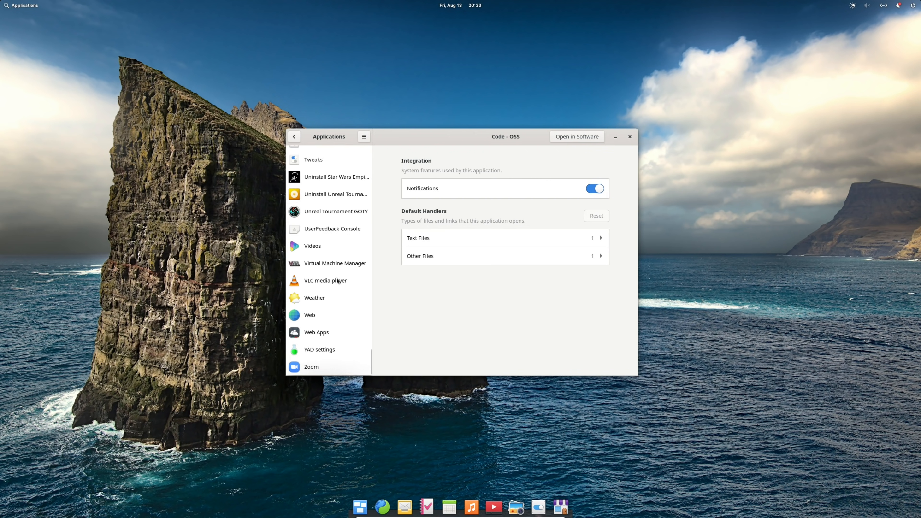
pyautogui.scroll(3)
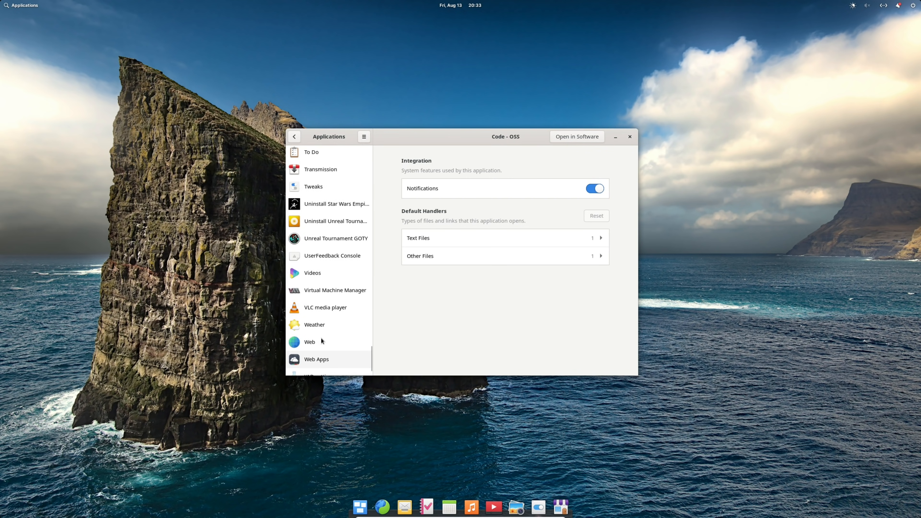
pyautogui.scroll(-3)
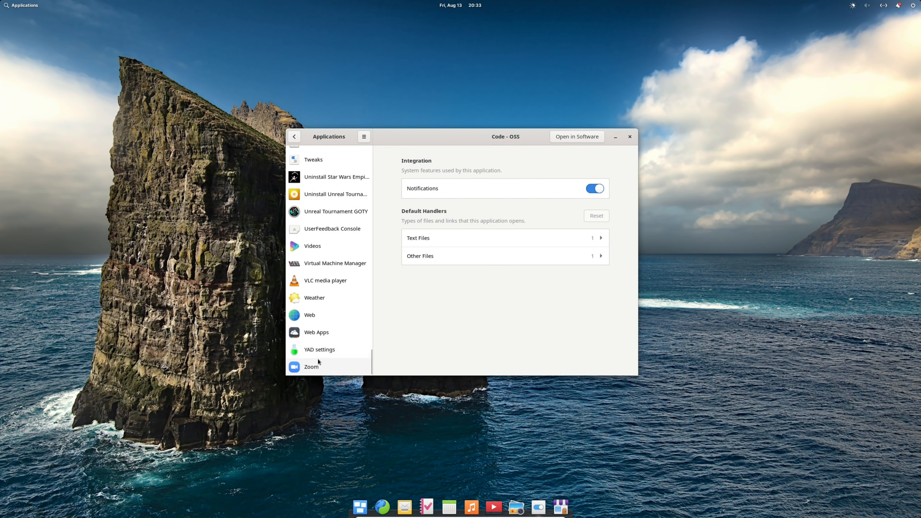
pyautogui.scroll(3)
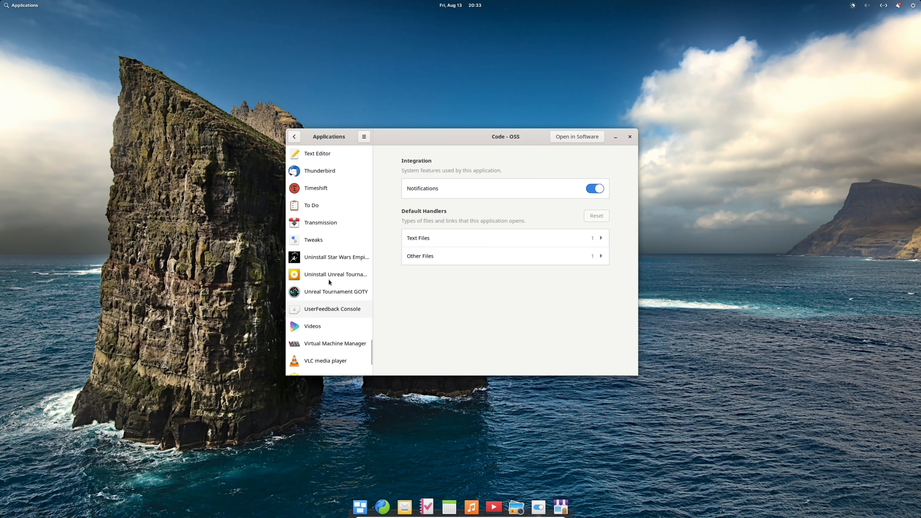
pyautogui.scroll(3)
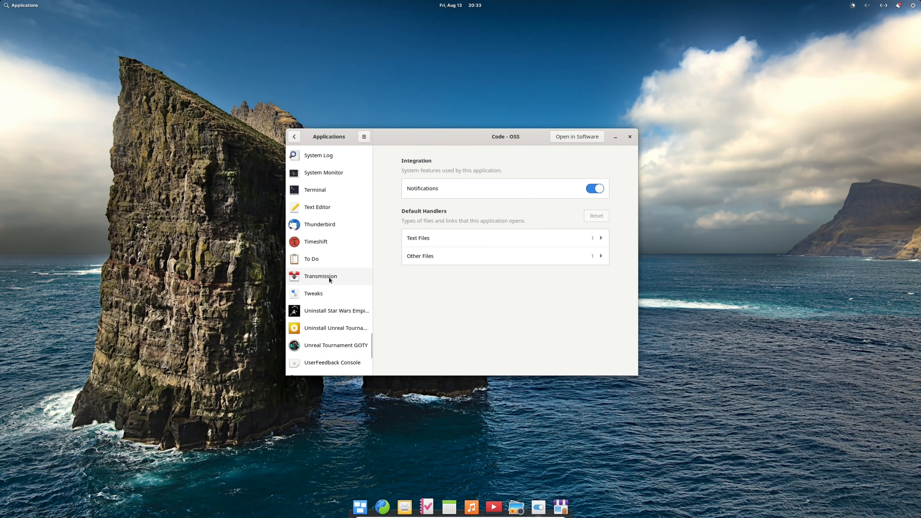
pyautogui.scroll(3)
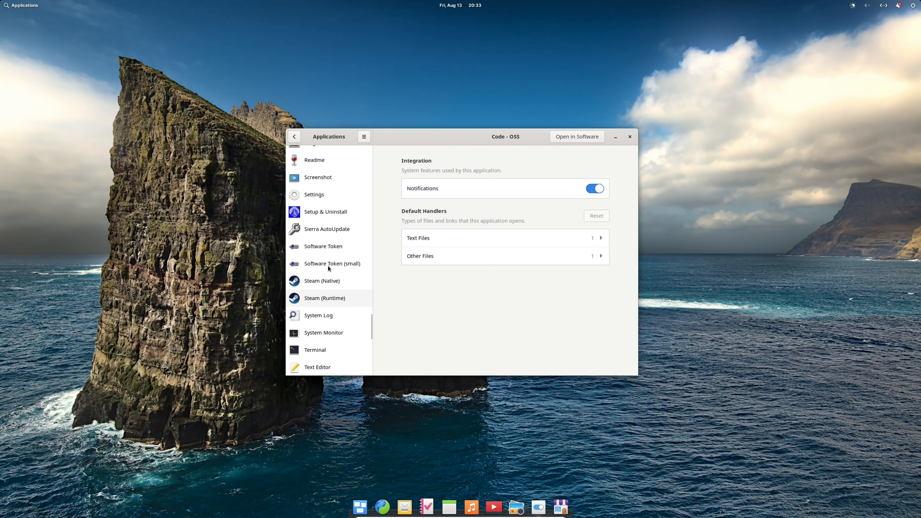
pyautogui.scroll(3)
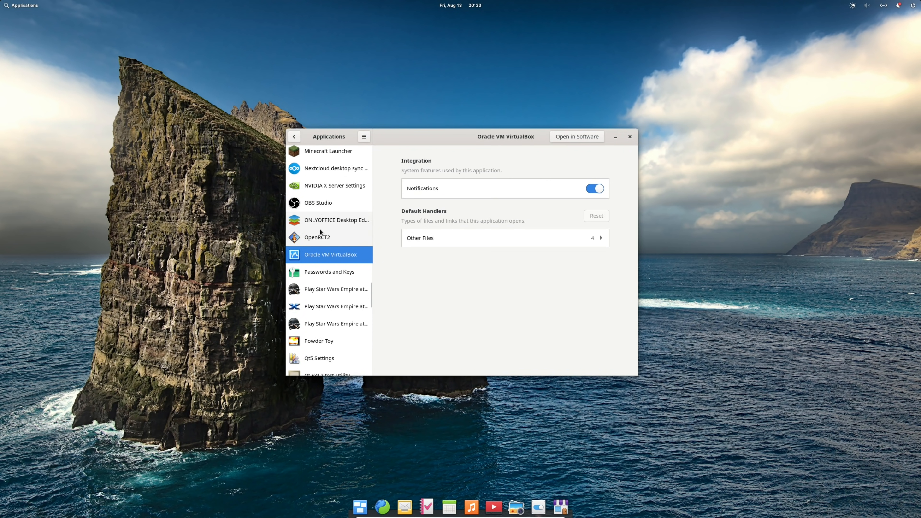
pyautogui.click(336, 220)
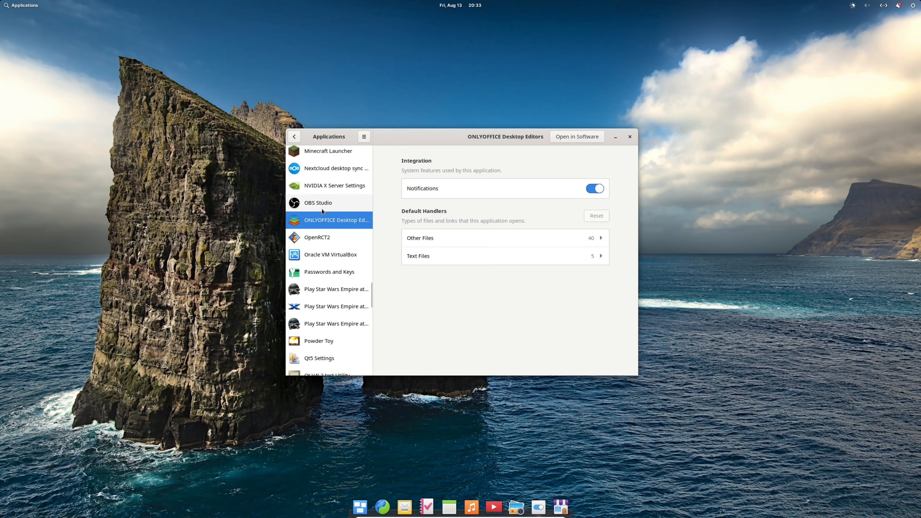
pyautogui.click(329, 186)
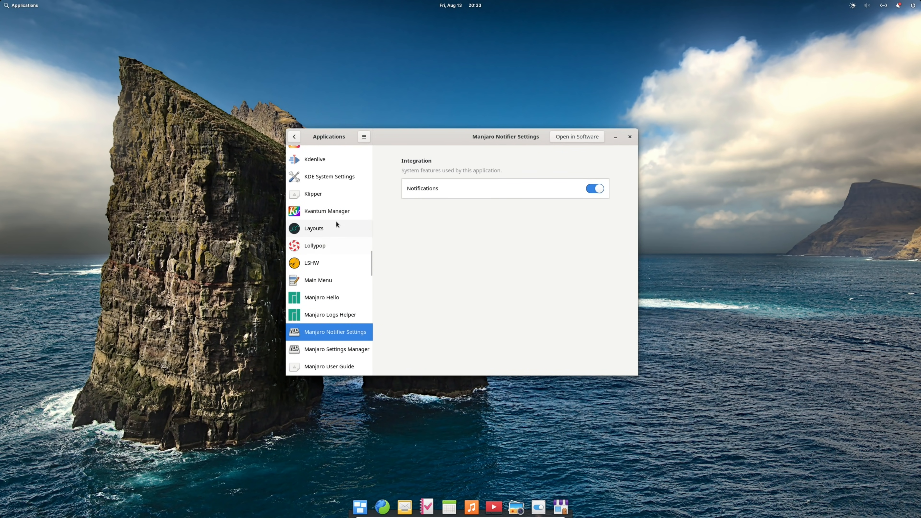
# View Lollypop and Kvantum Manager, then show Inkscape's integration and default file handler settings
pyautogui.click(315, 245)
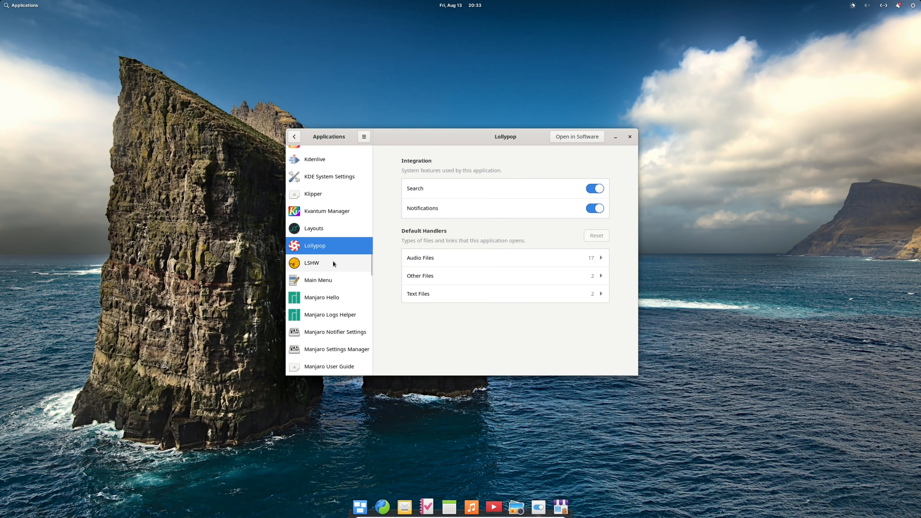
pyautogui.click(312, 262)
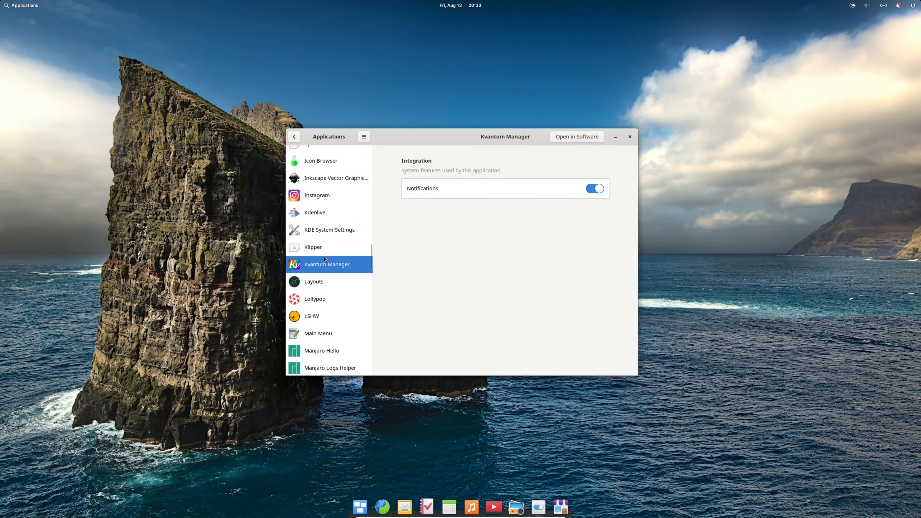
pyautogui.moveTo(316, 246)
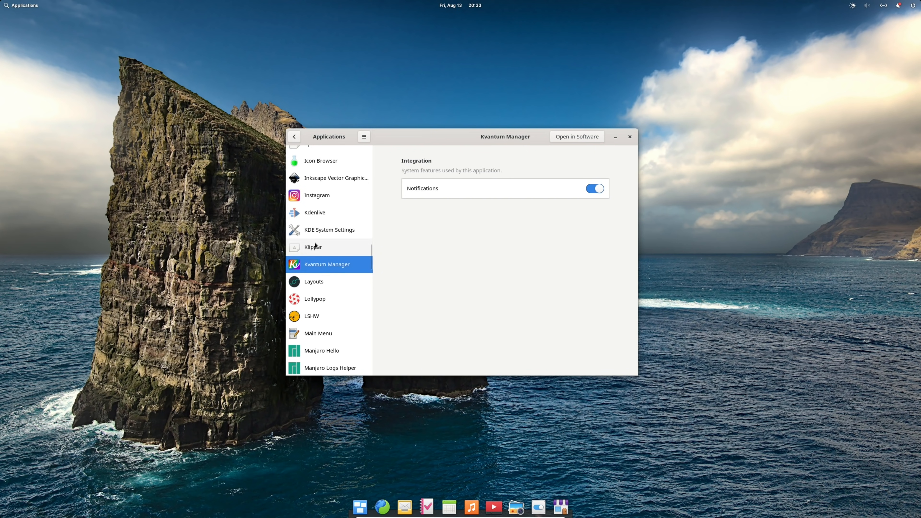
pyautogui.scroll(3)
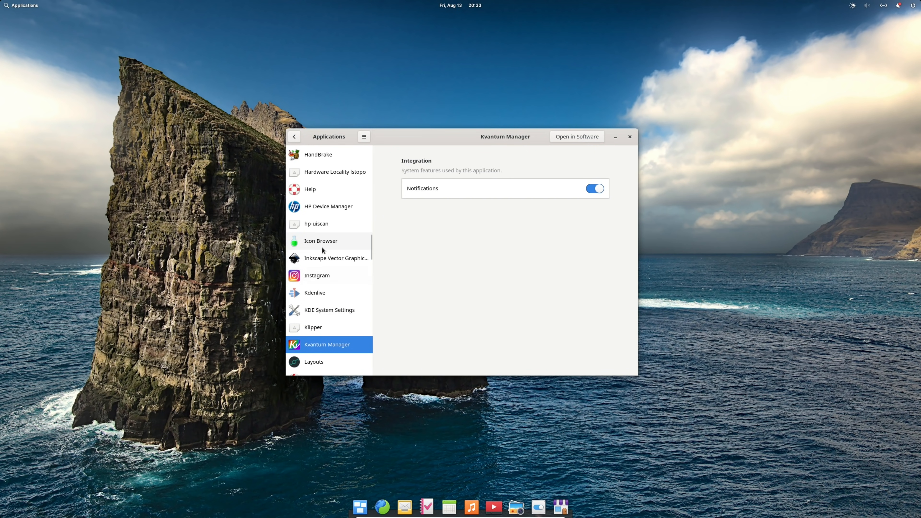
pyautogui.click(316, 275)
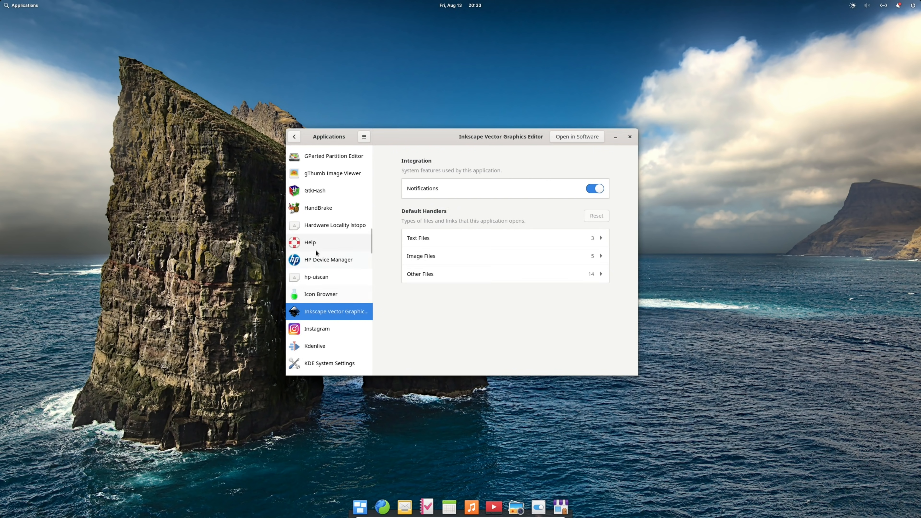
pyautogui.scroll(3)
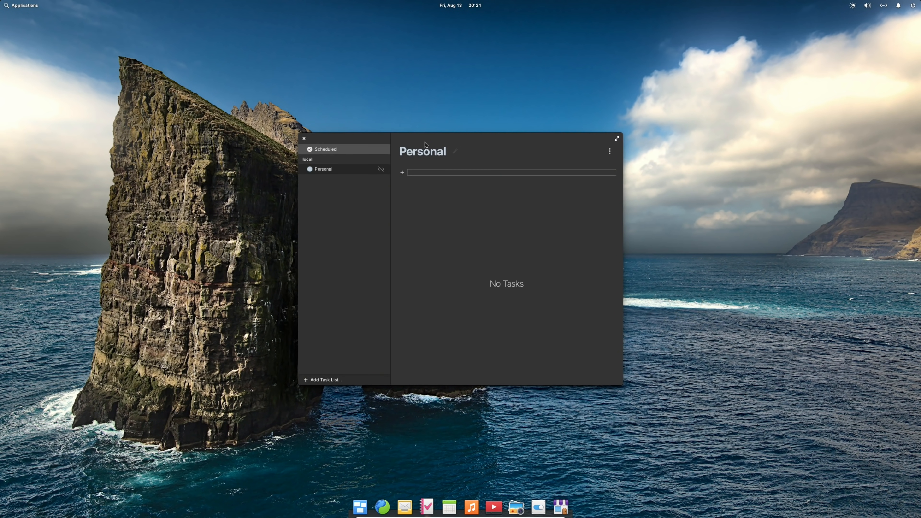
pyautogui.moveTo(333, 380)
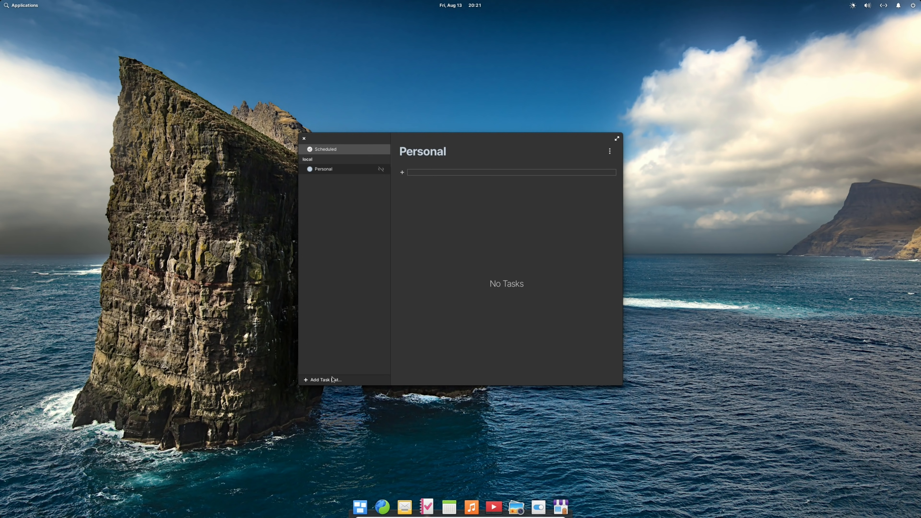
pyautogui.moveTo(332, 381)
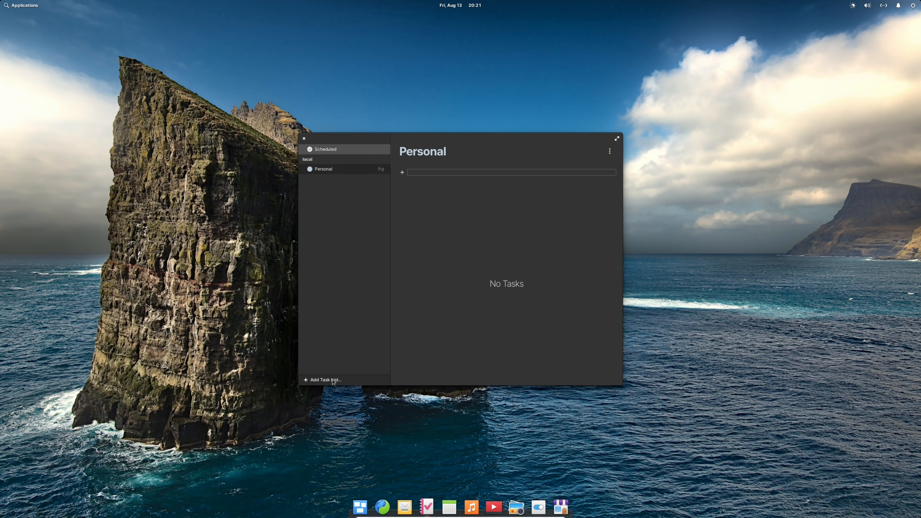
pyautogui.moveTo(350, 303)
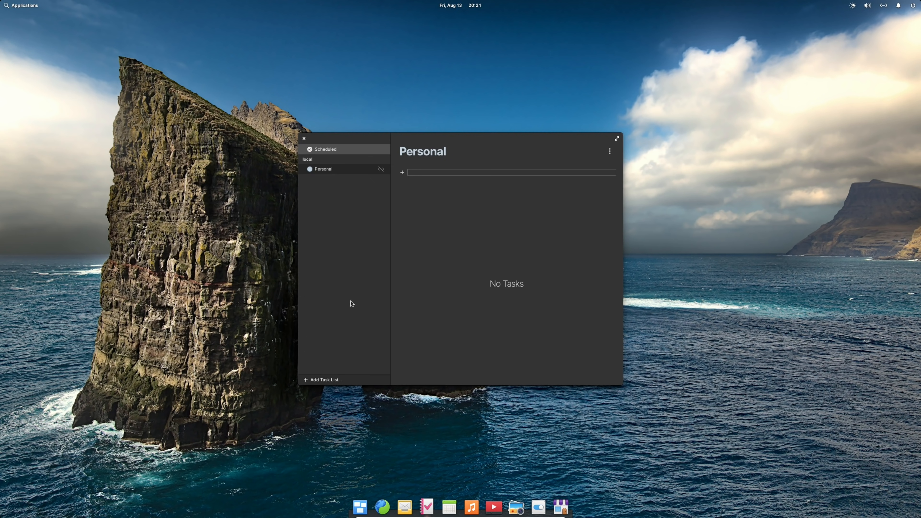
pyautogui.moveTo(390, 272)
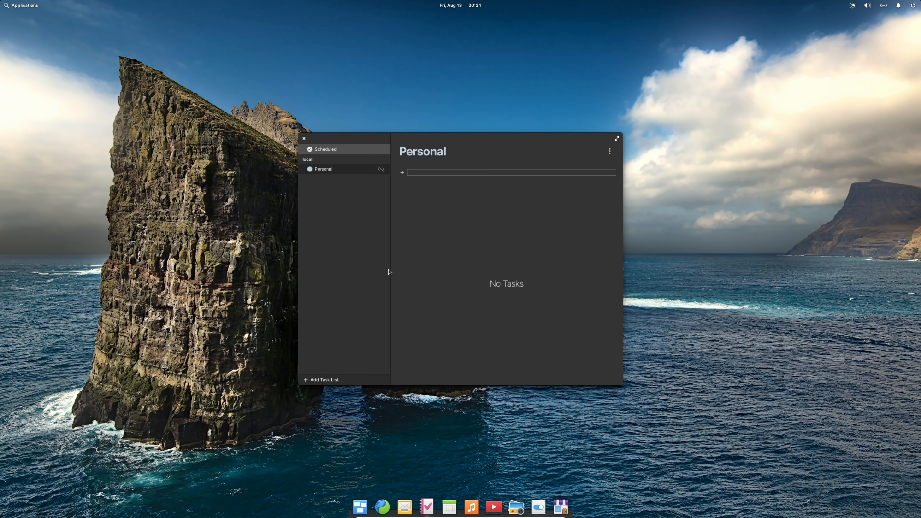
# Start and discard a draft task in Personal, then add a local 'New list' and reopen the Add Task List menu
pyautogui.click(403, 173)
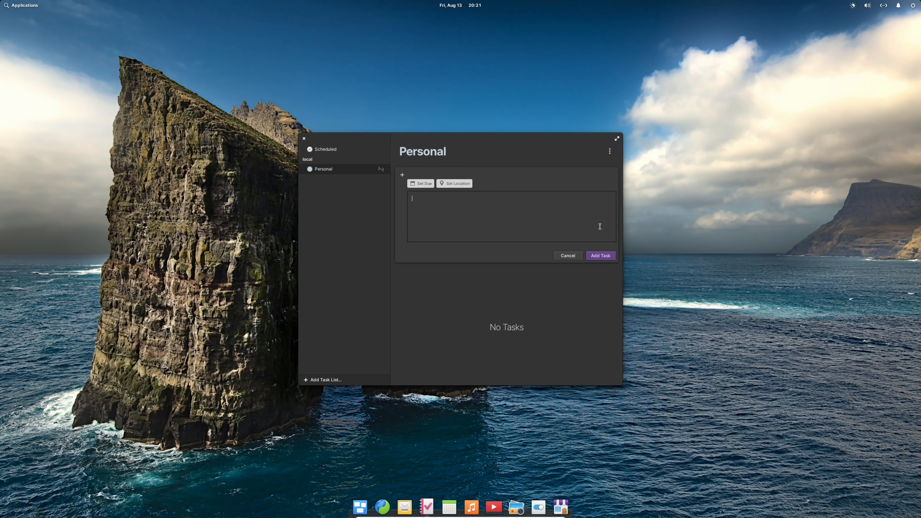
pyautogui.click(610, 151)
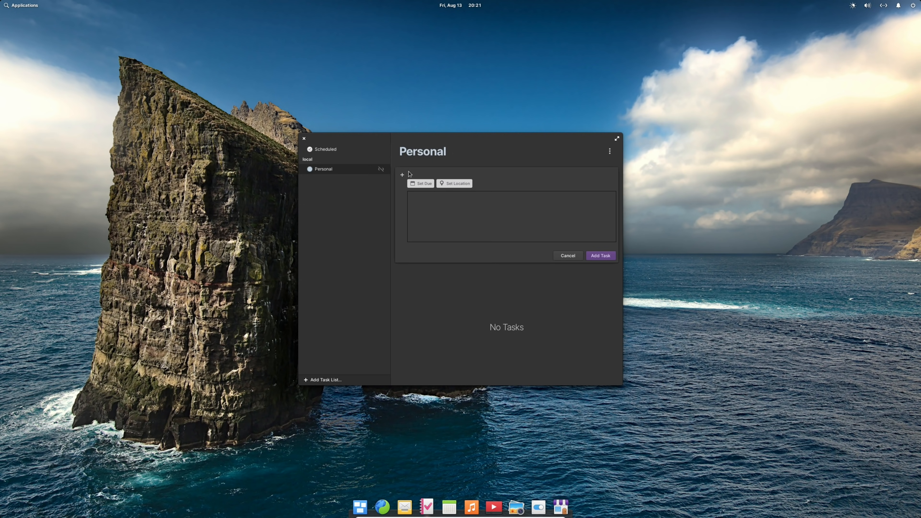
pyautogui.click(511, 217)
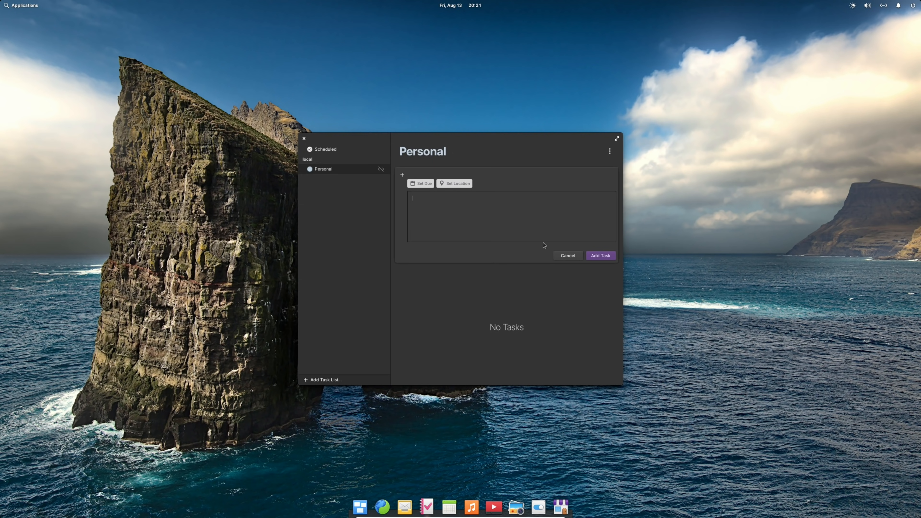
pyautogui.click(567, 256)
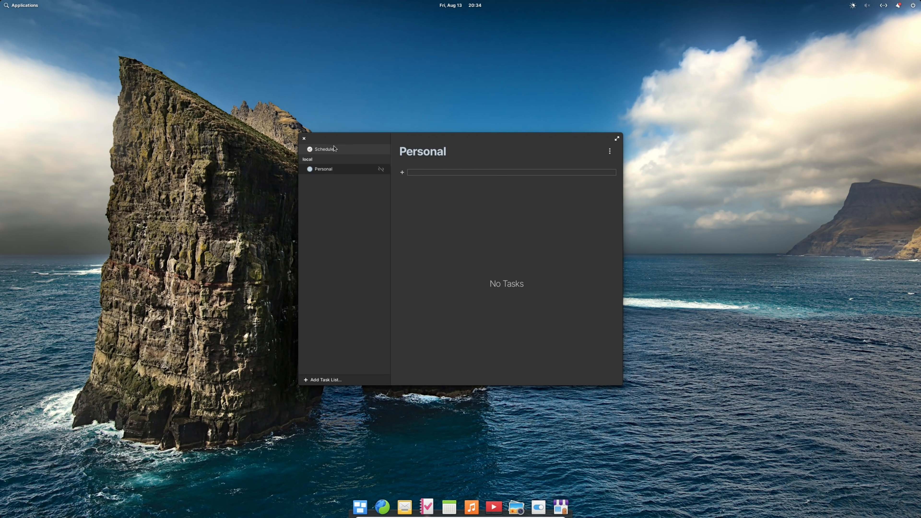
pyautogui.moveTo(319, 160)
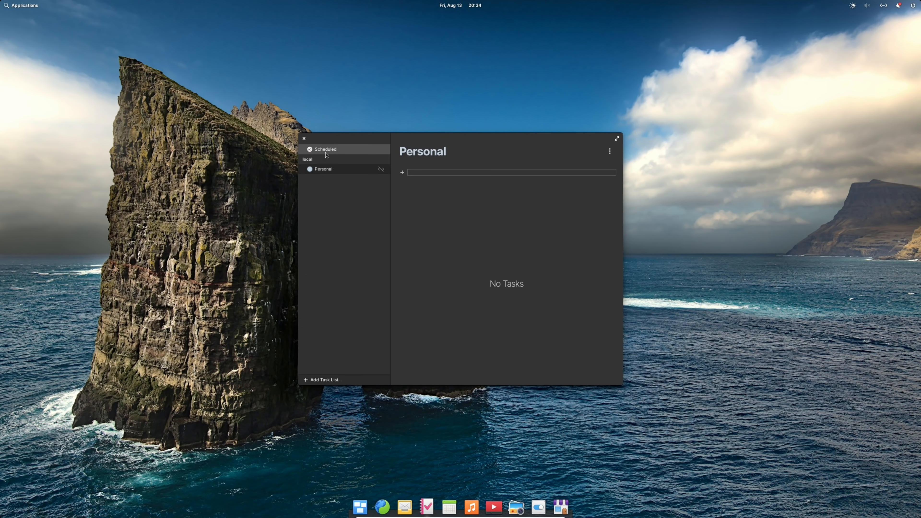
pyautogui.moveTo(324, 382)
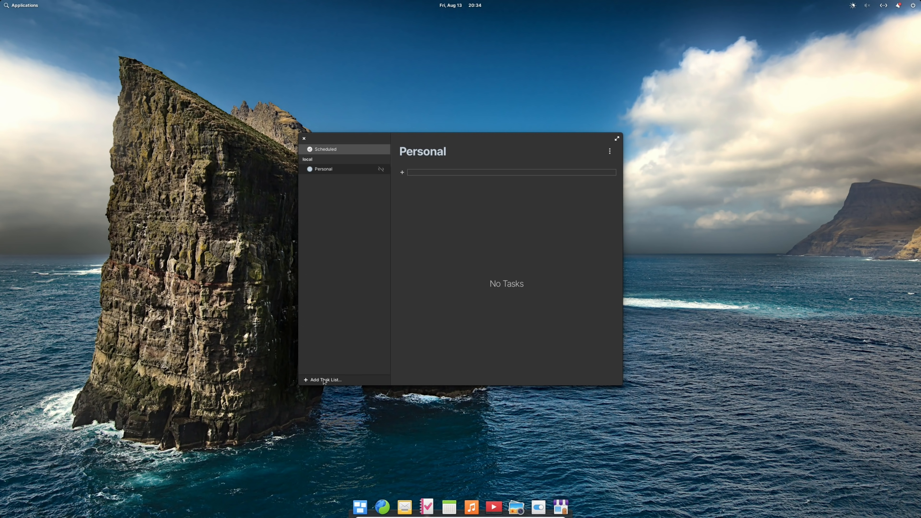
pyautogui.click(321, 380)
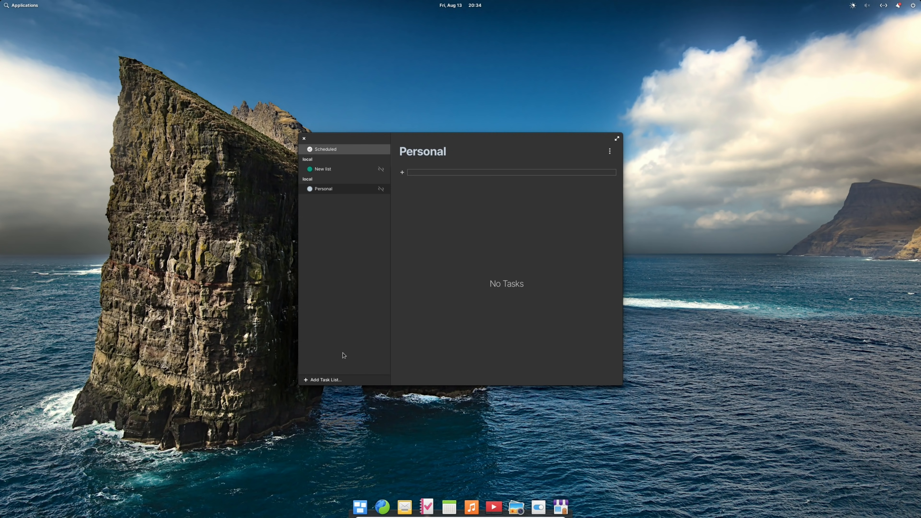
pyautogui.click(323, 379)
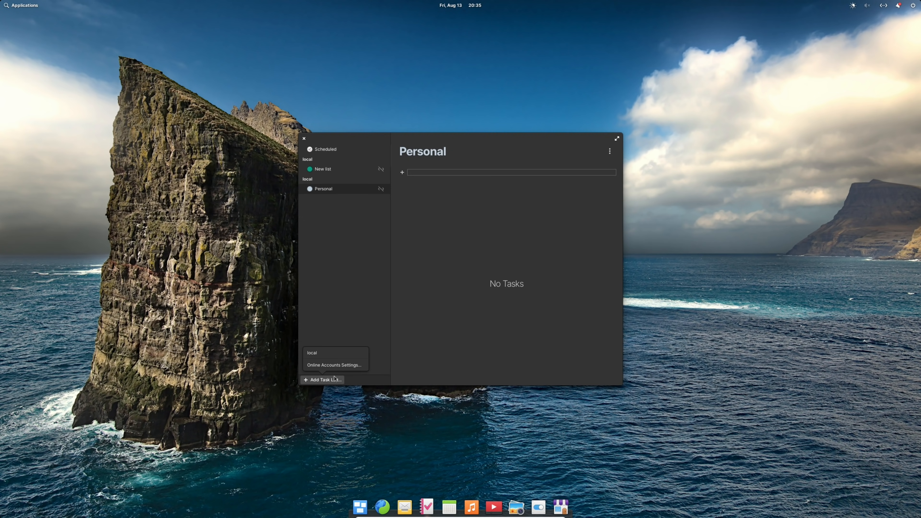
# From Tasks, show Online Accounts and its Add Account menu listing CalDAV and IMAP
pyautogui.click(335, 364)
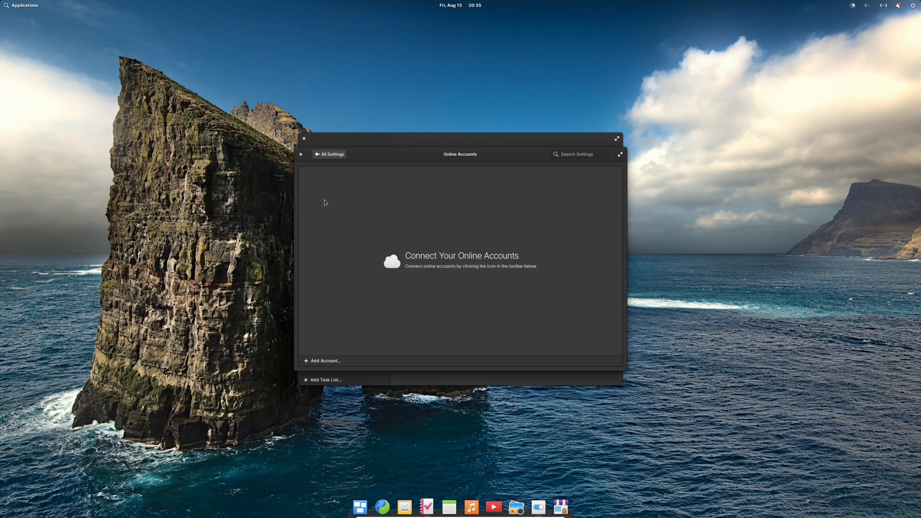
pyautogui.moveTo(325, 163)
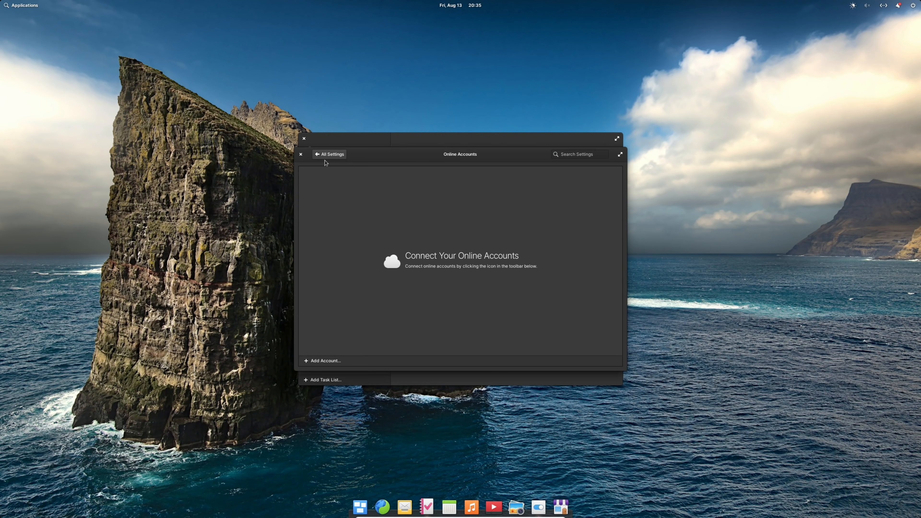
pyautogui.click(322, 360)
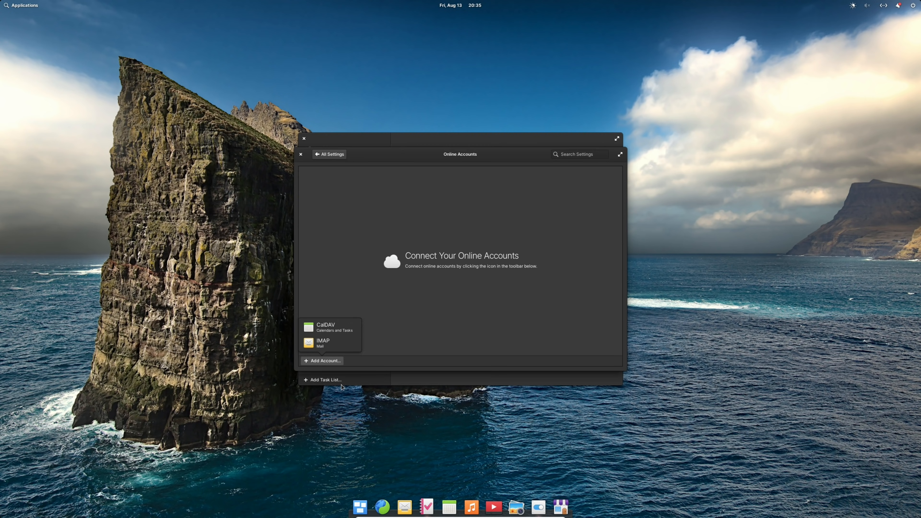
pyautogui.moveTo(329, 343)
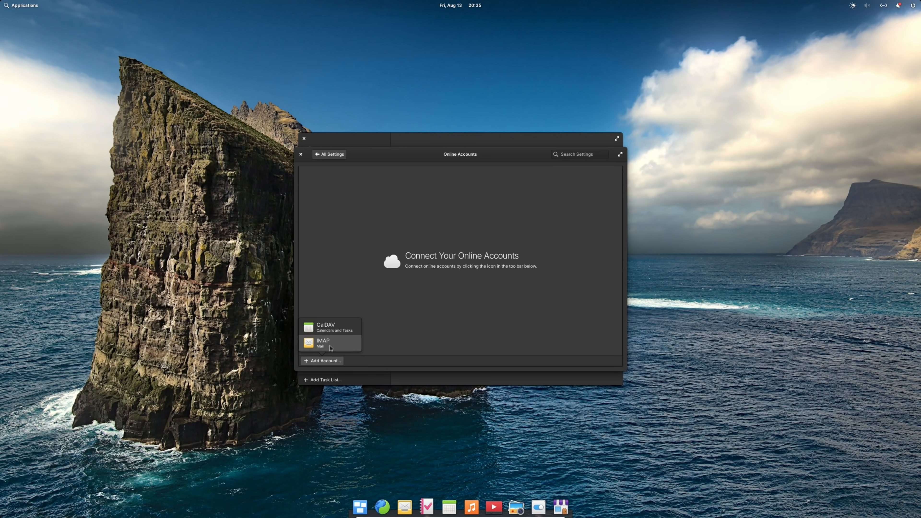
pyautogui.moveTo(334, 327)
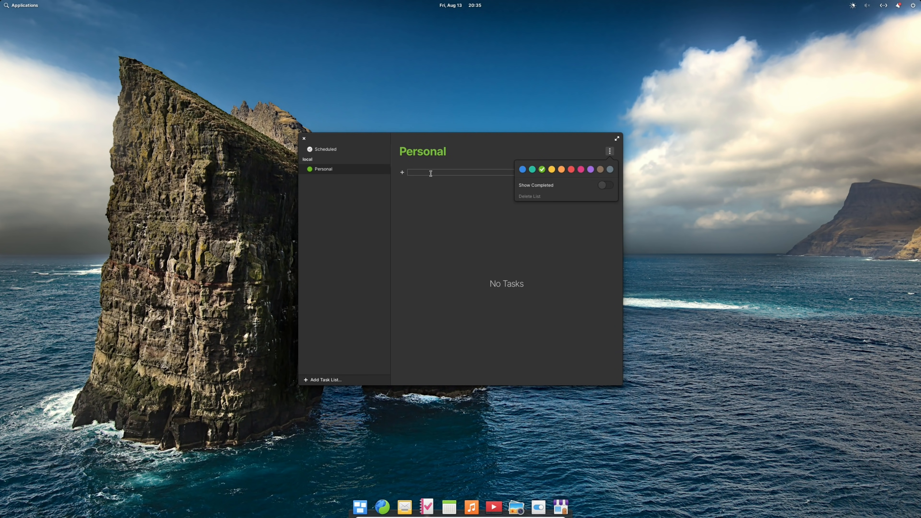
# Add a Personal task noting 'Send this video to my editor' and title it Editing
pyautogui.click(402, 172)
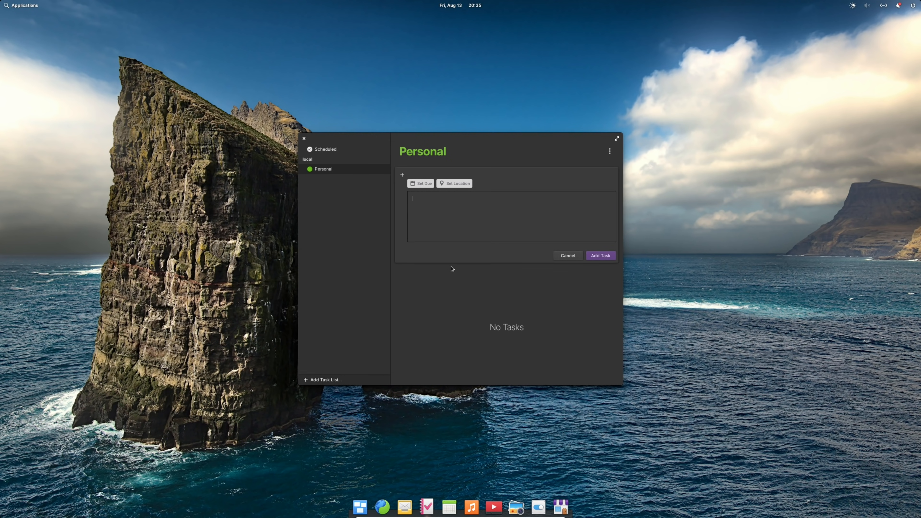
pyautogui.moveTo(455, 277)
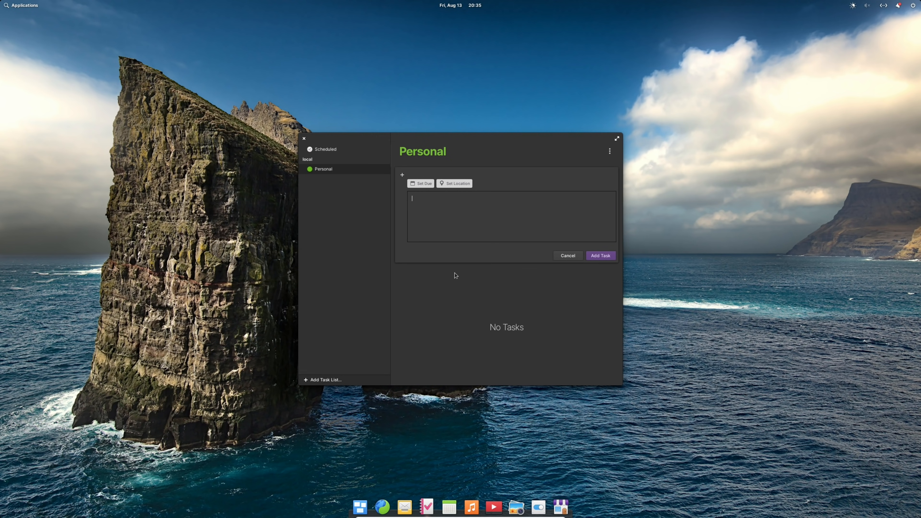
pyautogui.write('Send this')
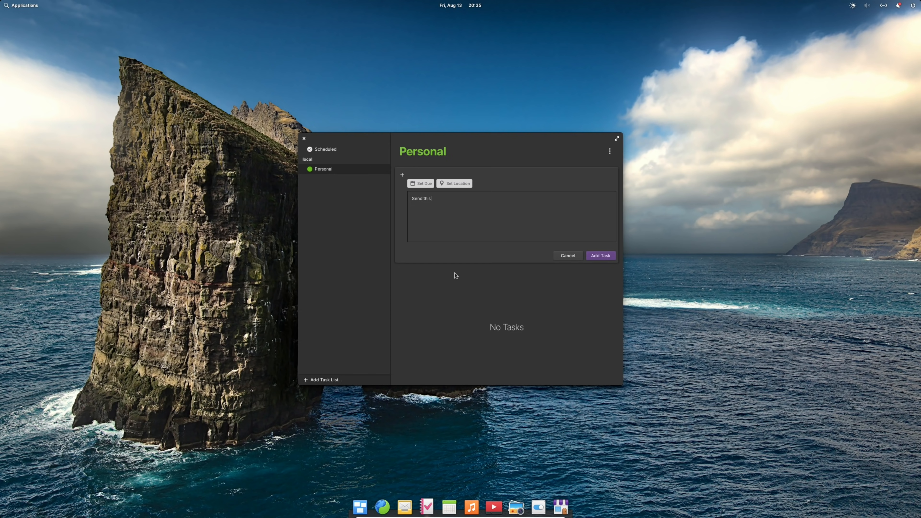
pyautogui.write('video to my e')
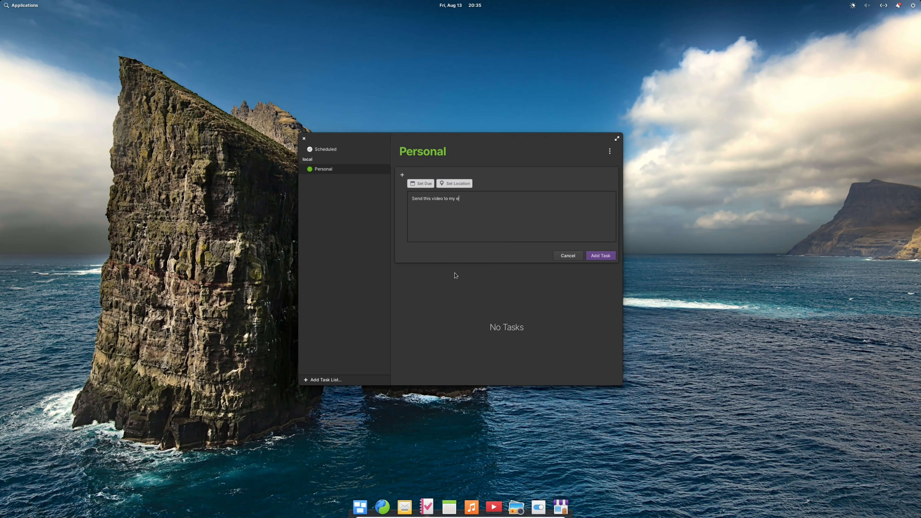
pyautogui.write('ditor')
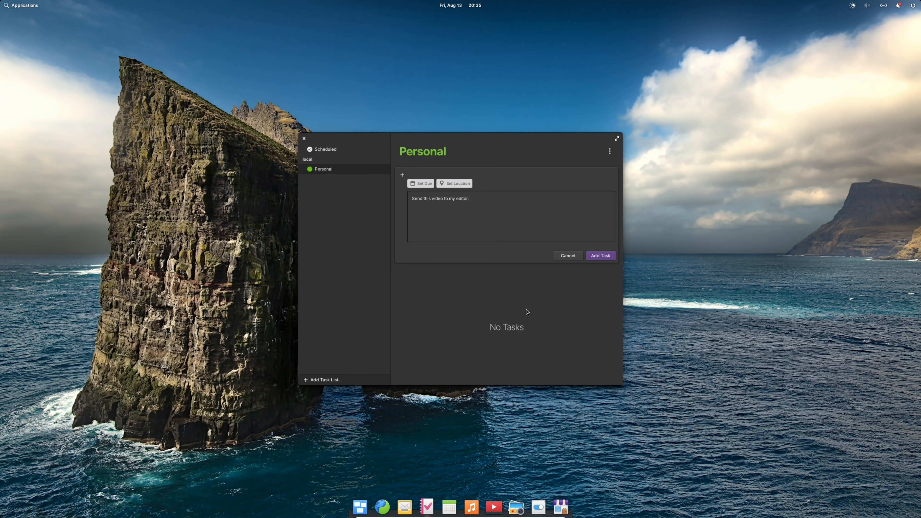
pyautogui.click(599, 256)
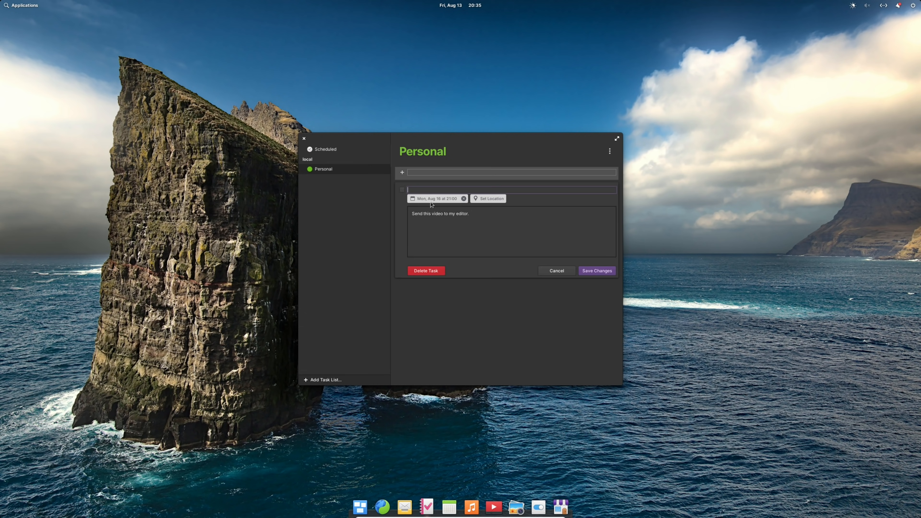
pyautogui.click(595, 271)
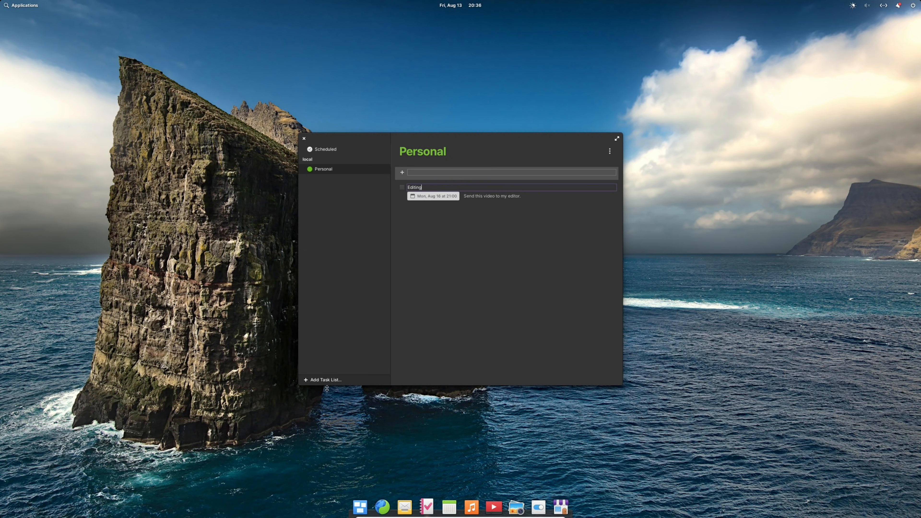
pyautogui.moveTo(362, 291)
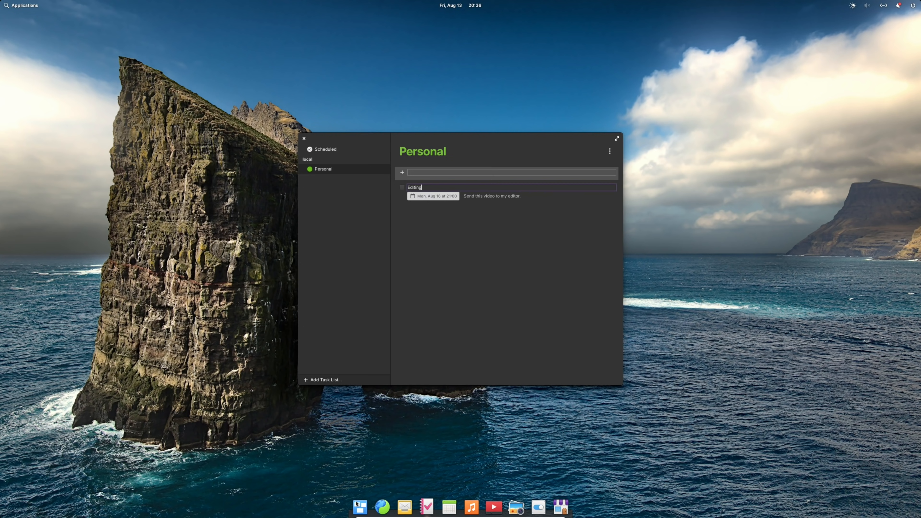
pyautogui.moveTo(589, 148)
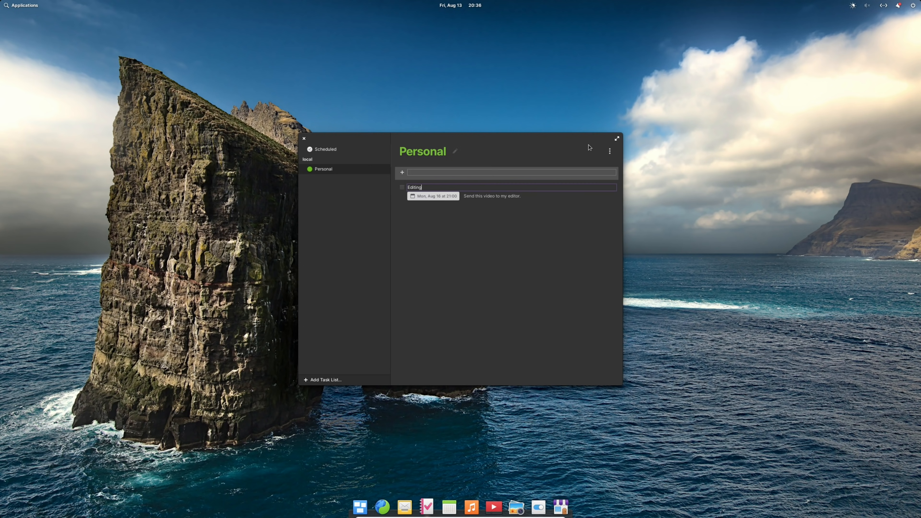
# Launch Code from Applications and start a blank New Document
pyautogui.click(609, 151)
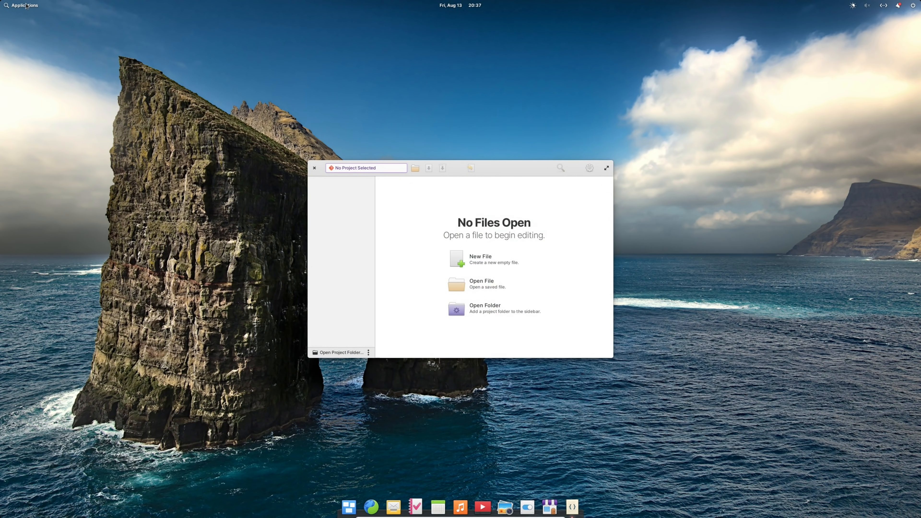
pyautogui.moveTo(436, 223)
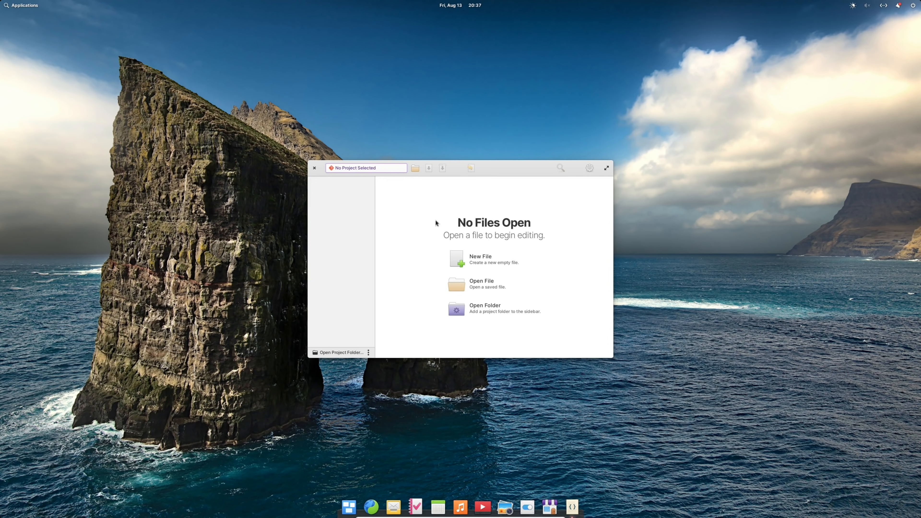
pyautogui.moveTo(464, 256)
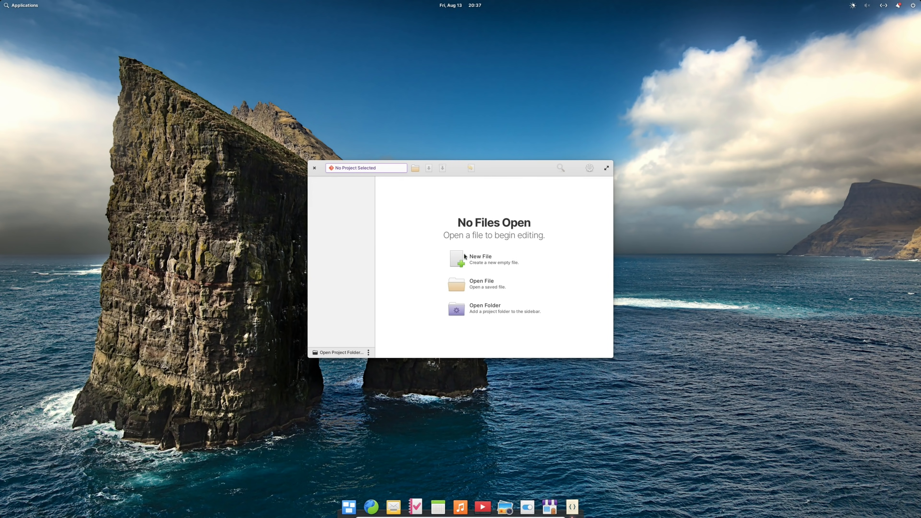
pyautogui.click(479, 259)
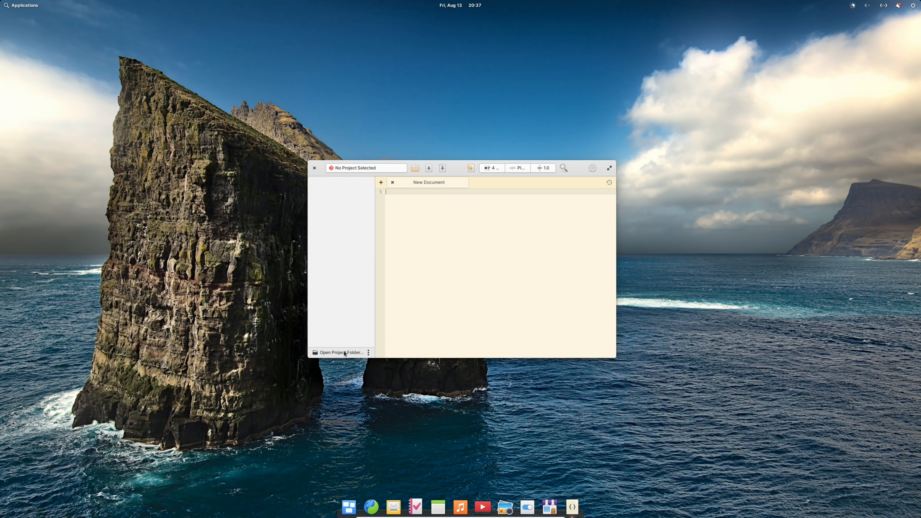
# Write Markdown headings '#' and '## Syntac', then a line beginning 'This is a' below them
pyautogui.click(340, 353)
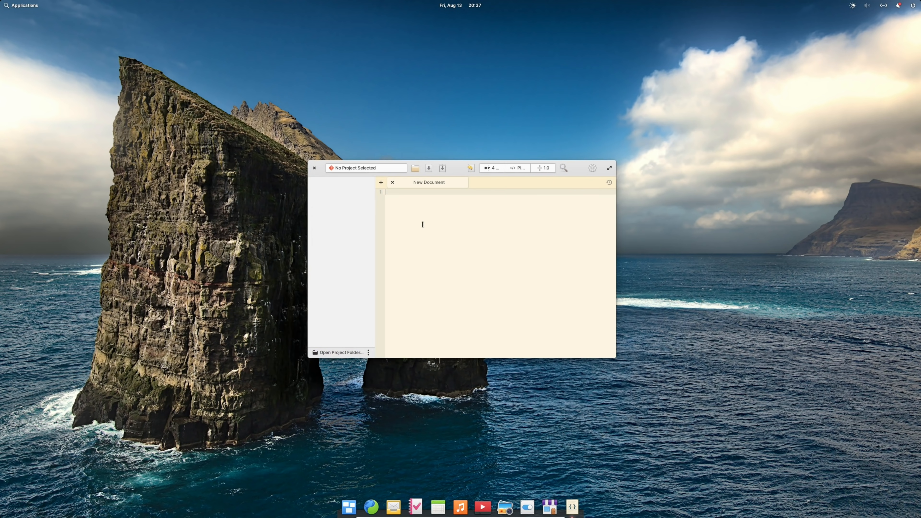
pyautogui.write('# Markdown')
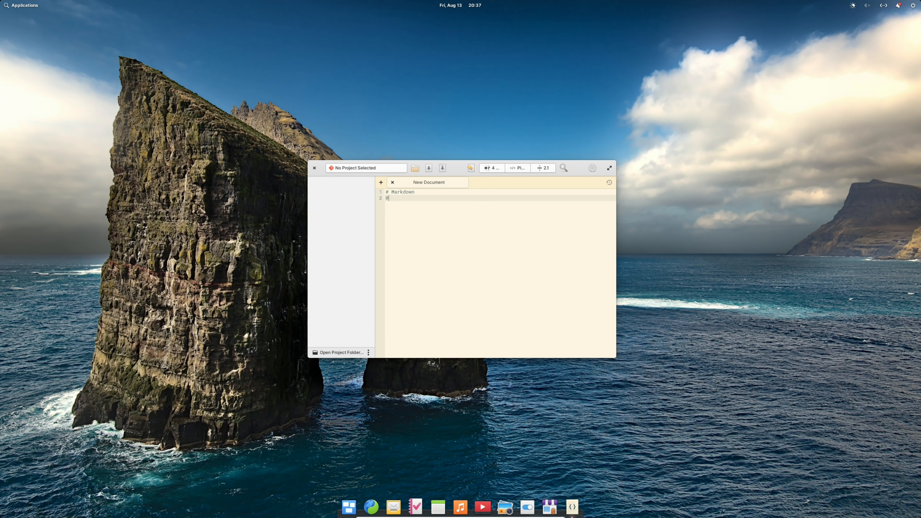
pyautogui.write('## Syntac')
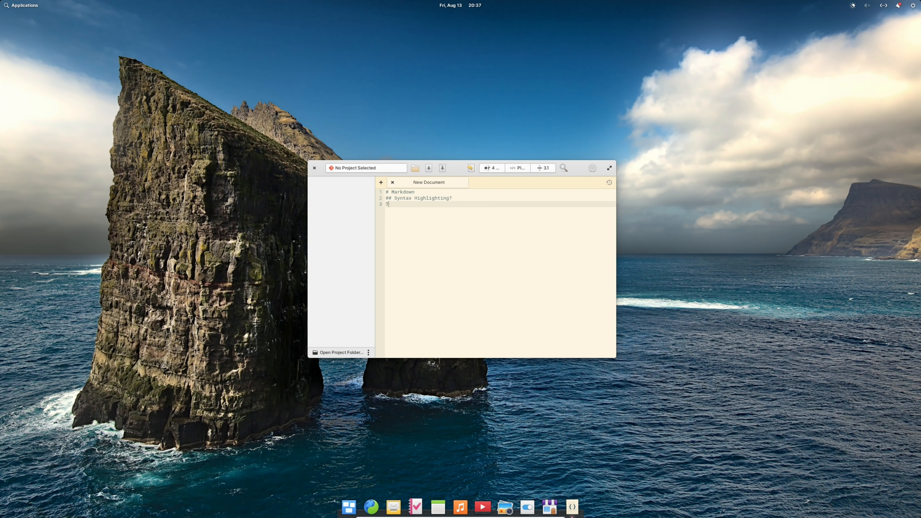
pyautogui.press('Return')
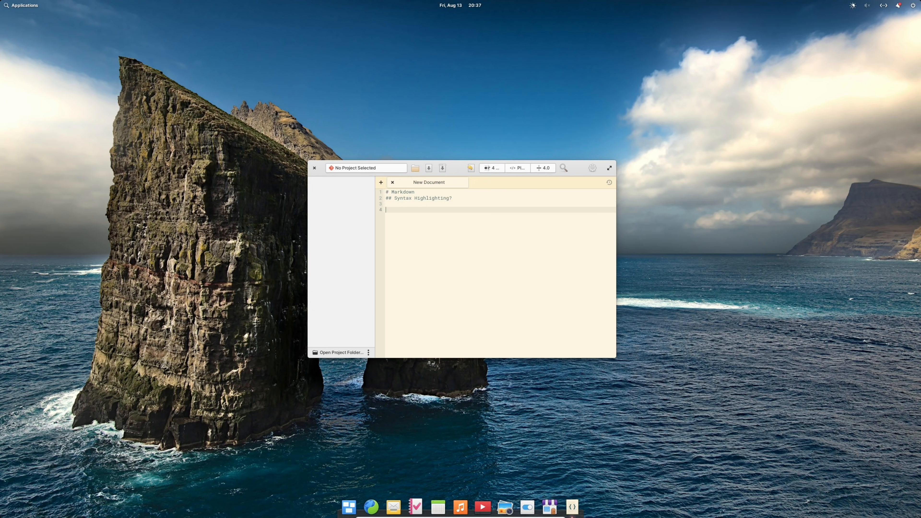
pyautogui.write('This is a')
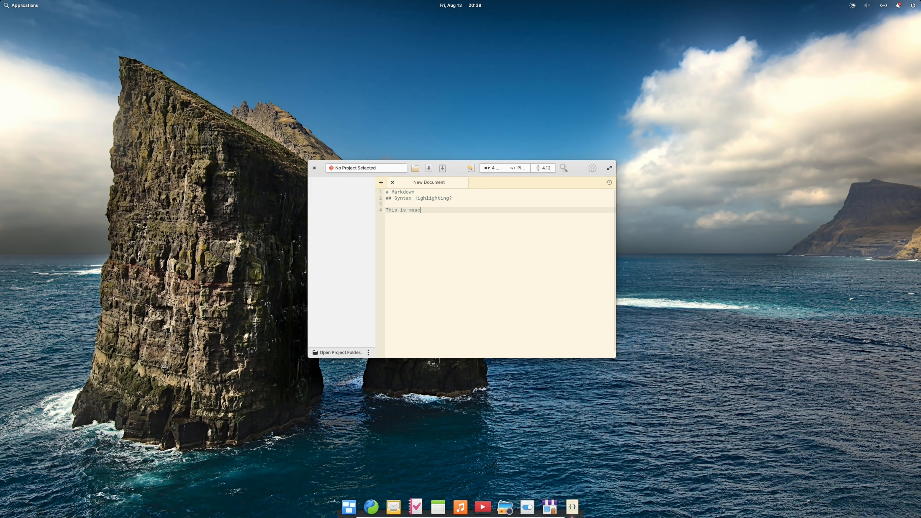
pyautogui.write('eteheacpoaemc')
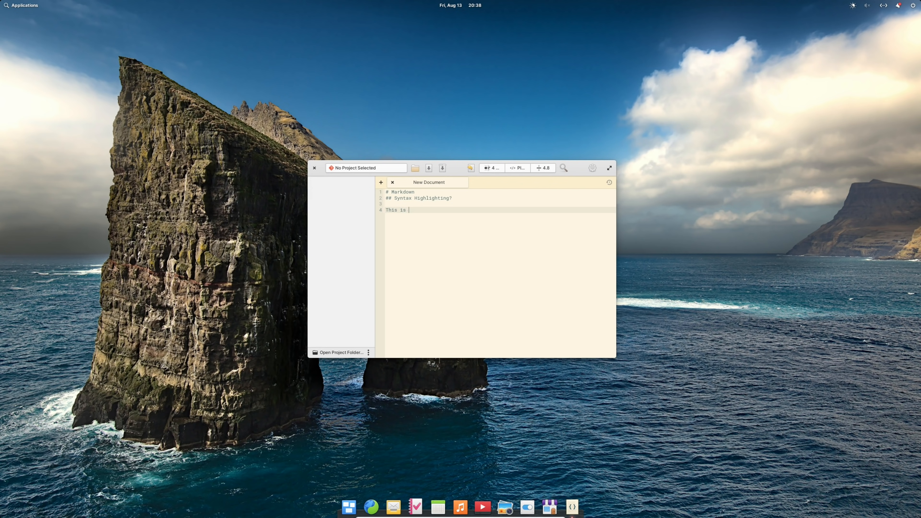
pyautogui.moveTo(614, 169)
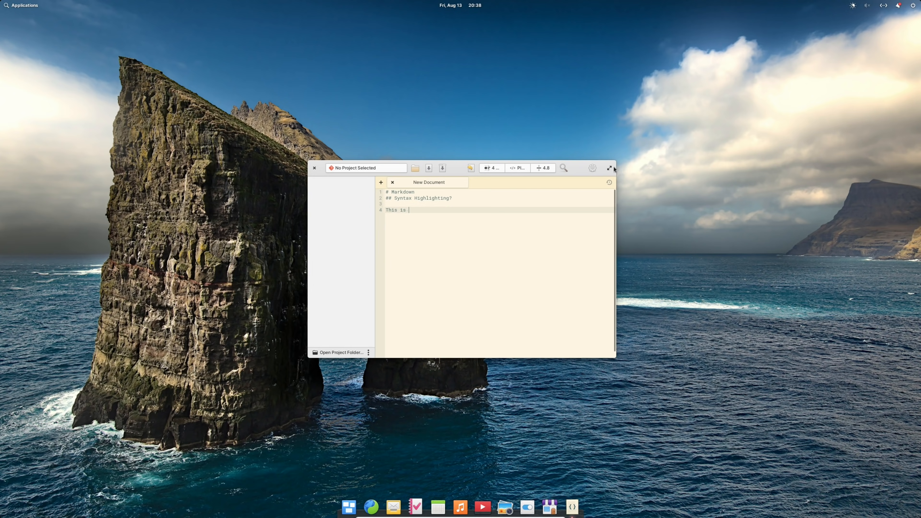
# Maximize Code, look at the project chooser, then close the editor back to the desktop
pyautogui.click(609, 168)
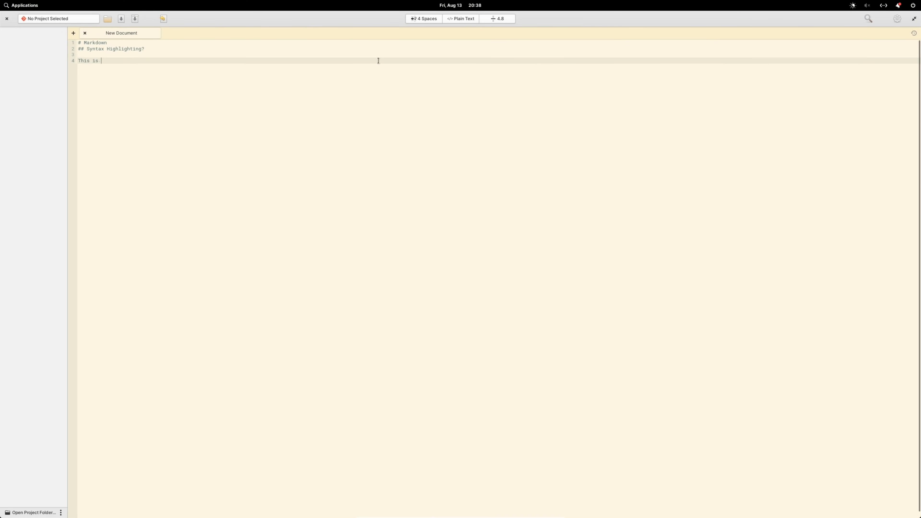
pyautogui.moveTo(352, 63)
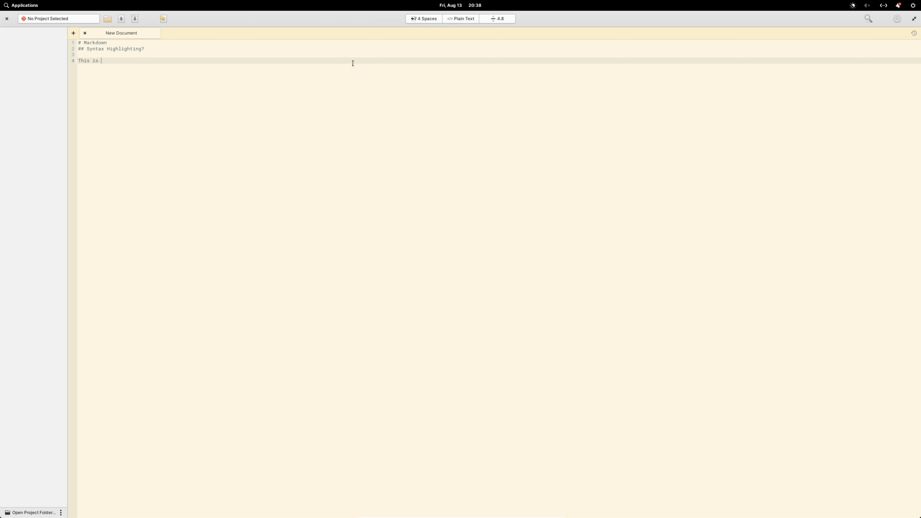
pyautogui.moveTo(4, 10)
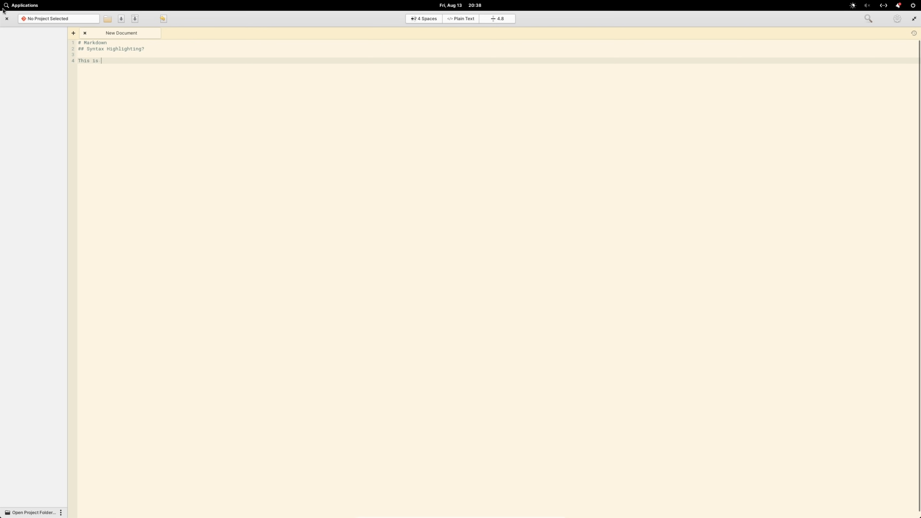
pyautogui.click(58, 18)
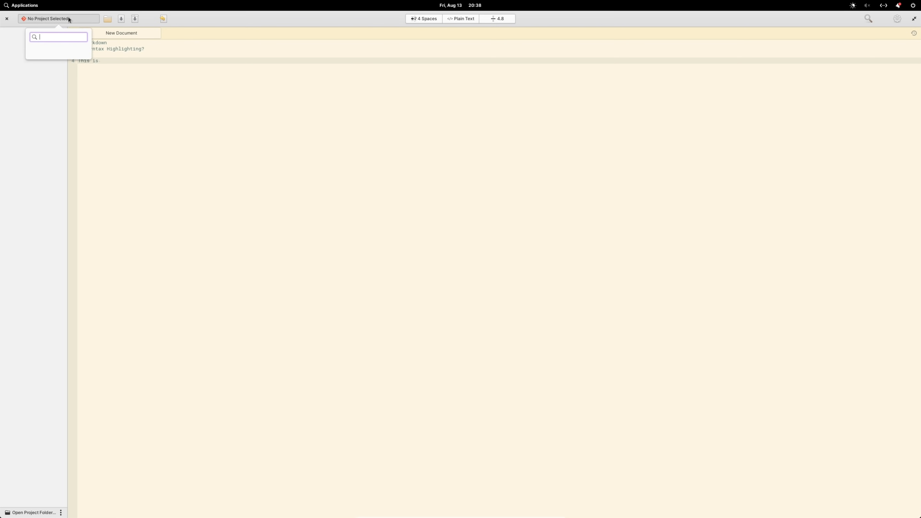
pyautogui.click(226, 105)
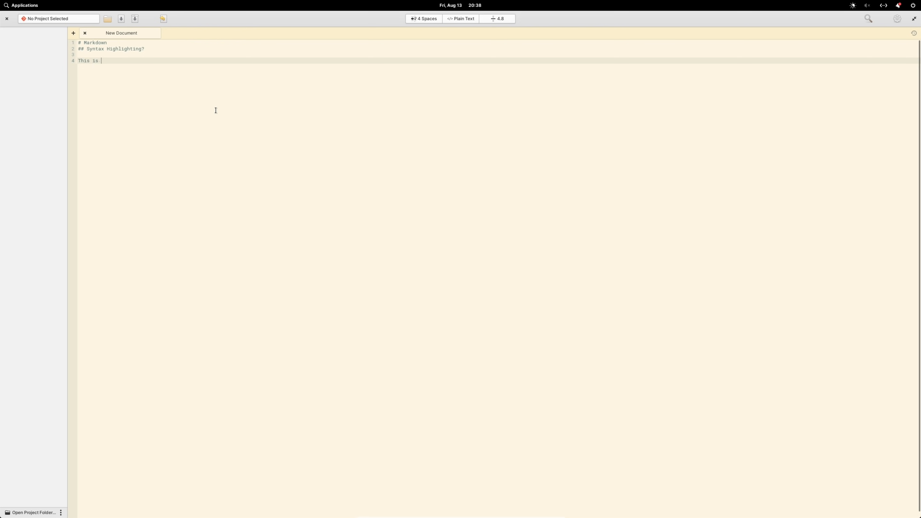
pyautogui.click(6, 18)
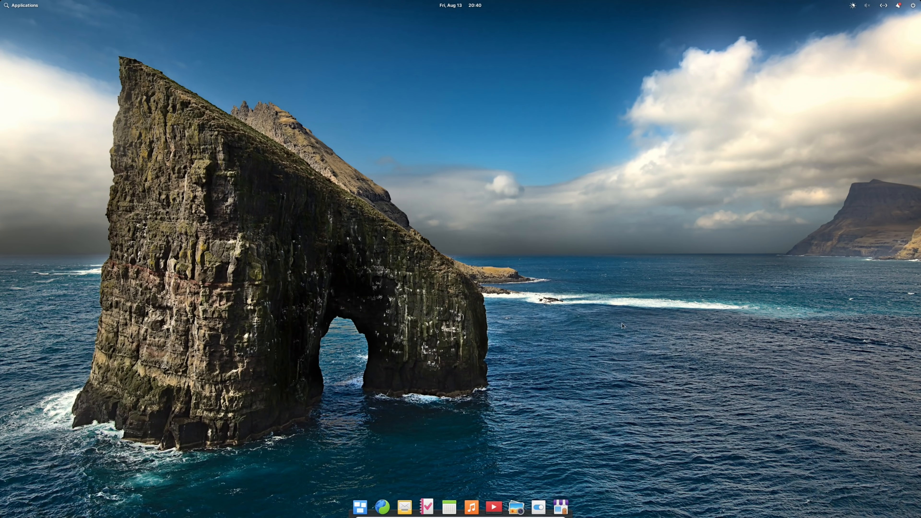
pyautogui.moveTo(471, 506)
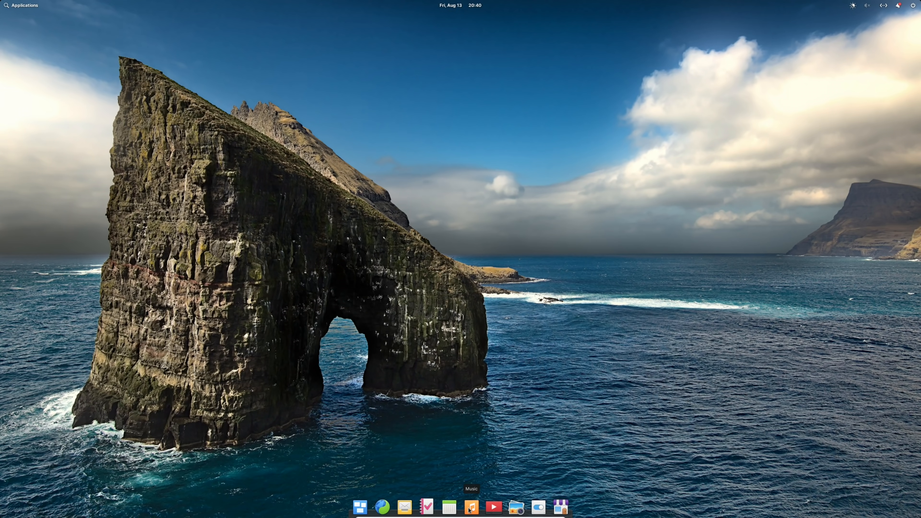
pyautogui.moveTo(560, 506)
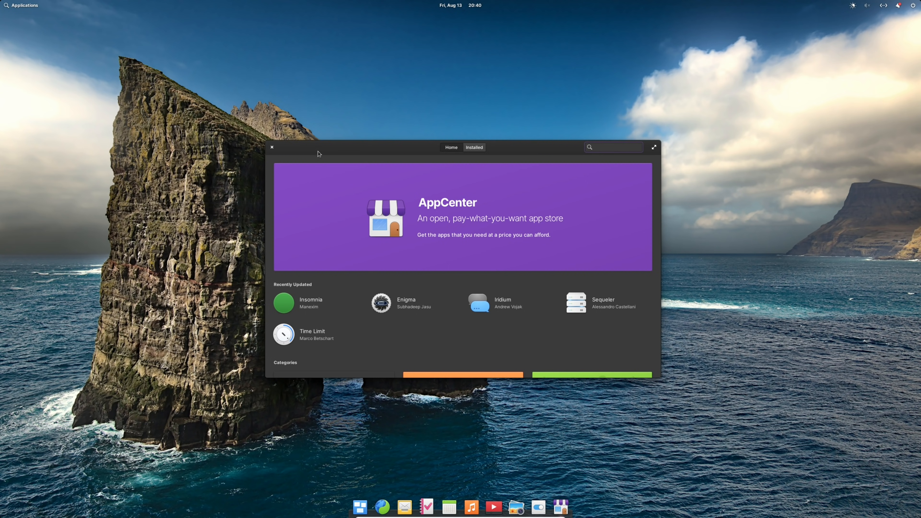
# Launch AppCenter from the dock and right-click its headerbar for window options
pyautogui.click(613, 147)
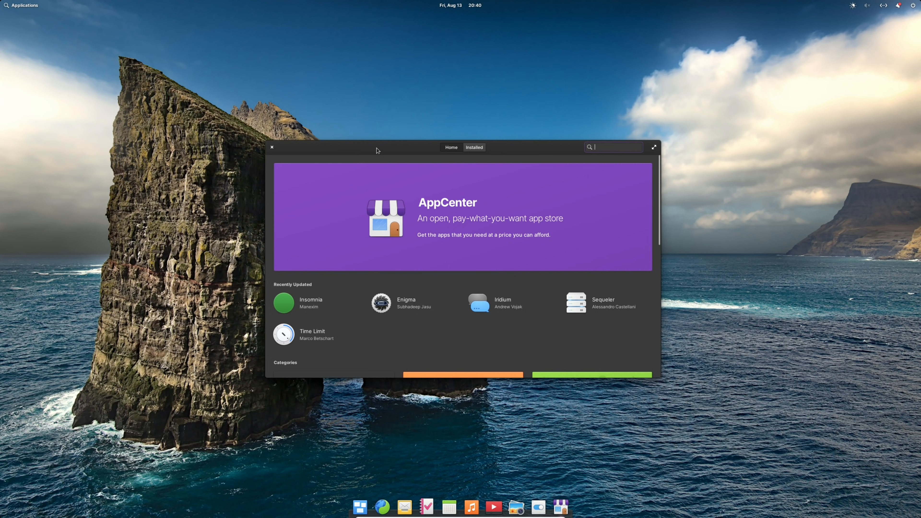
pyautogui.rightClick(376, 150)
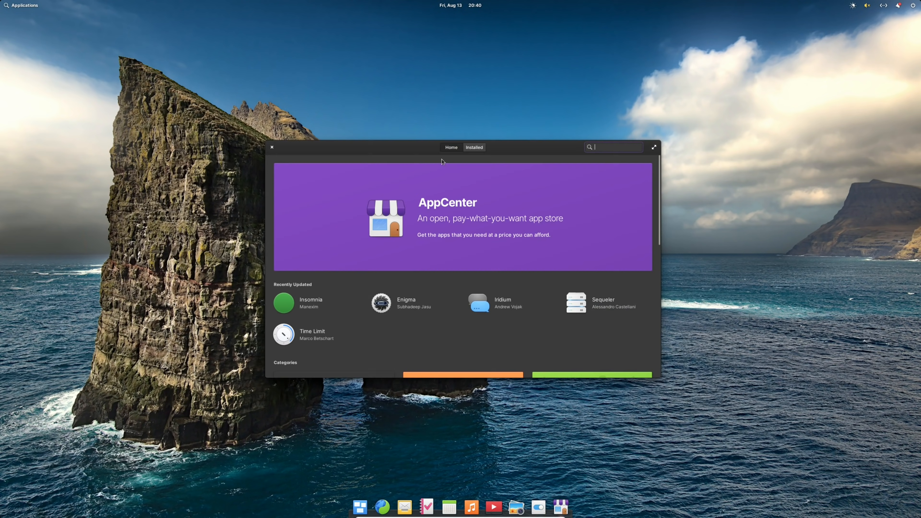
pyautogui.moveTo(416, 151)
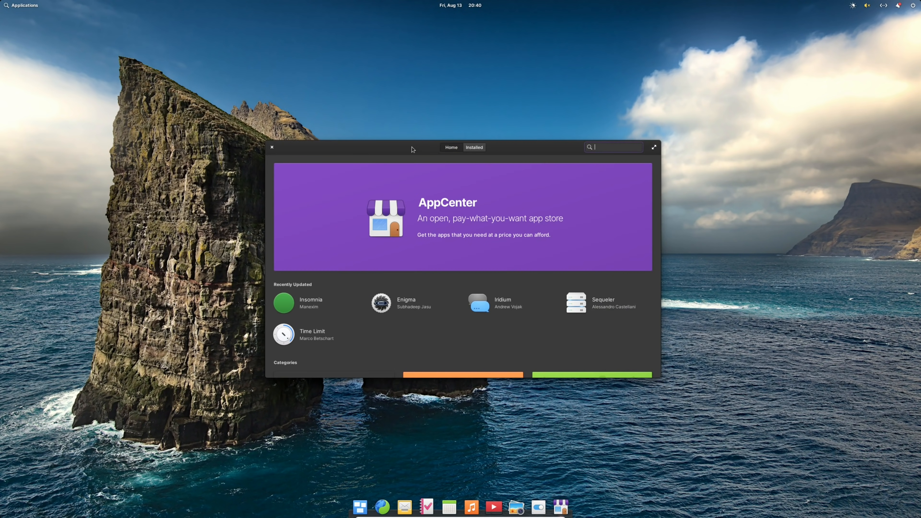
pyautogui.moveTo(383, 157)
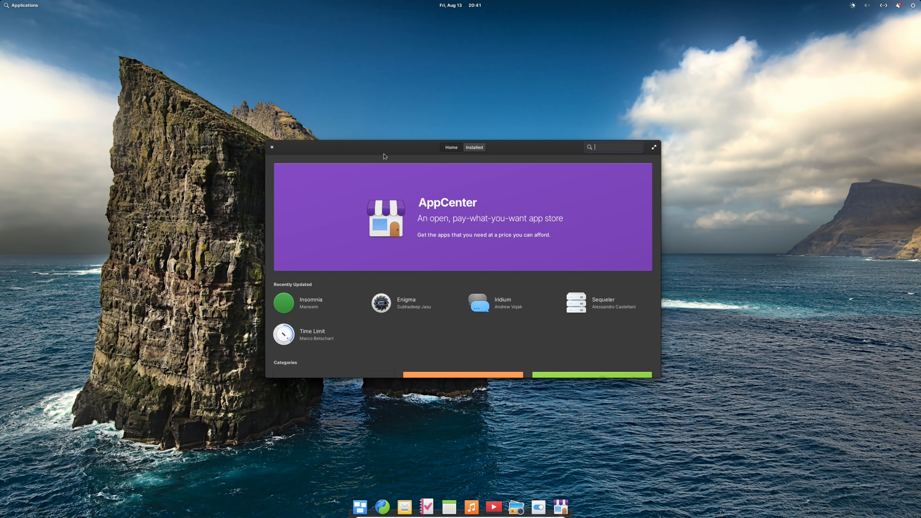
pyautogui.rightClick(385, 148)
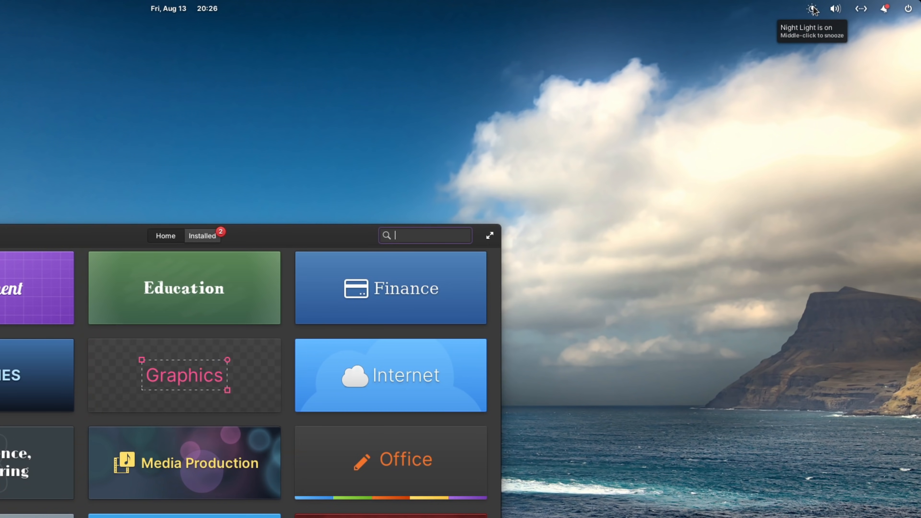
pyautogui.moveTo(835, 8)
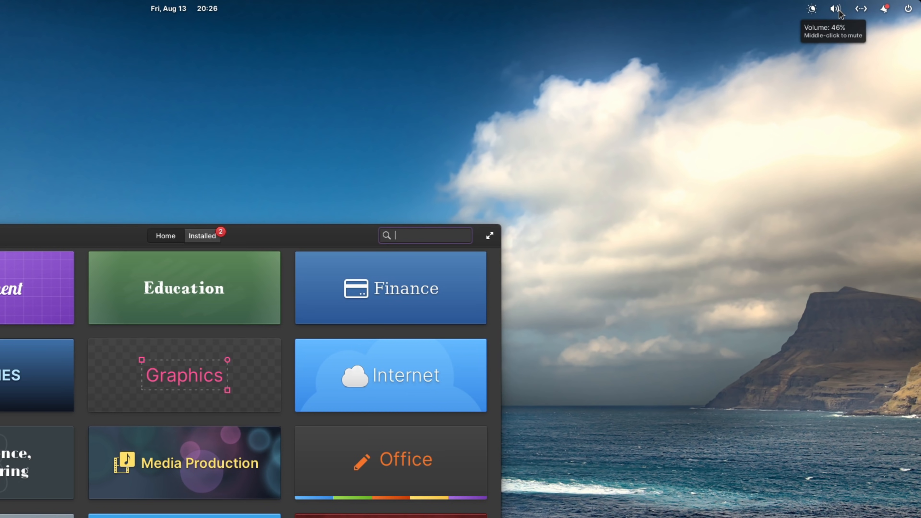
# Middle-click the panel volume indicator to mute, then show its volume popover
pyautogui.middleClick(836, 8)
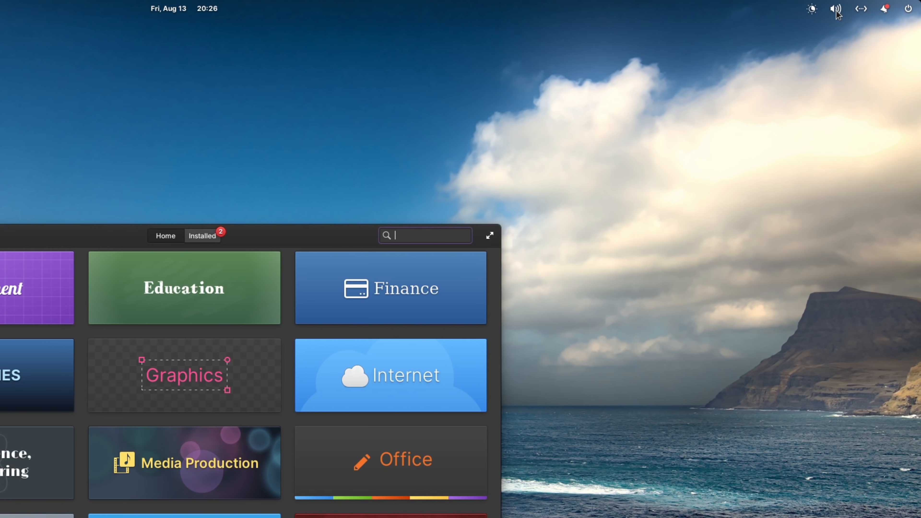
pyautogui.click(836, 9)
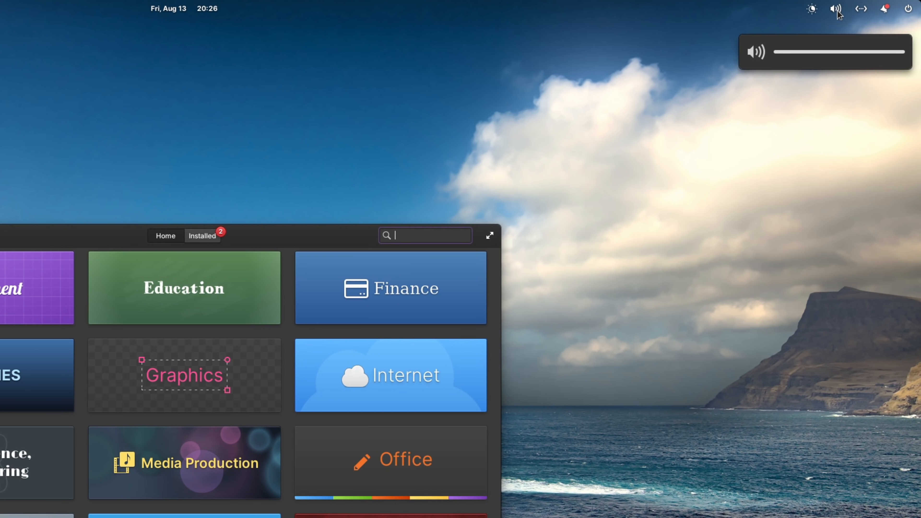
pyautogui.click(835, 8)
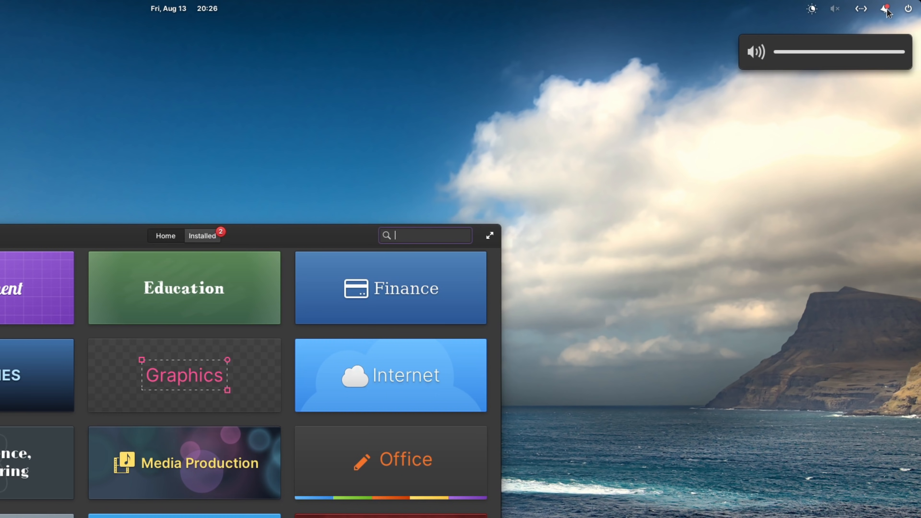
pyautogui.moveTo(863, 9)
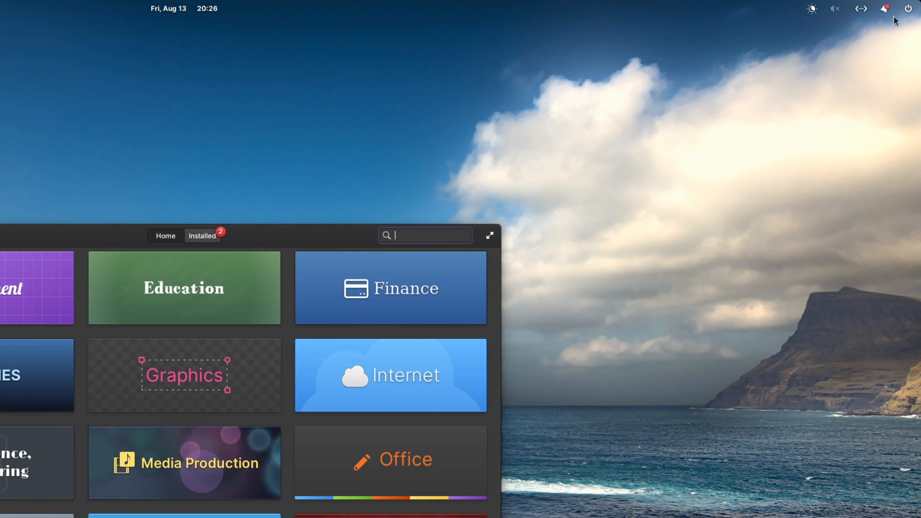
pyautogui.moveTo(910, 8)
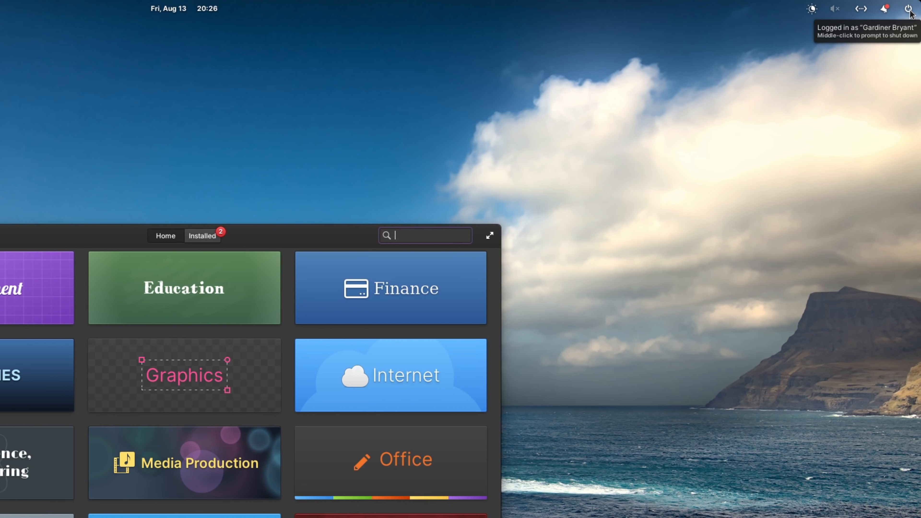
pyautogui.moveTo(834, 13)
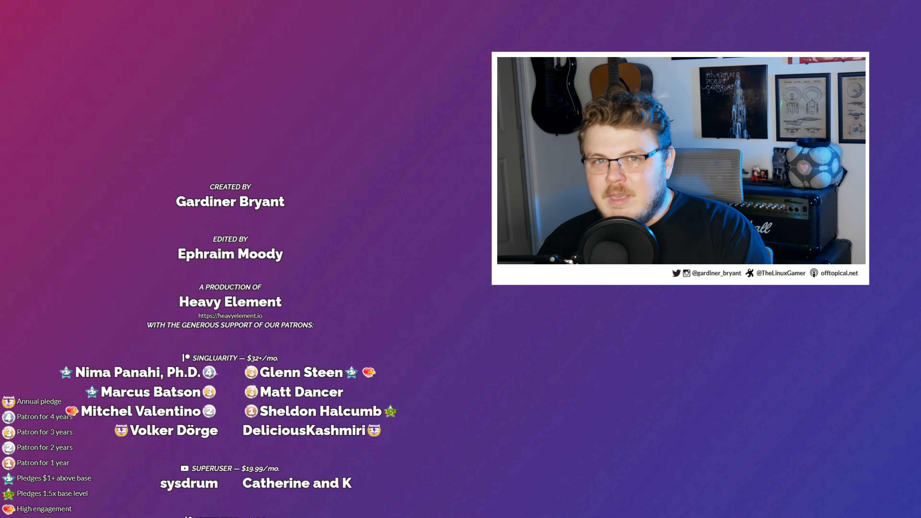
pyautogui.scroll(3)
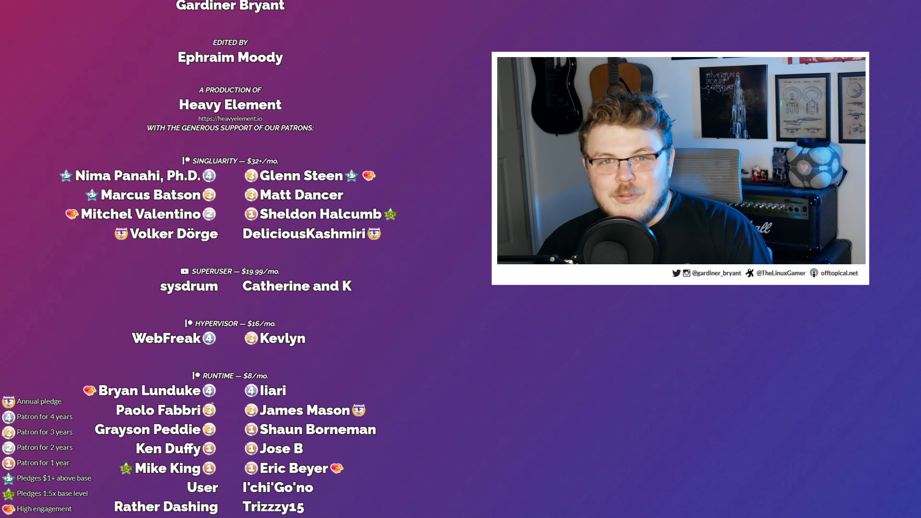
pyautogui.scroll(3)
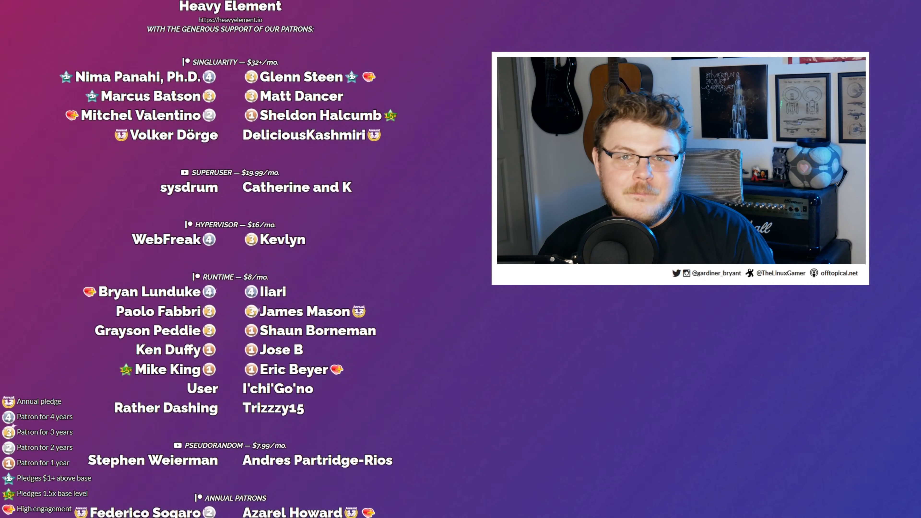
pyautogui.scroll(-3)
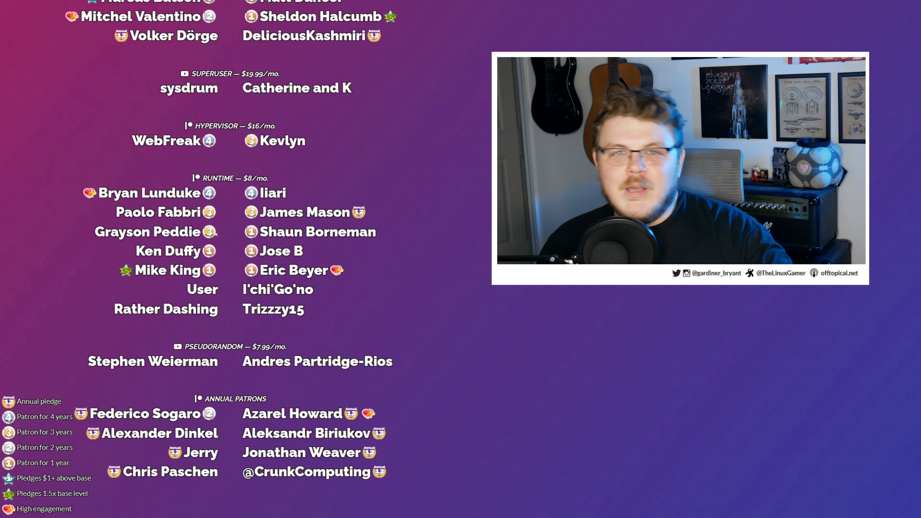
pyautogui.scroll(3)
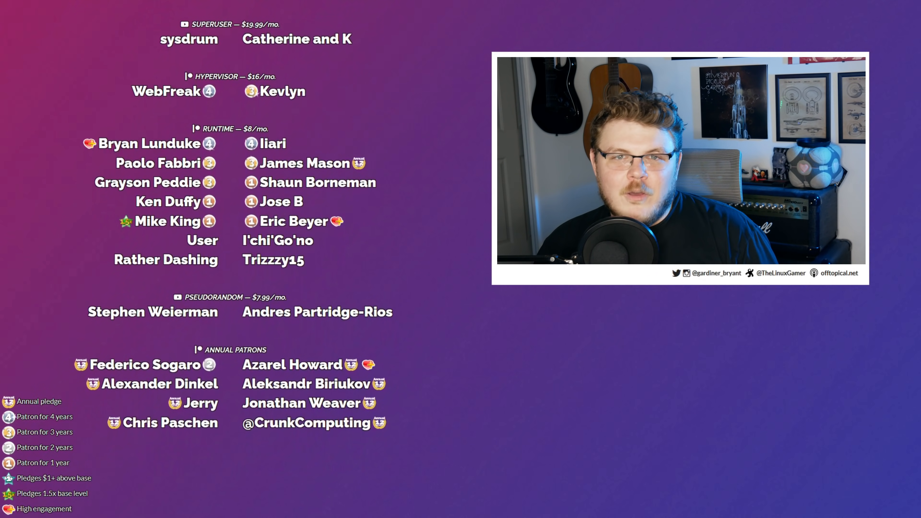
pyautogui.scroll(3)
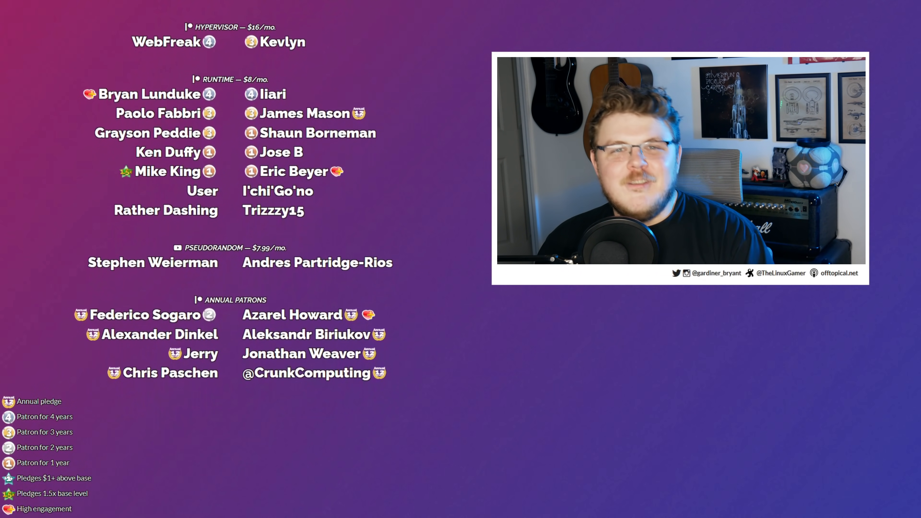